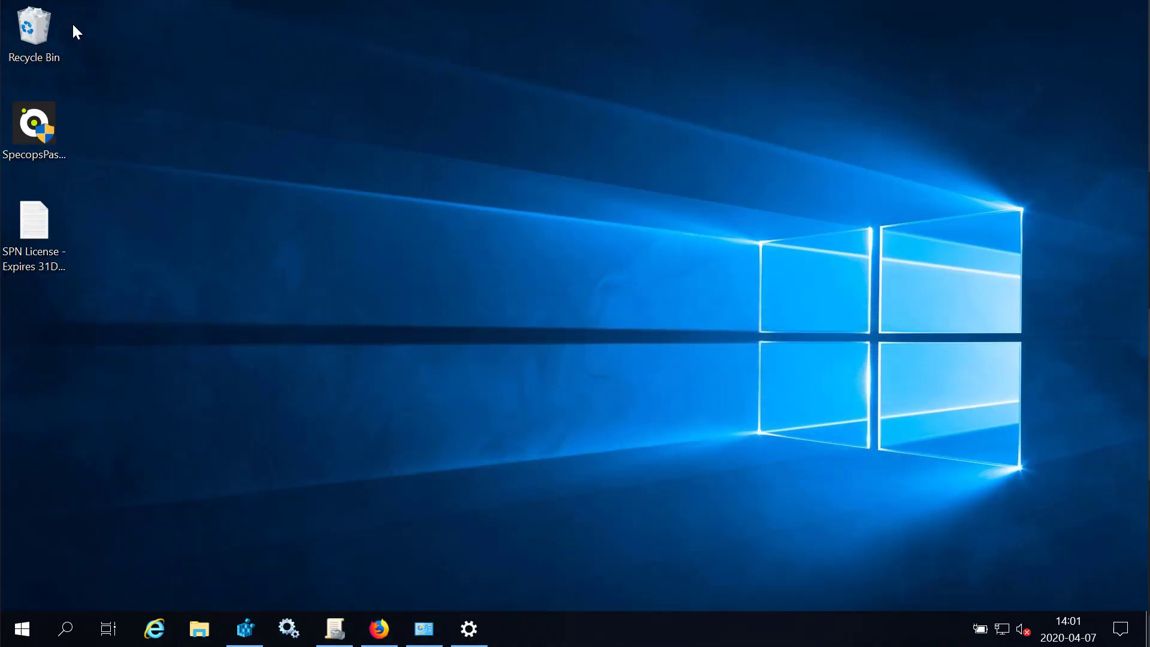
Step: Launch the SpecopsPasswordNotification installer, approve UAC, and set the extraction folder under C:\Temp
click(33, 124)
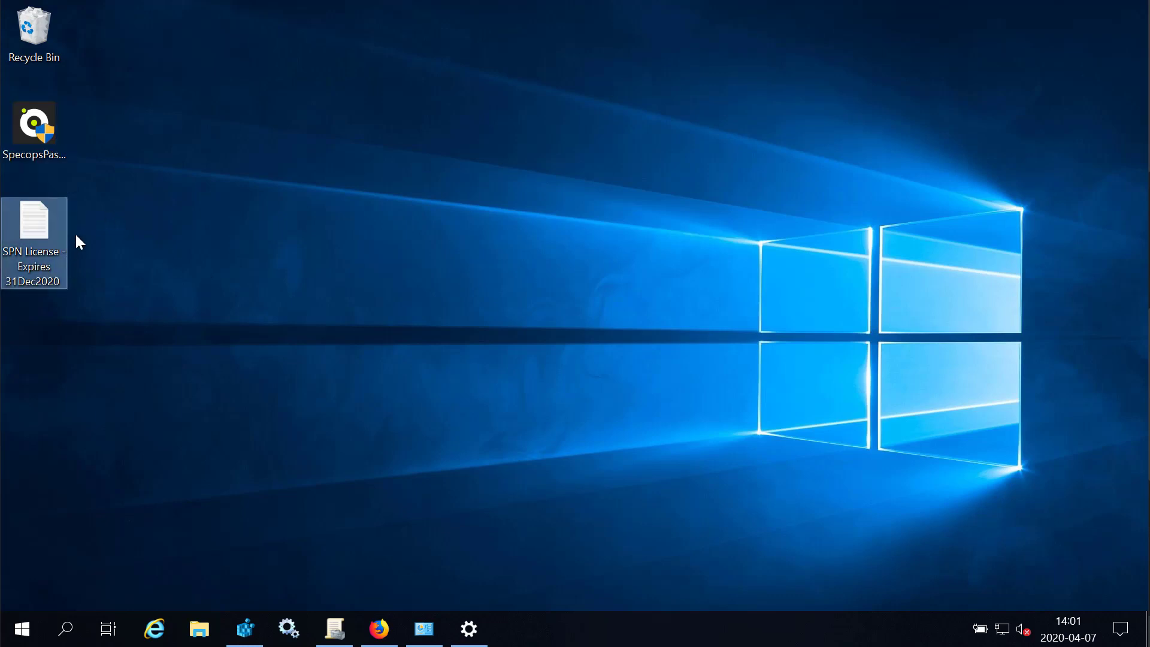
double_click(33, 124)
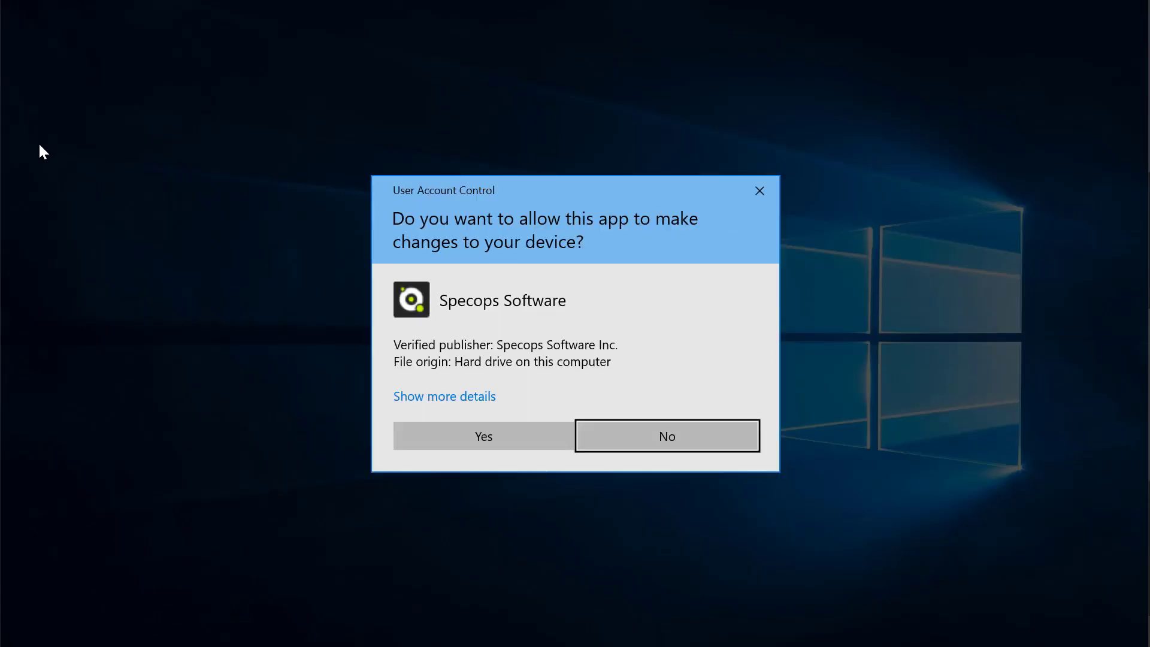
click(483, 435)
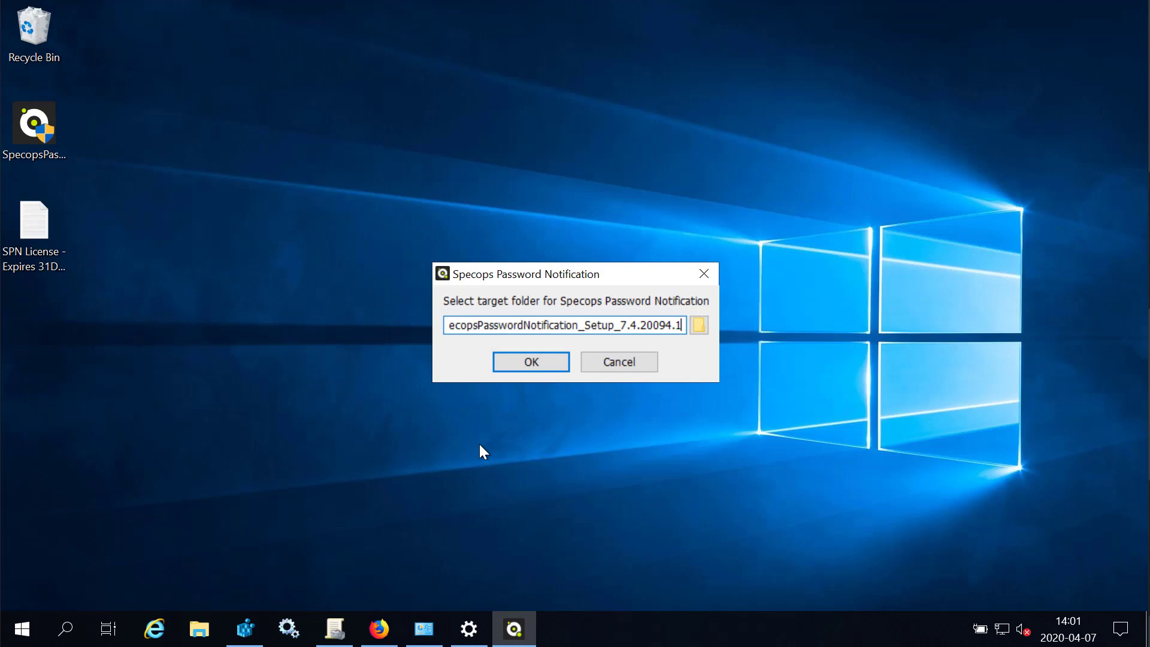
mouse_move(453, 337)
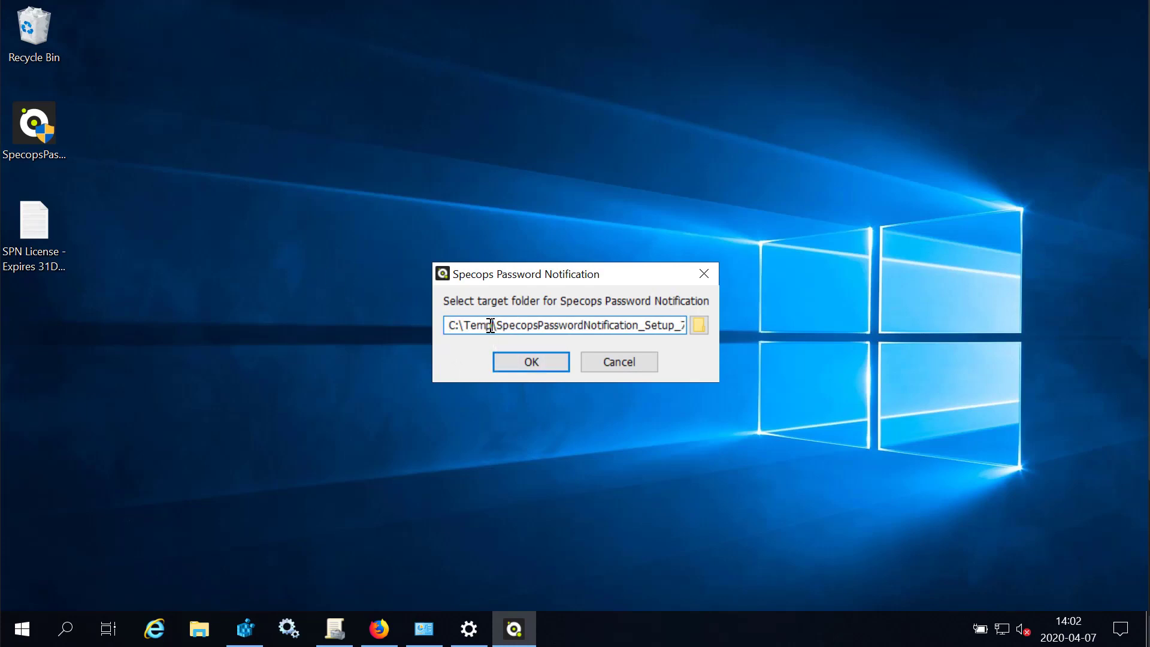
double_click(476, 324)
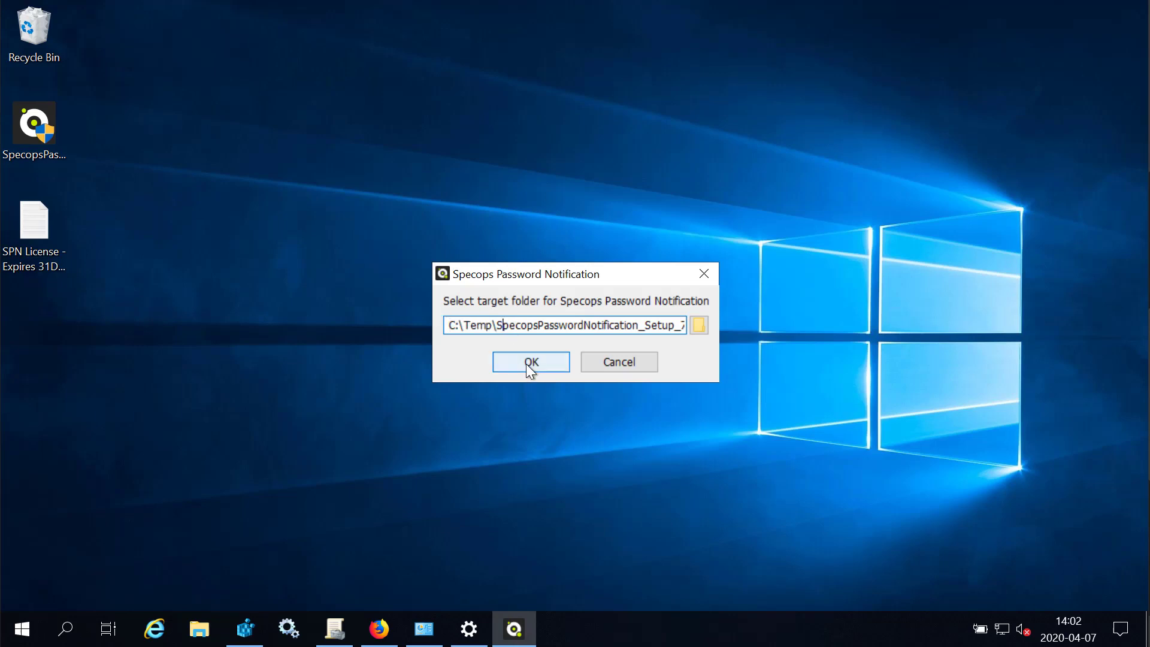
Step: Extract the setup and load the SPN license file from the Desktop, licensing Password Notification 7.4
click(529, 362)
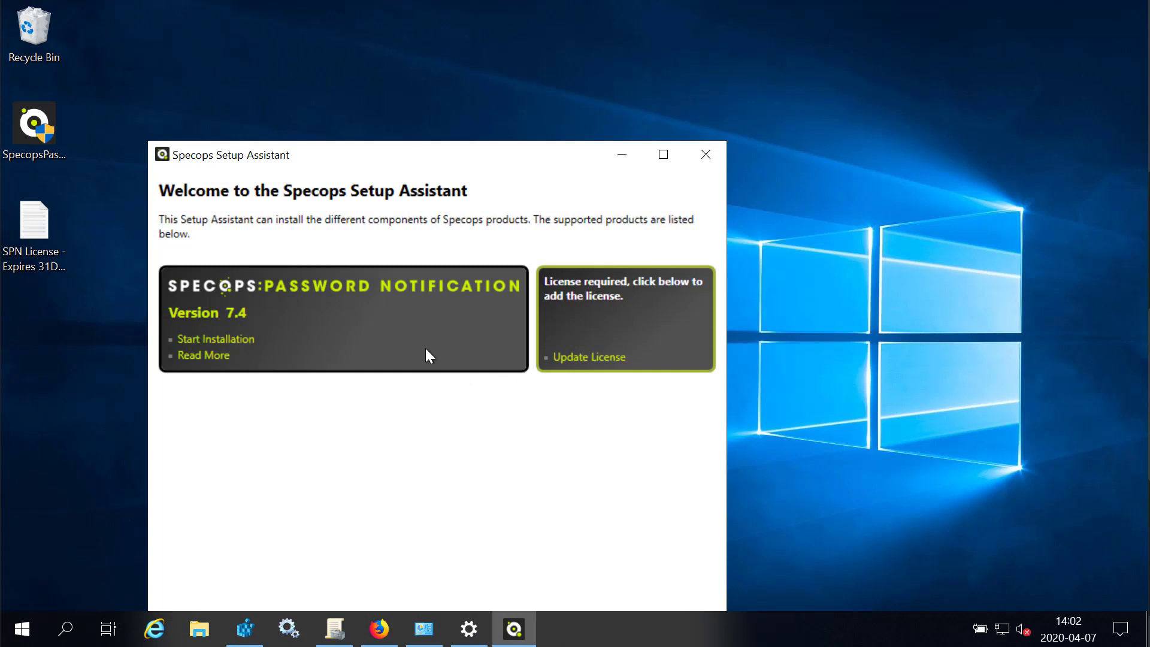
mouse_move(662, 154)
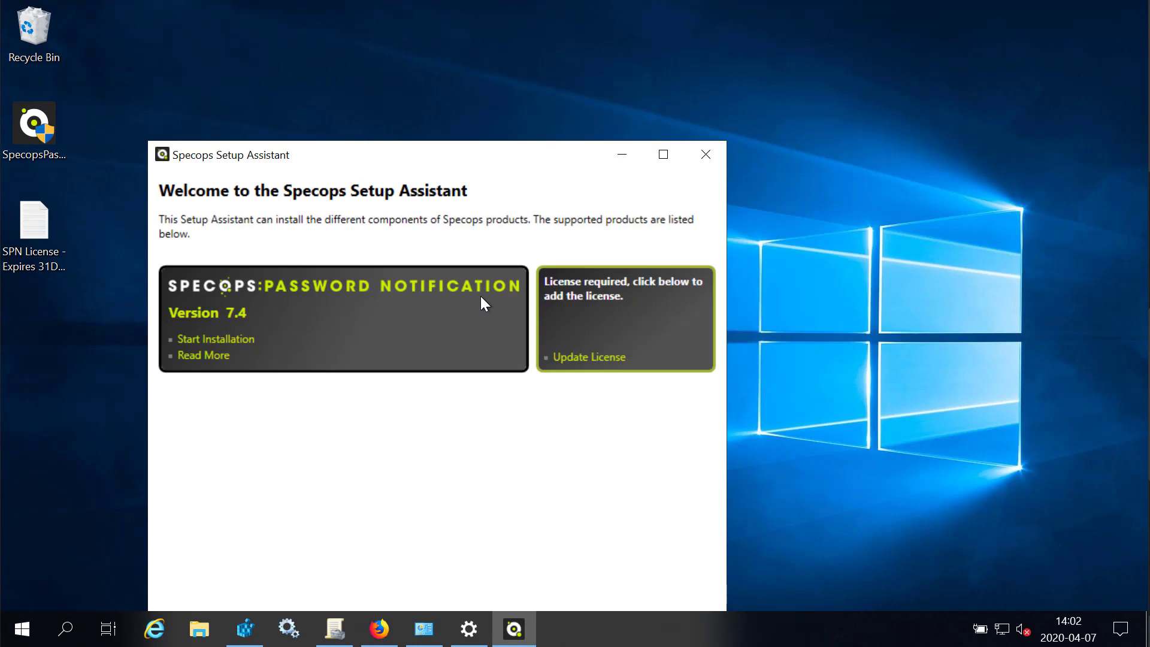
mouse_move(587, 358)
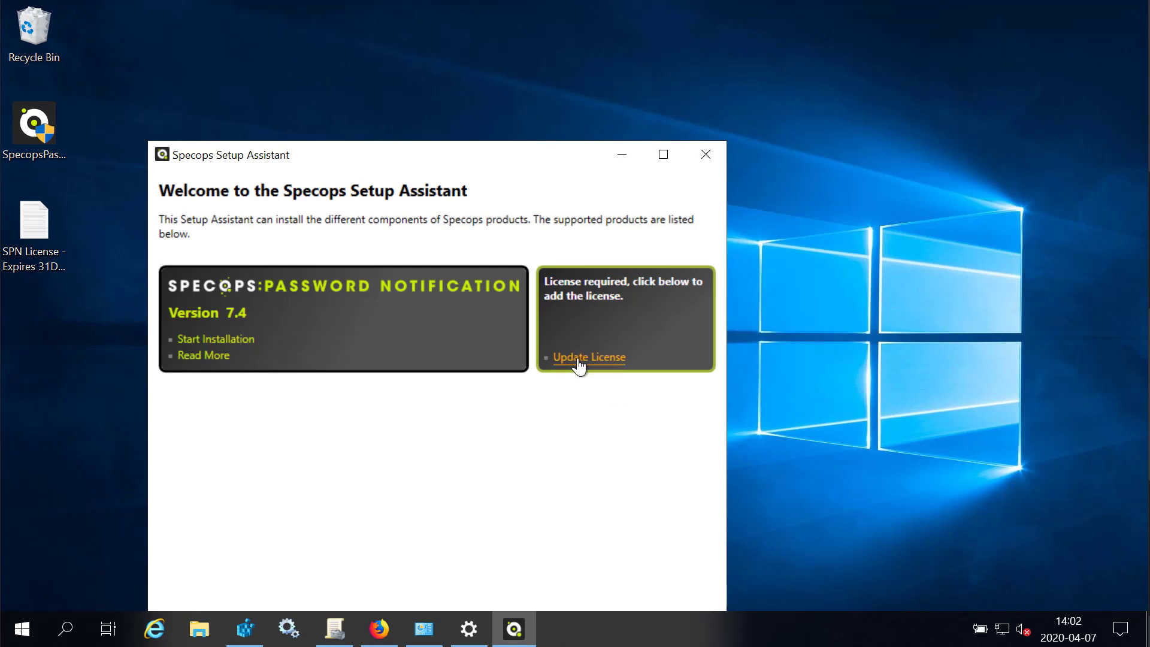
click(588, 357)
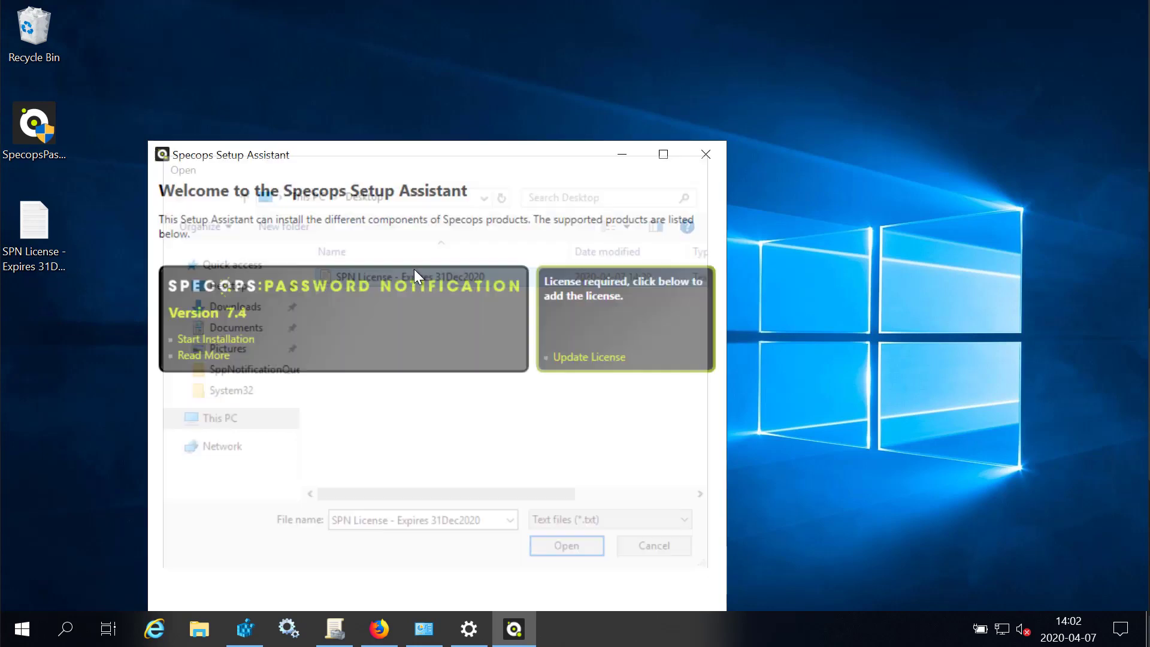
click(565, 545)
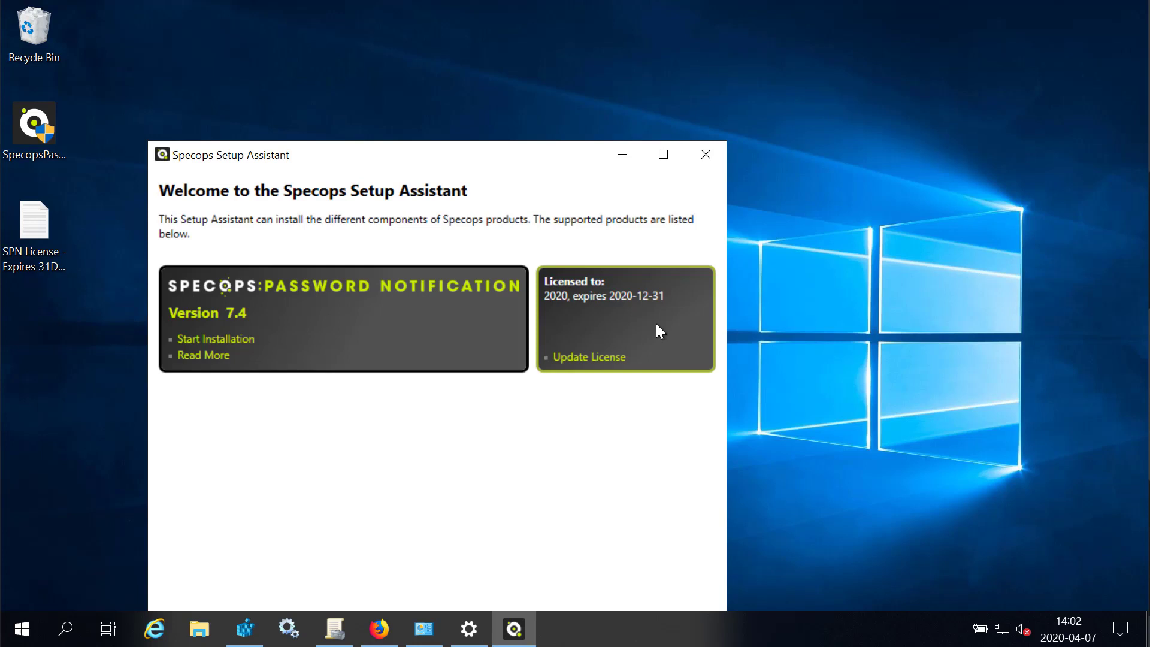
click(33, 222)
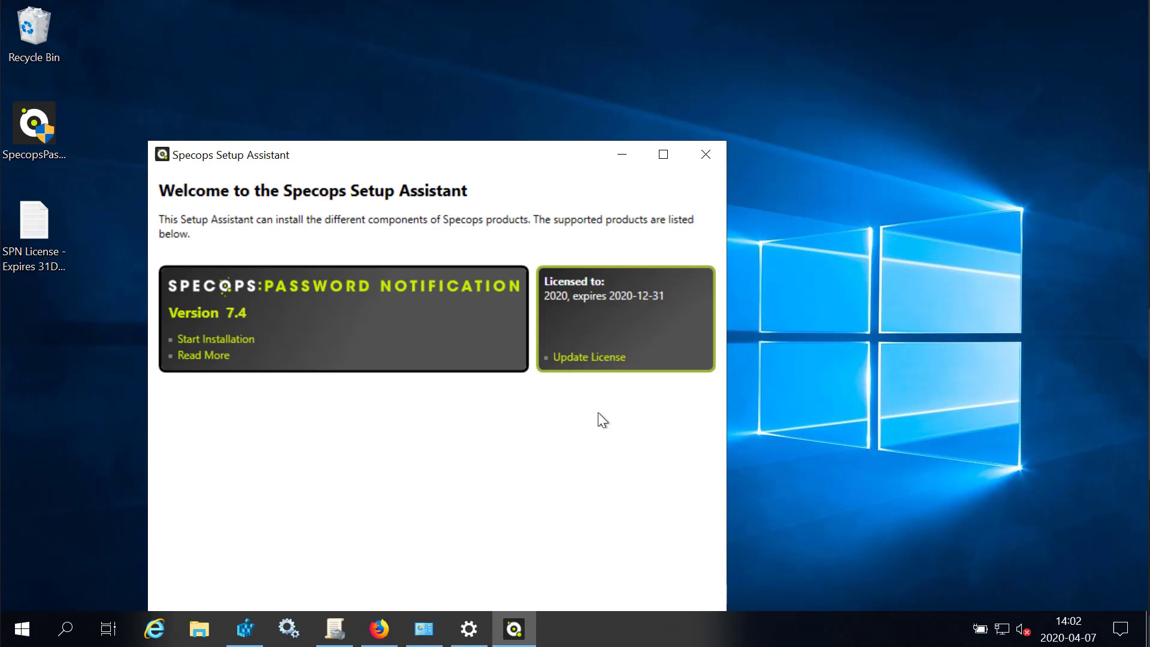
mouse_move(594, 303)
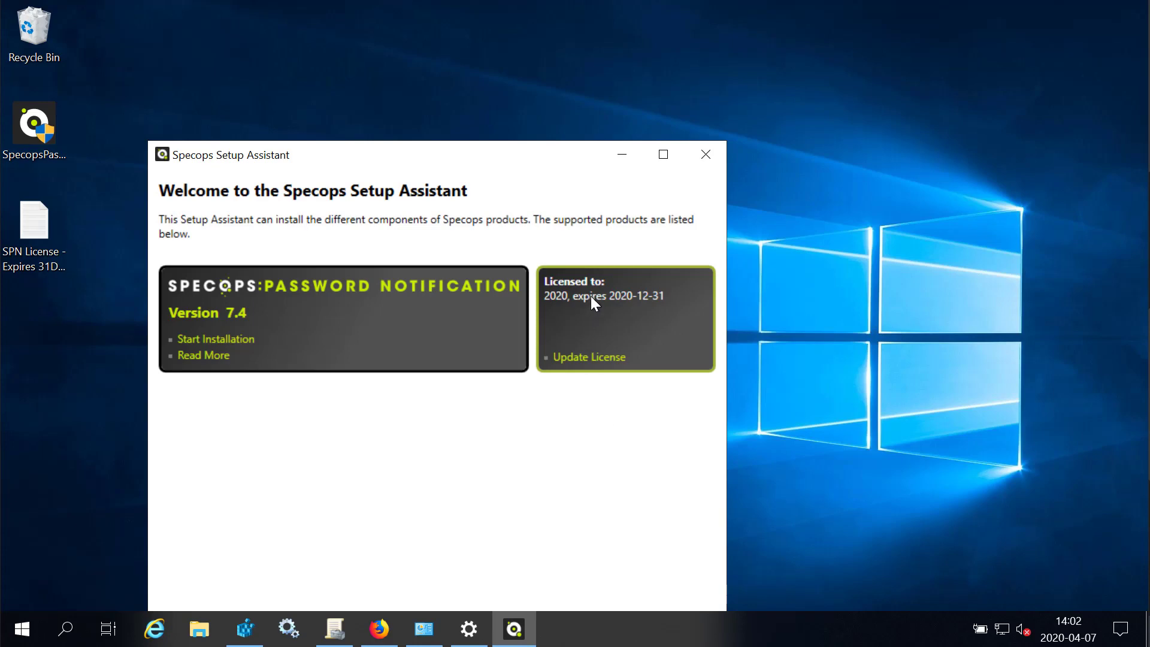
mouse_move(248, 332)
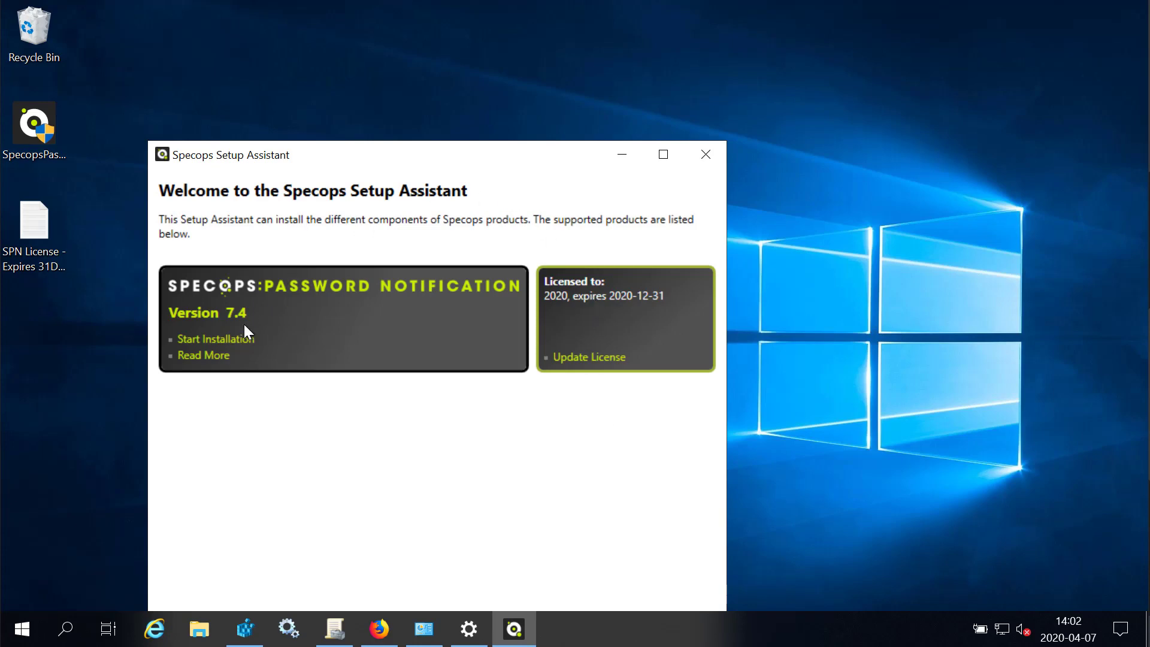
Step: Start the installation, accept the EULA, and choose the Server component
click(215, 338)
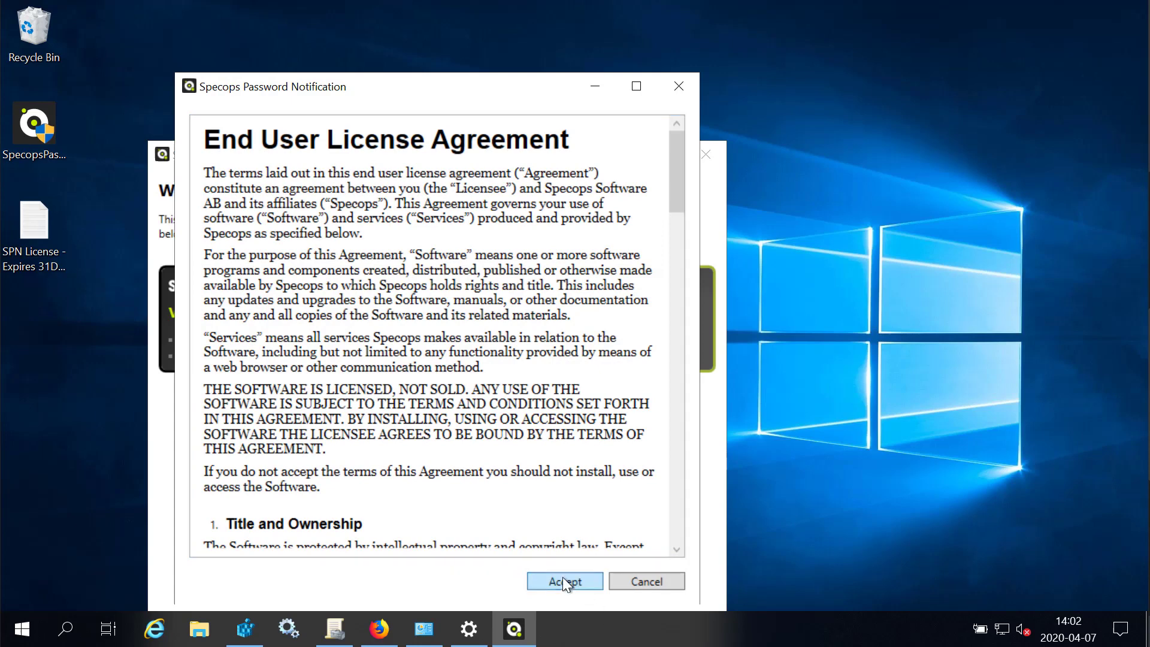
click(564, 580)
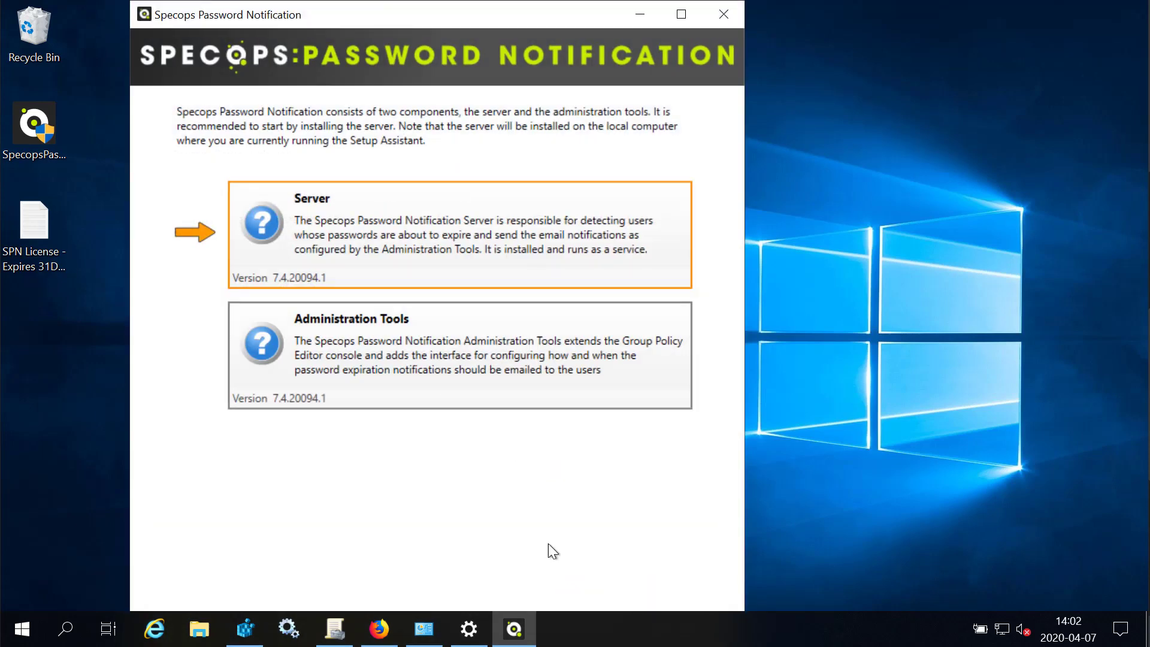
click(460, 233)
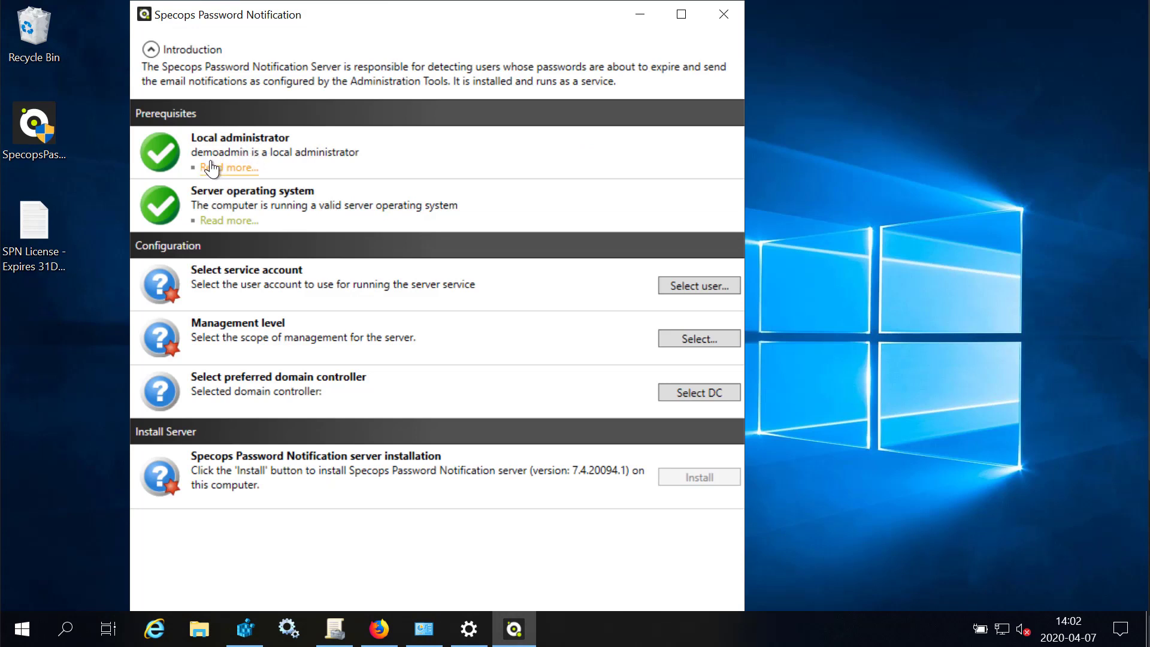
mouse_move(300, 185)
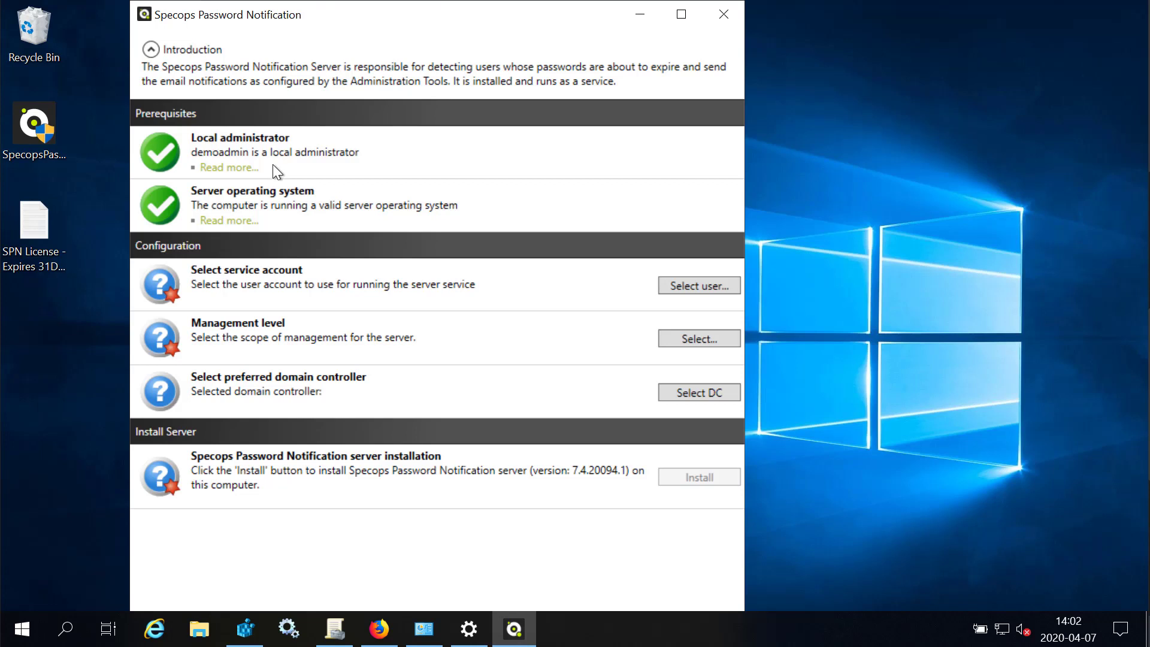
mouse_move(288, 211)
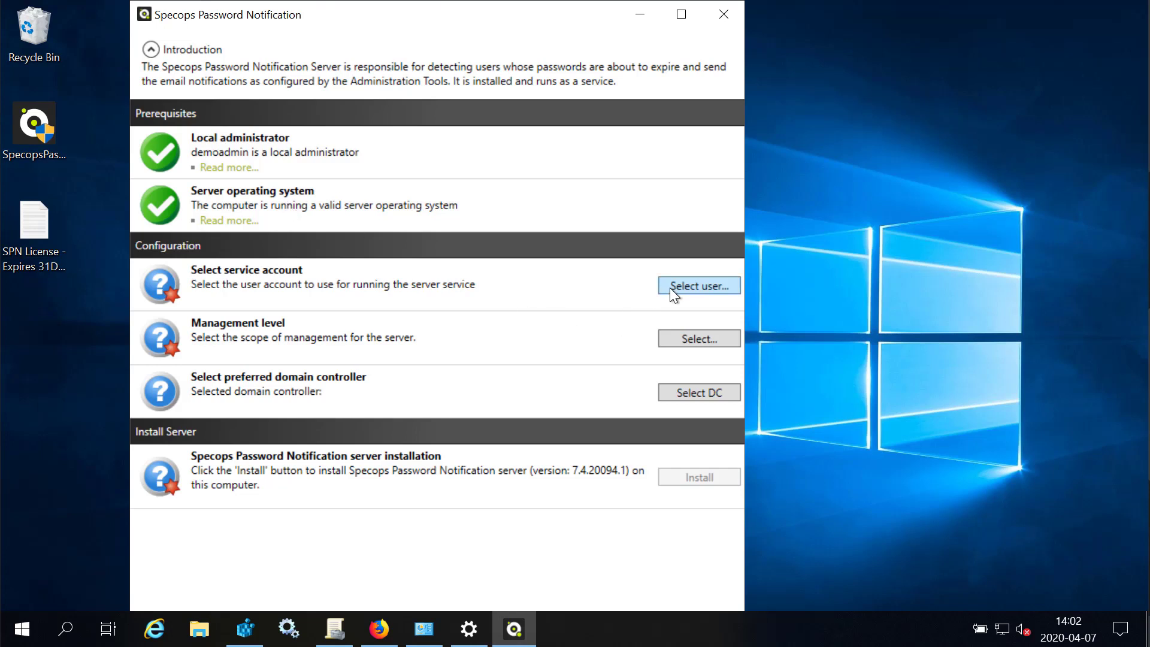
Step: Set SD1\service_spn as the service account the server runs under
click(697, 286)
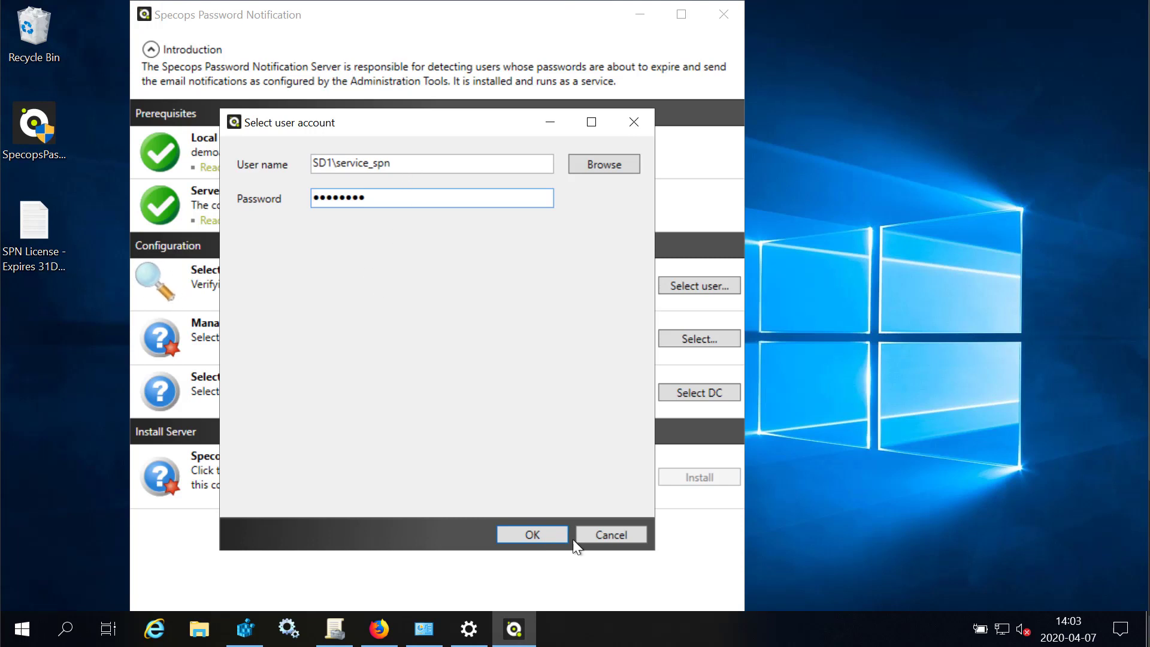
click(531, 534)
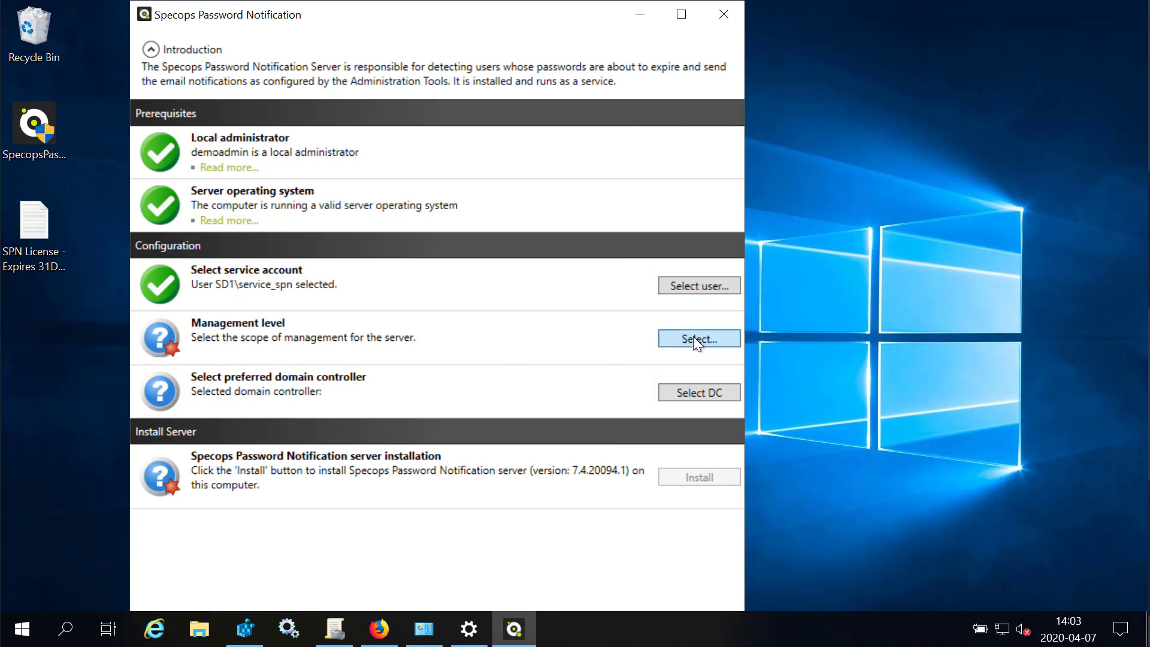
Step: Set the management level to the Users OU under Specops in specopsdemo1.local
click(697, 338)
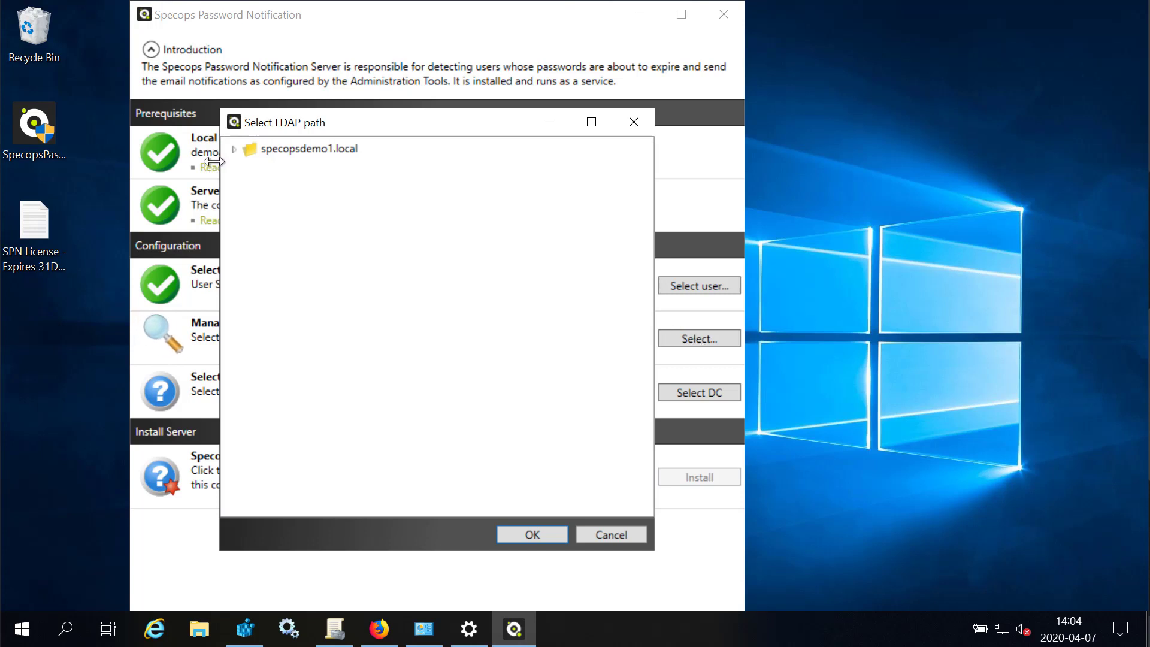
click(235, 148)
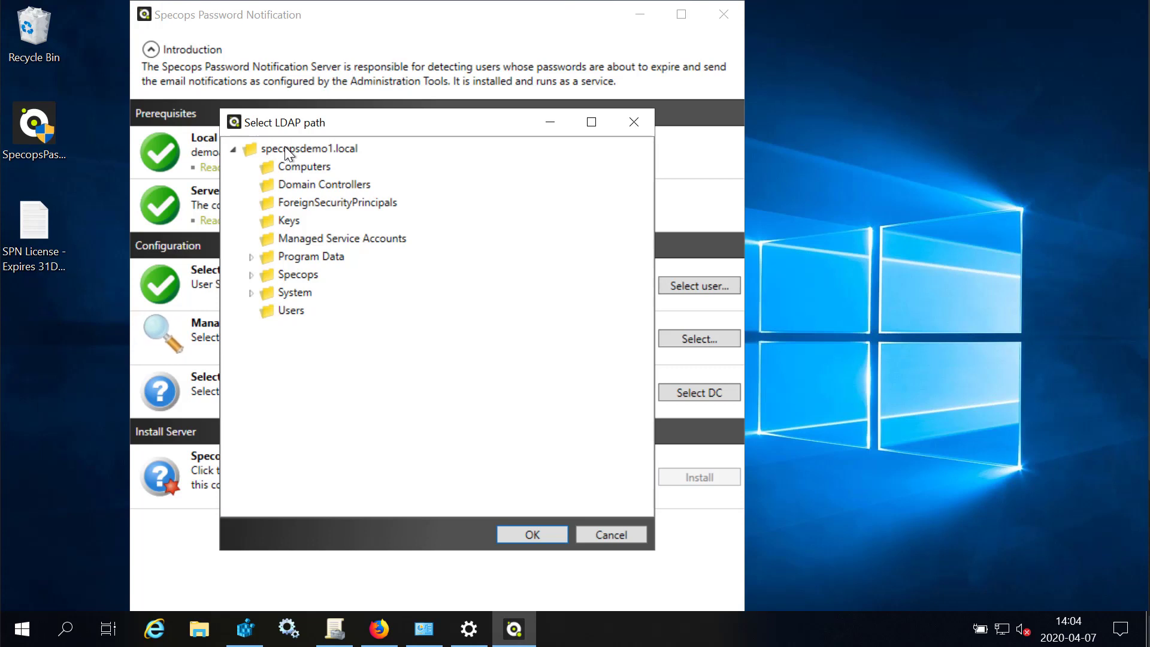
mouse_move(256, 282)
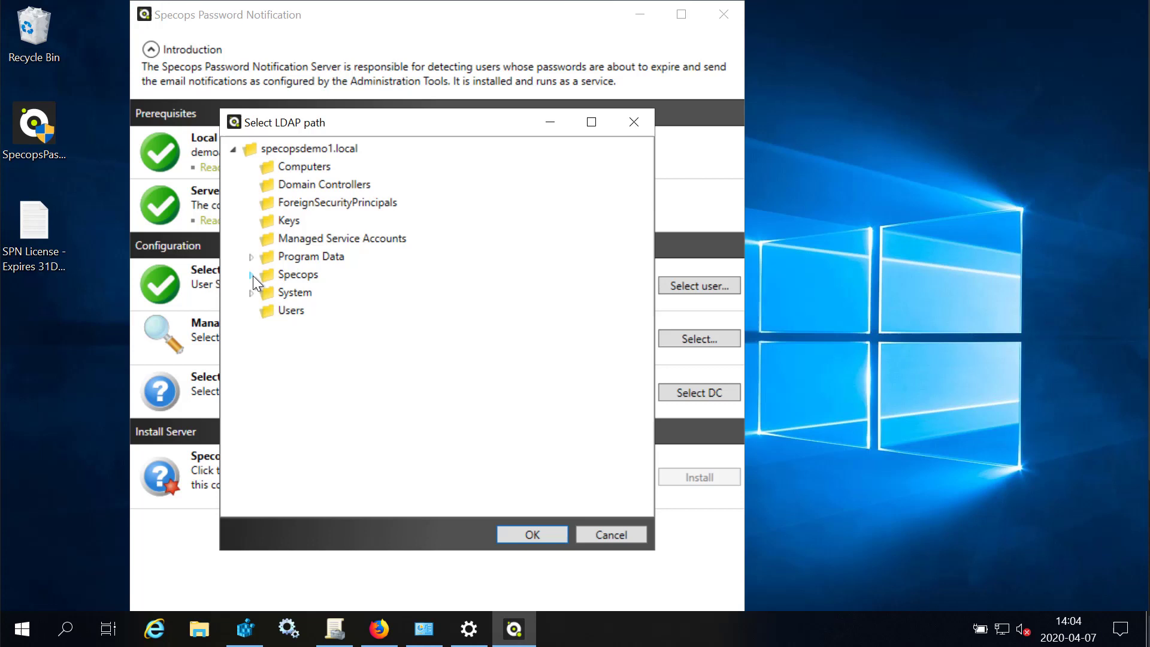
click(251, 273)
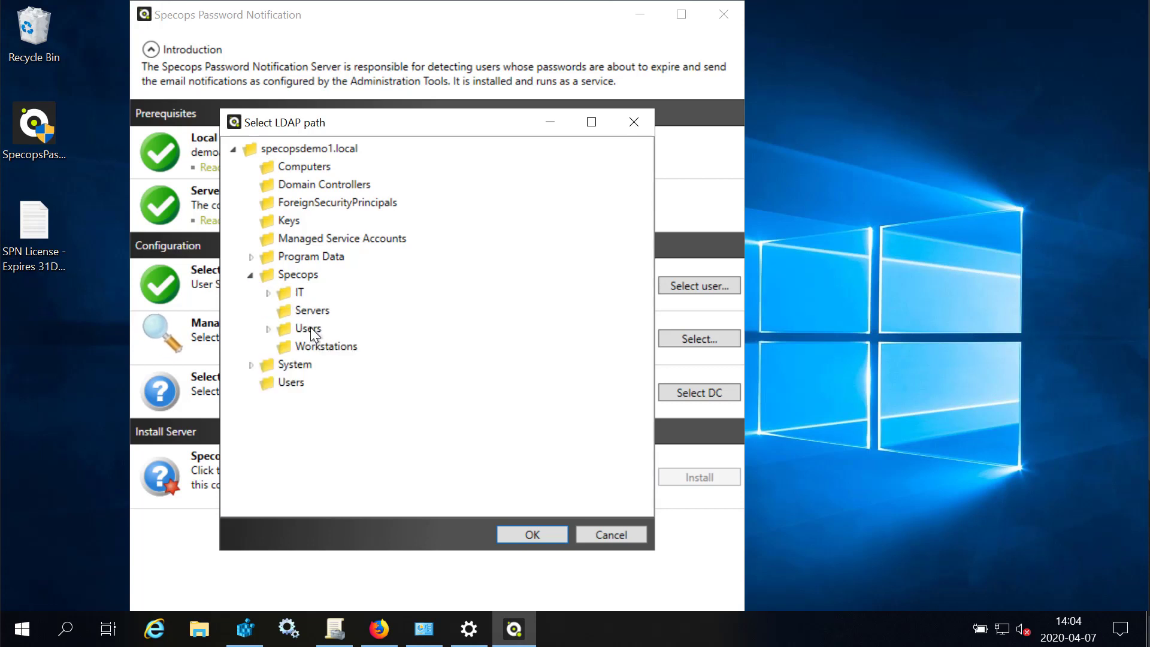
click(309, 328)
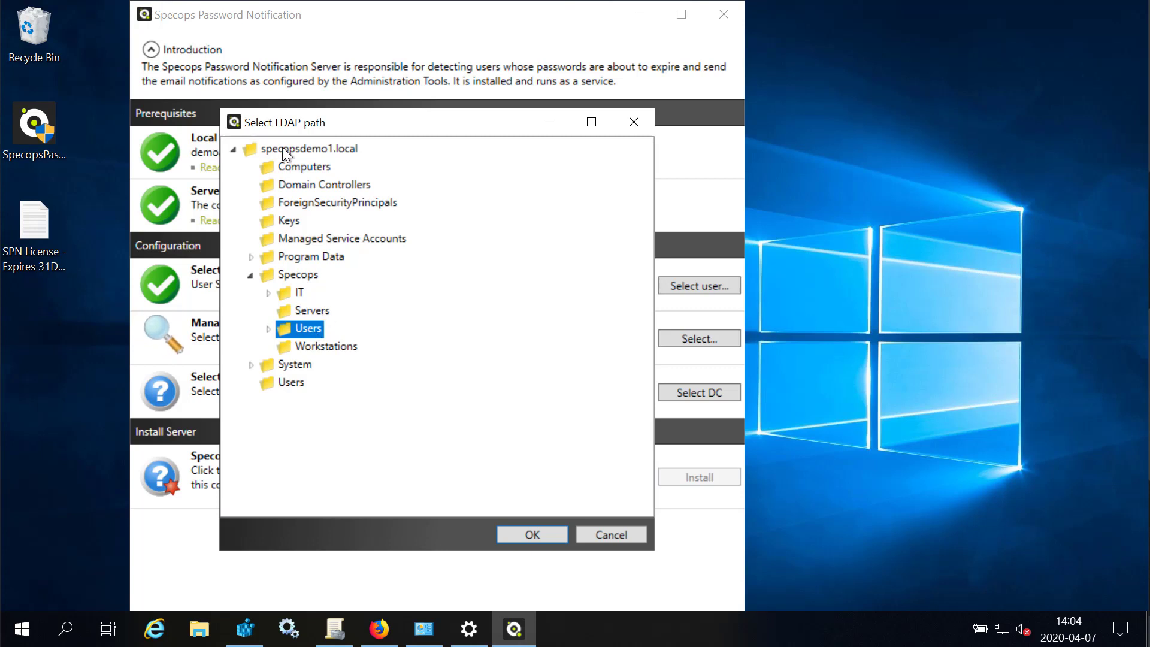
mouse_move(325, 290)
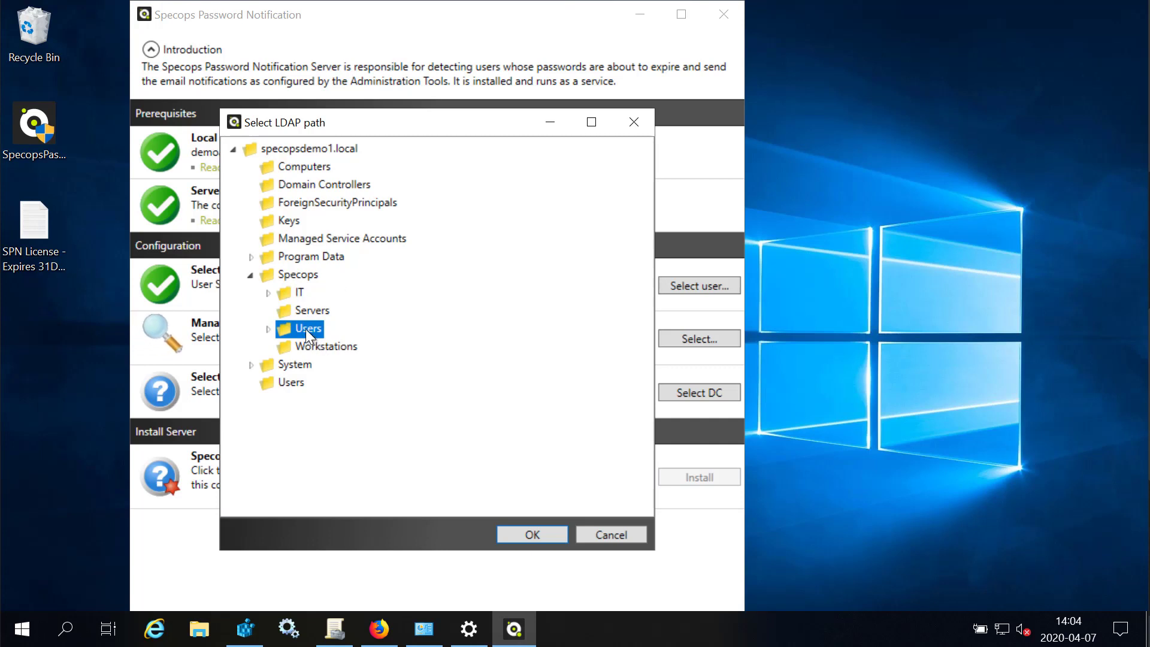
mouse_move(316, 341)
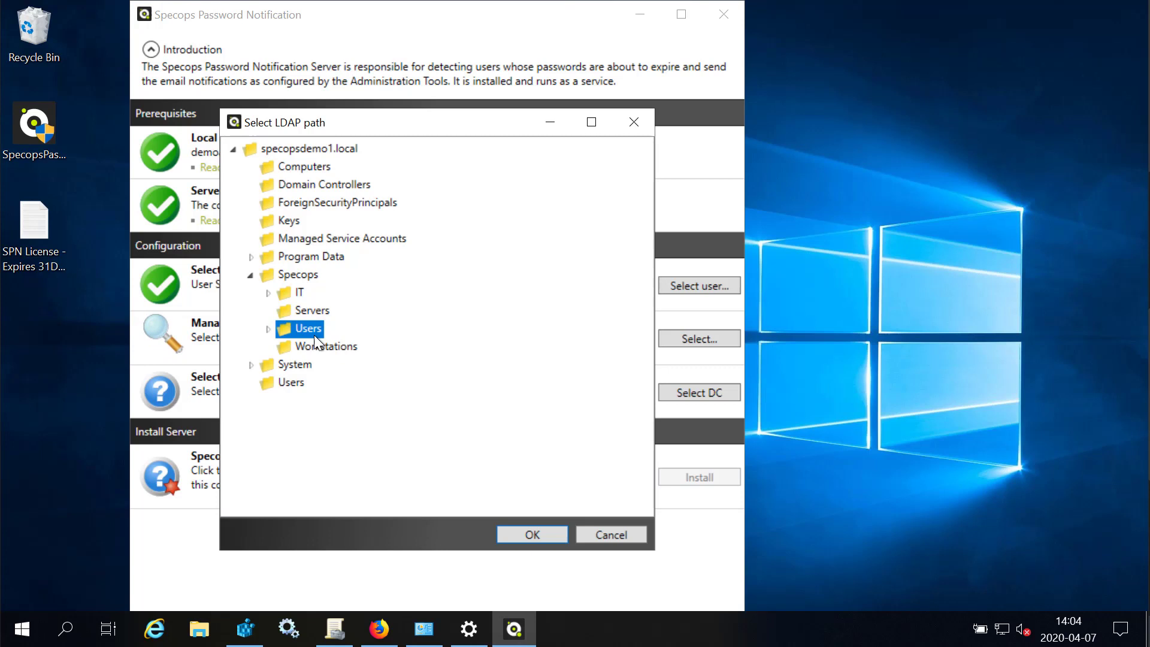
click(530, 534)
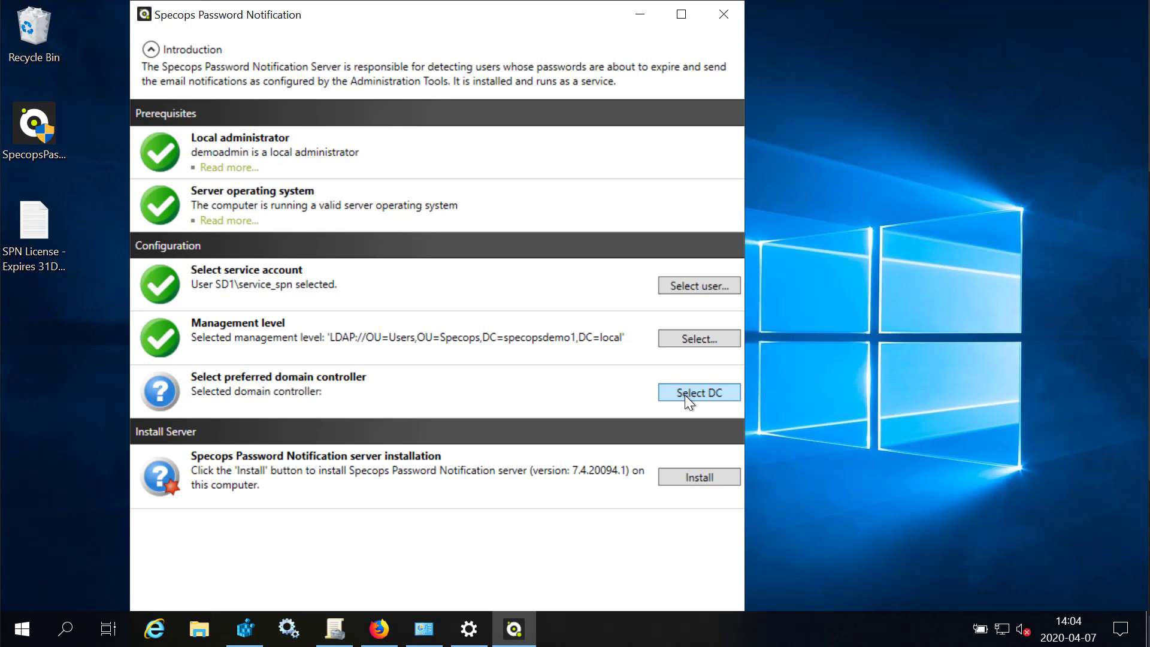
mouse_move(95, 73)
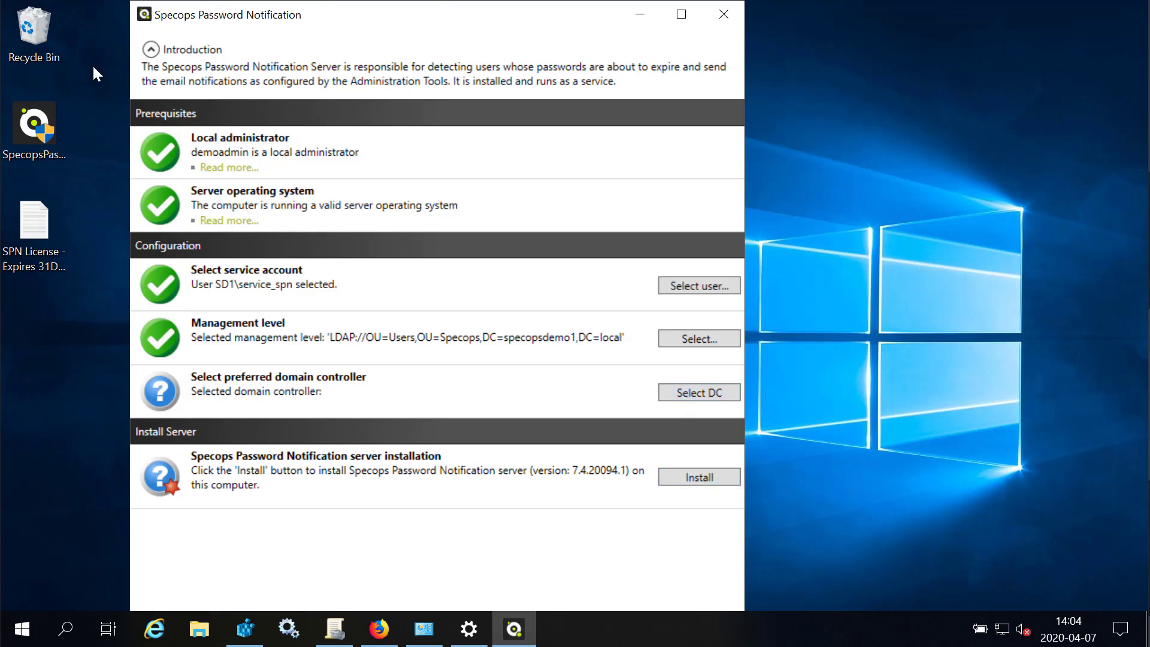
mouse_move(697, 476)
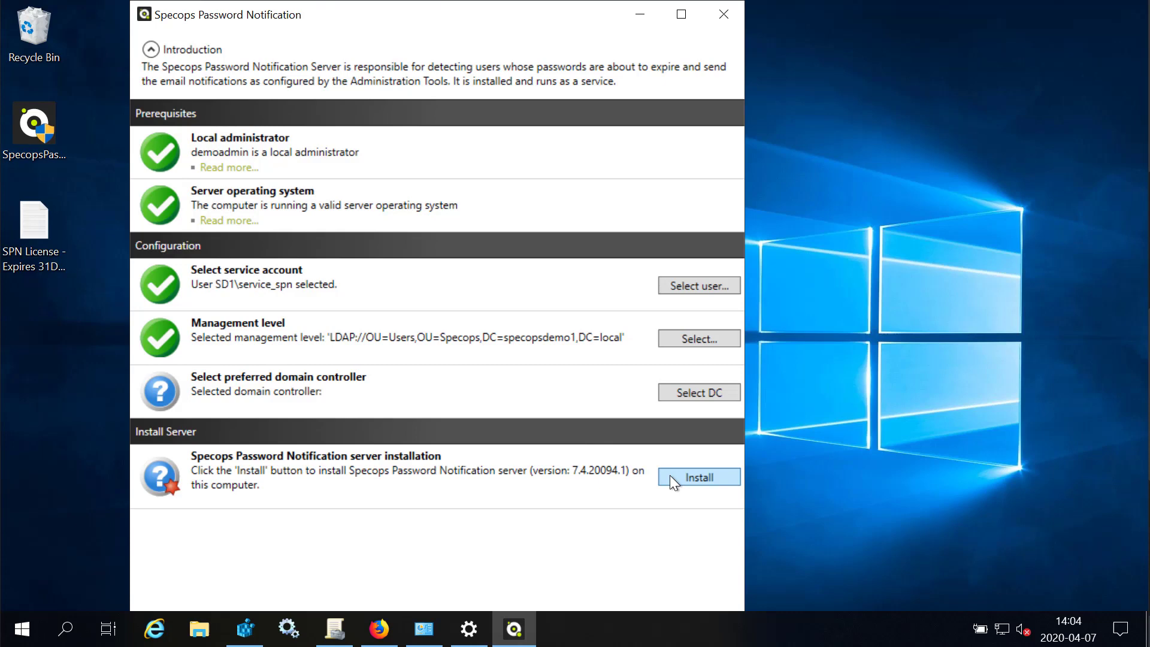
Step: Install the Password Notification Server and acknowledge the success message
click(697, 477)
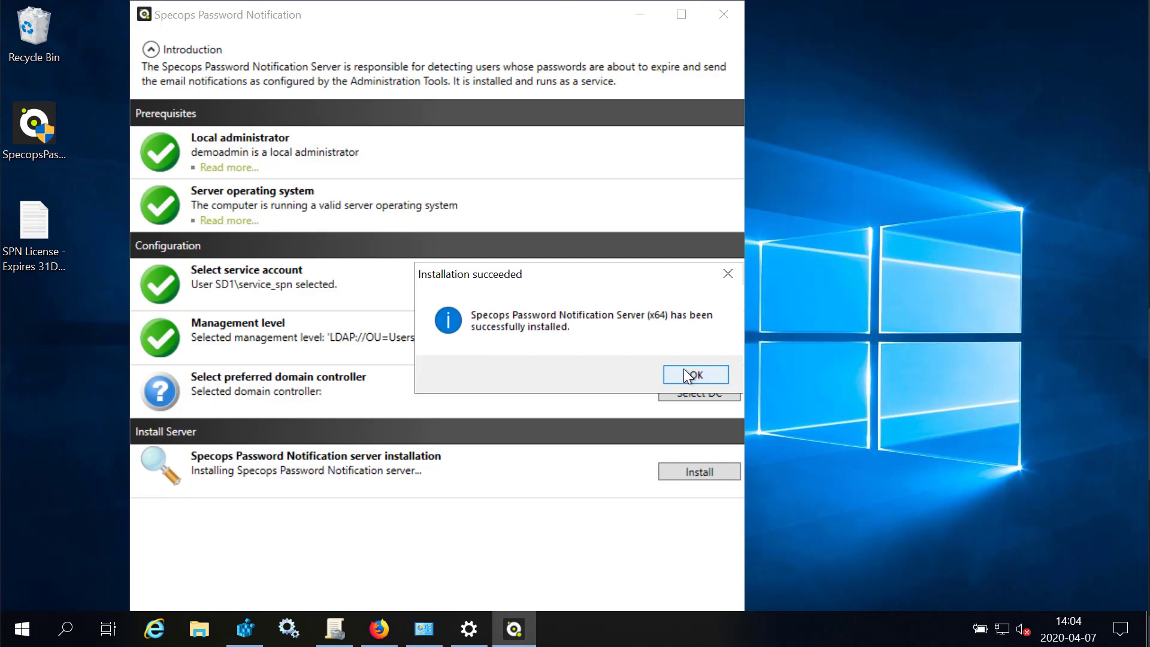
click(695, 374)
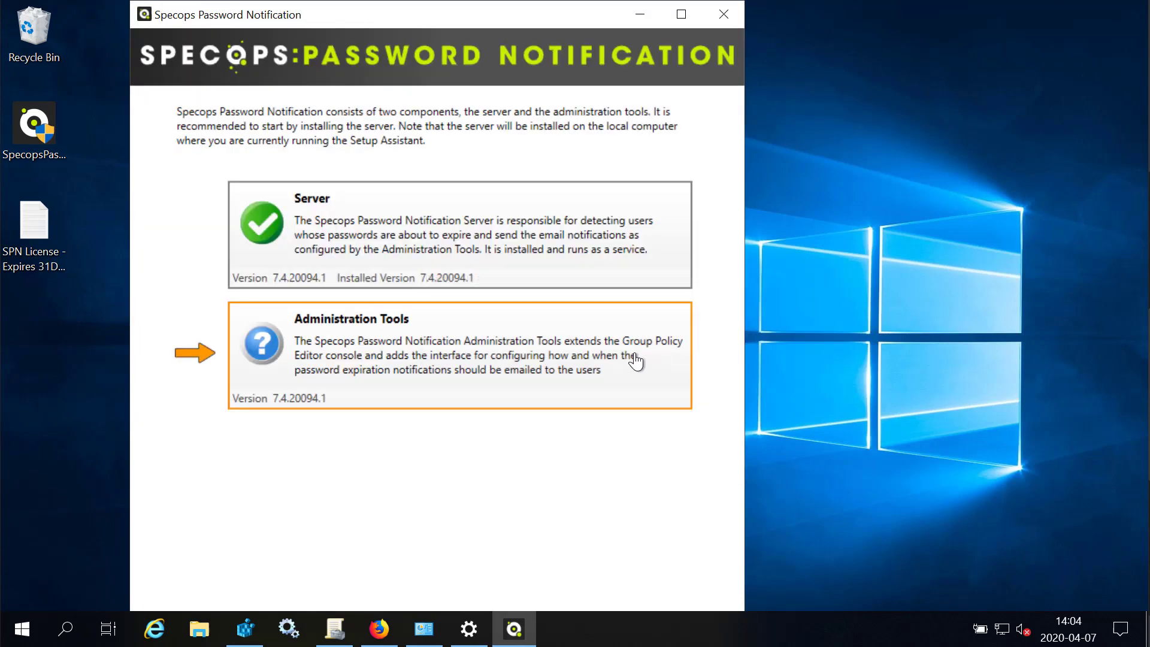
Step: Install the Administration Tools, acknowledge success, and close the Setup Assistant
click(460, 354)
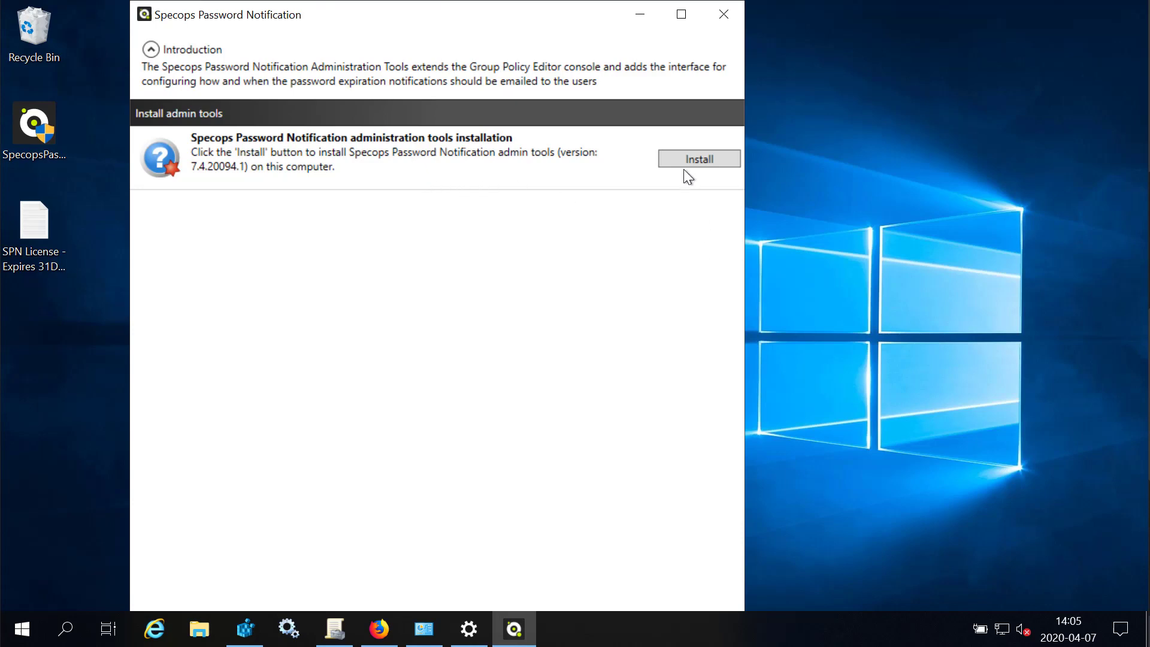
click(697, 158)
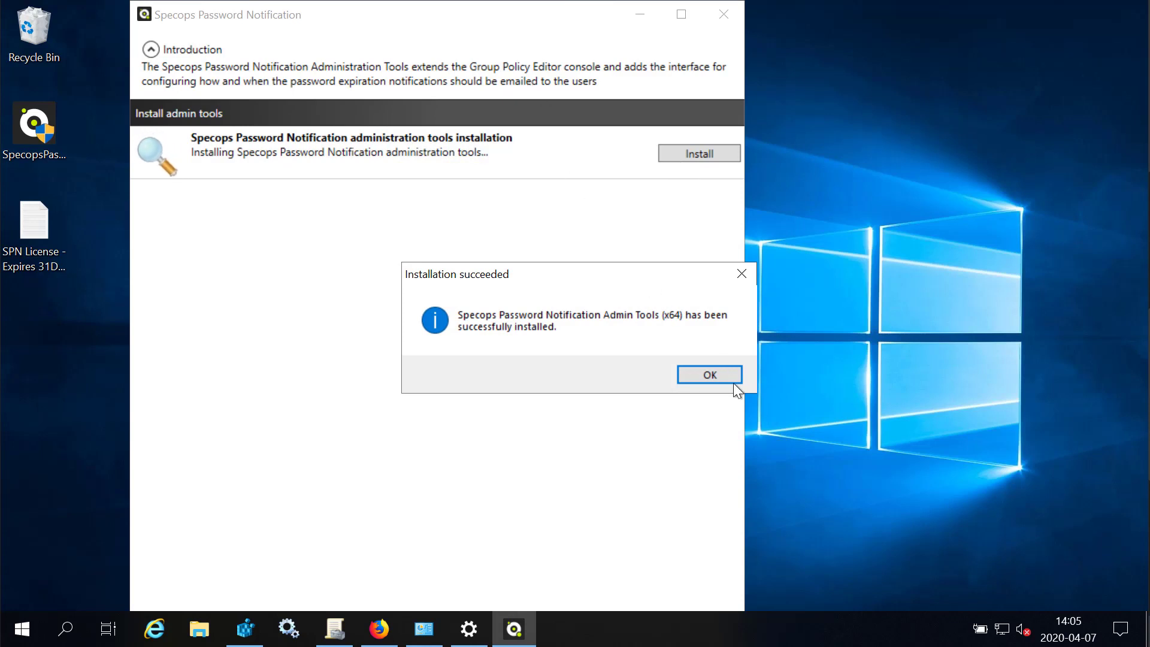
click(707, 373)
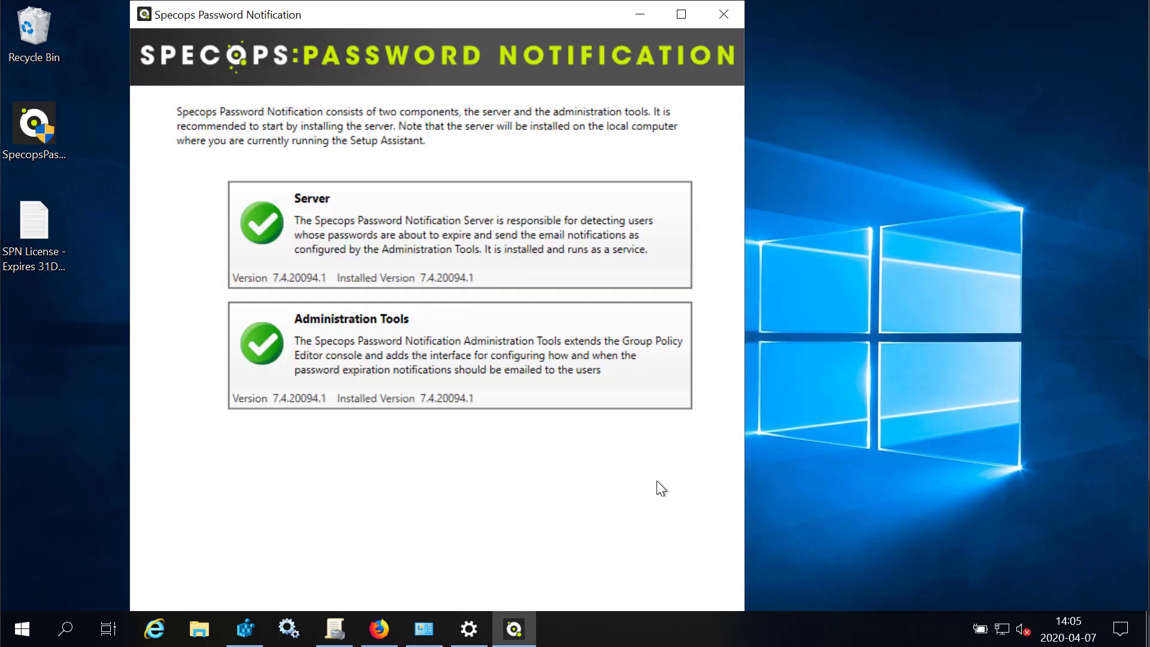
mouse_move(570, 122)
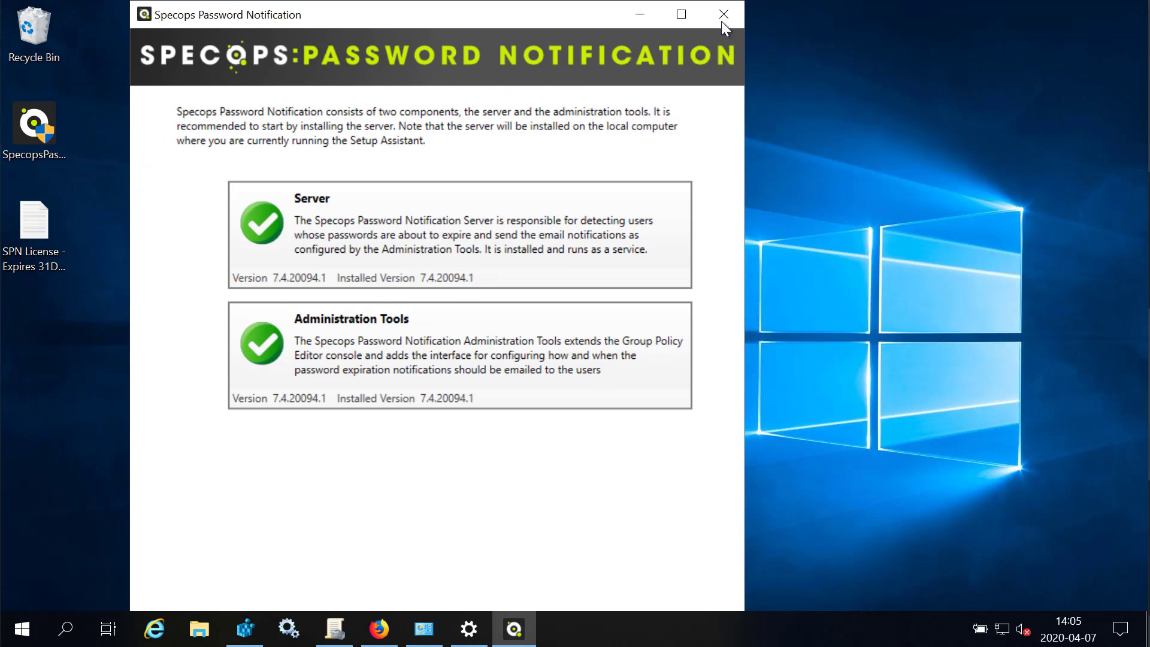
click(721, 14)
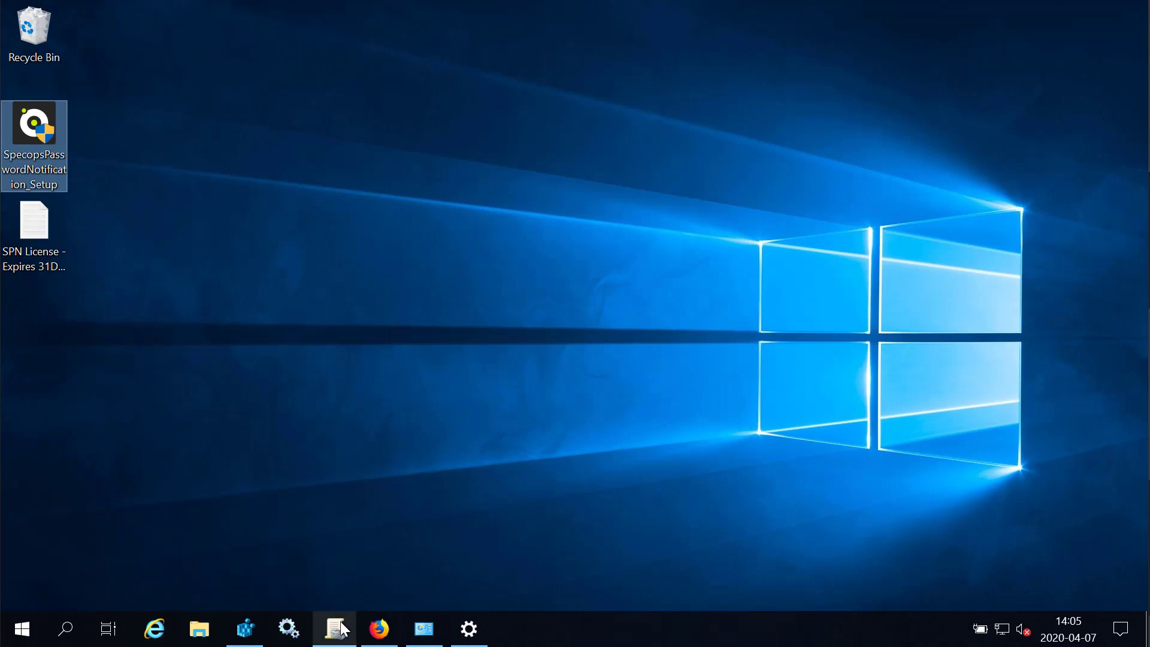
Step: Launch Group Policy Management and select the Users OU under Specops
click(334, 629)
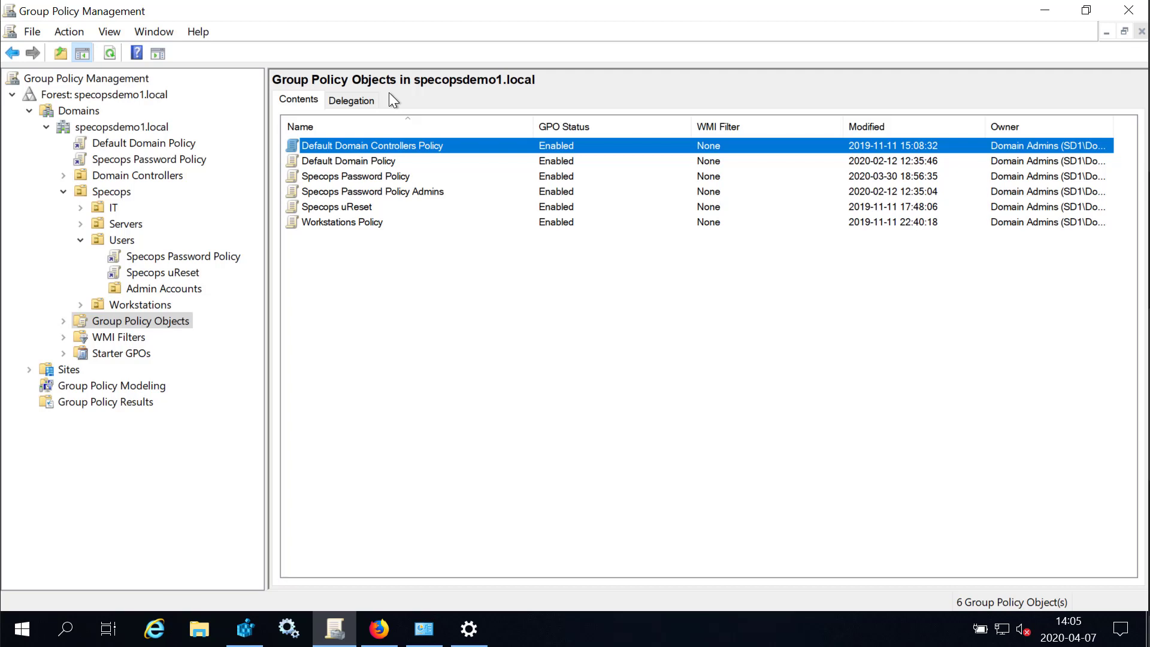
mouse_move(407, 341)
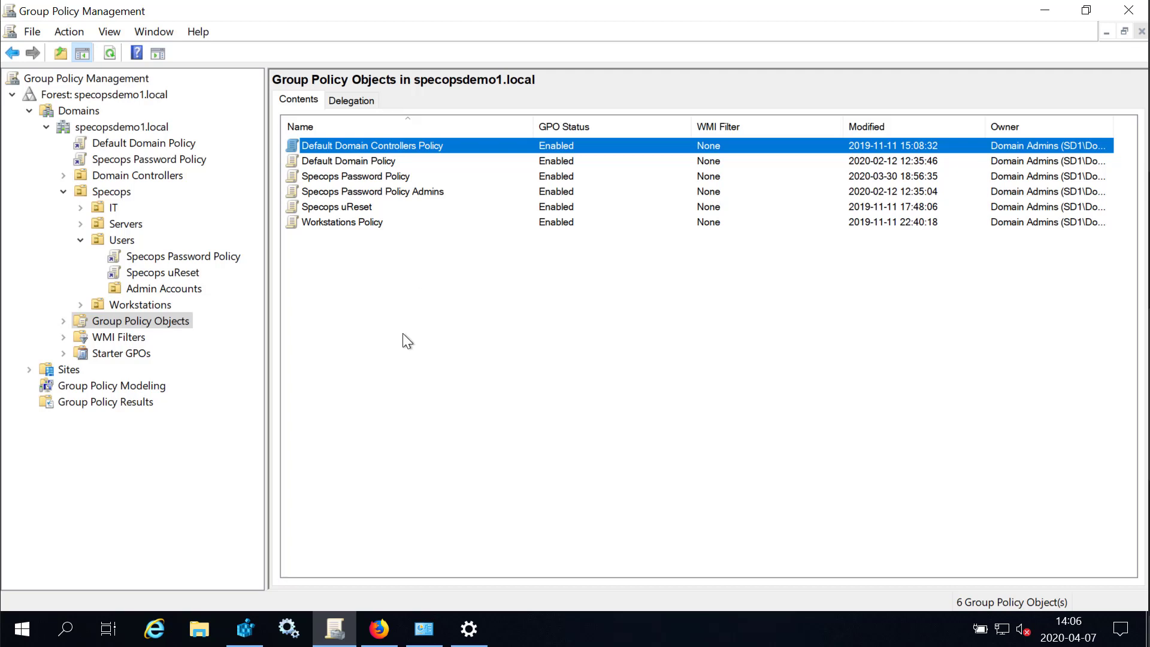
mouse_move(203, 276)
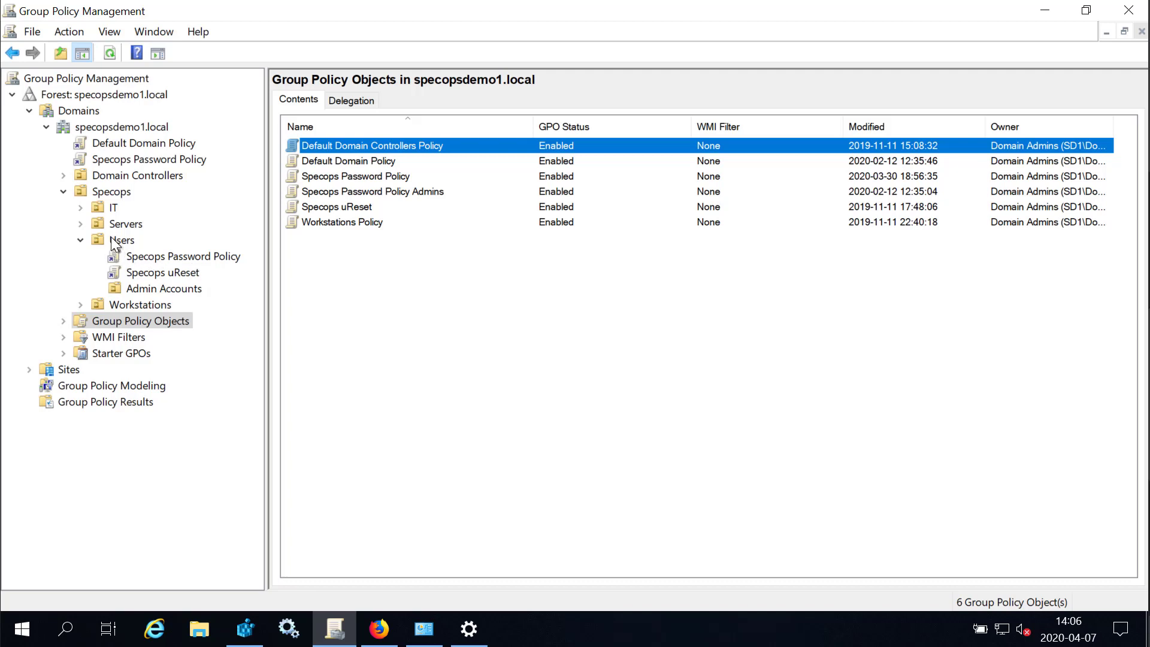
mouse_move(120, 207)
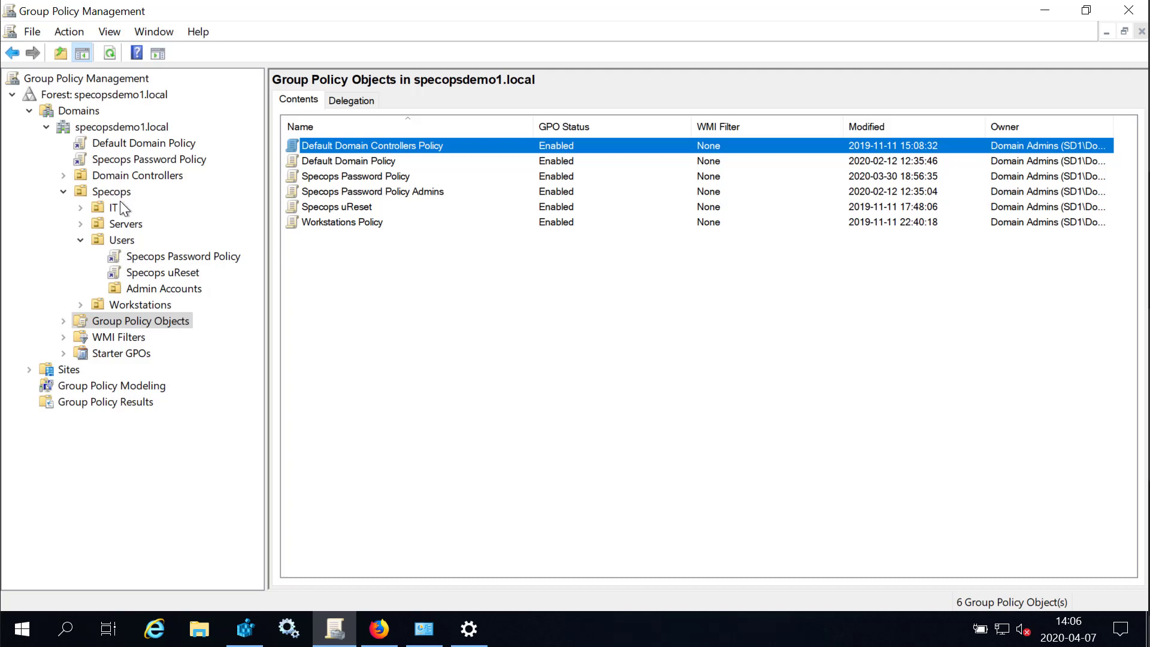
click(121, 240)
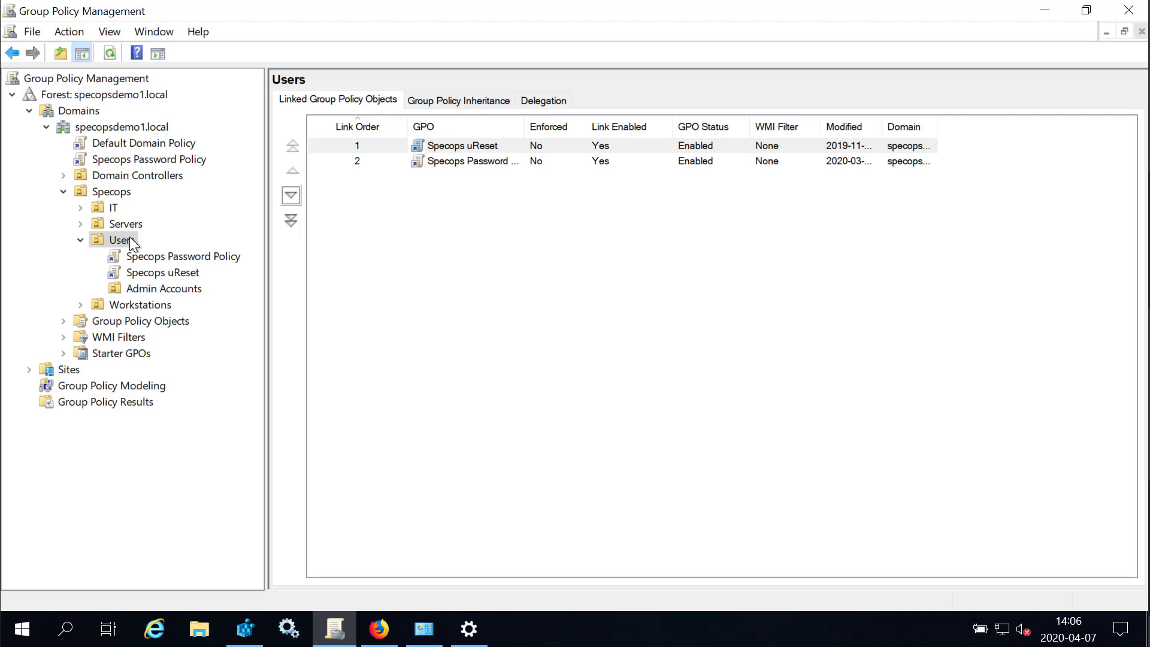
Step: Create and link a new GPO named 'Specops Password Notification' on the Users OU
right_click(118, 240)
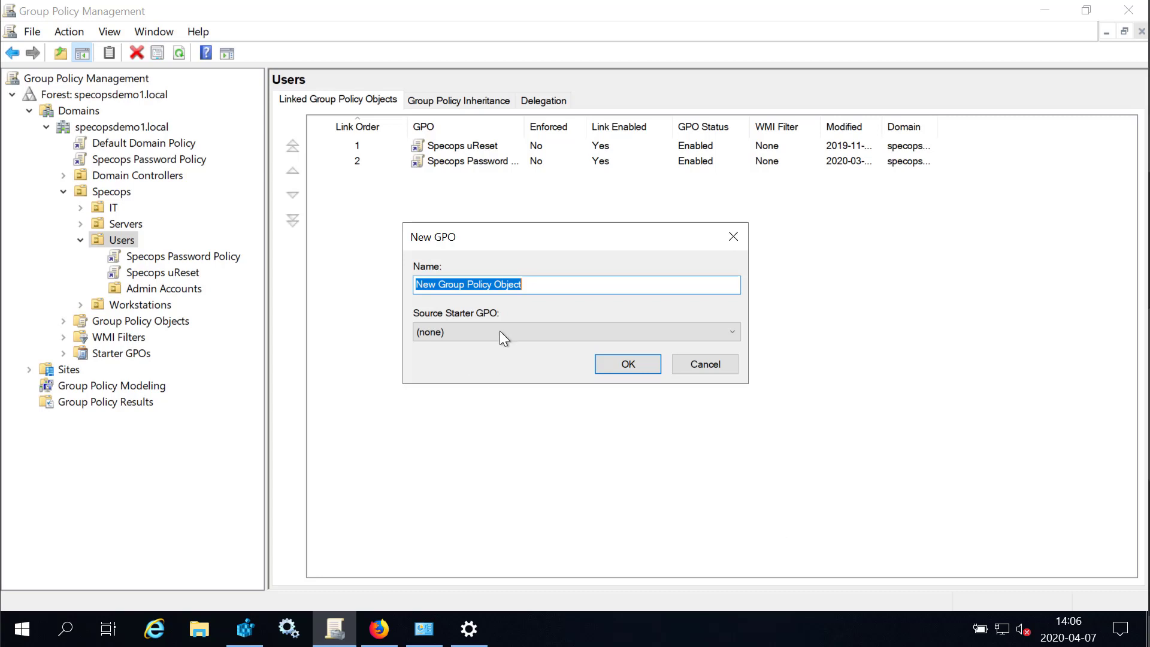
mouse_move(286, 318)
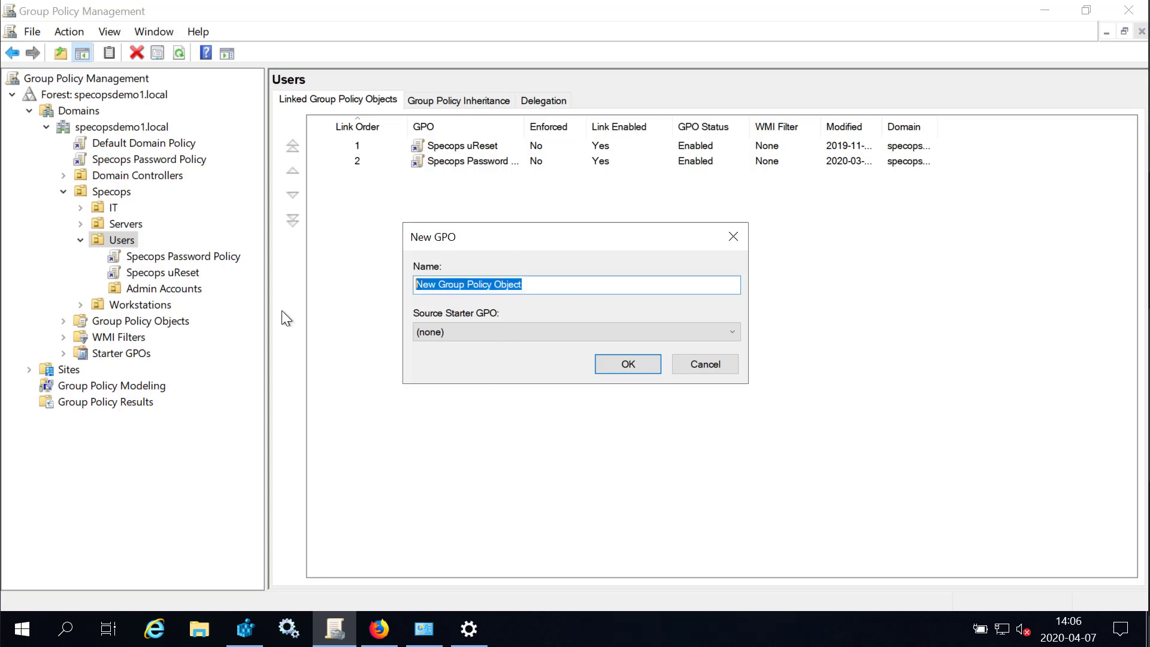
text(Specops Password)
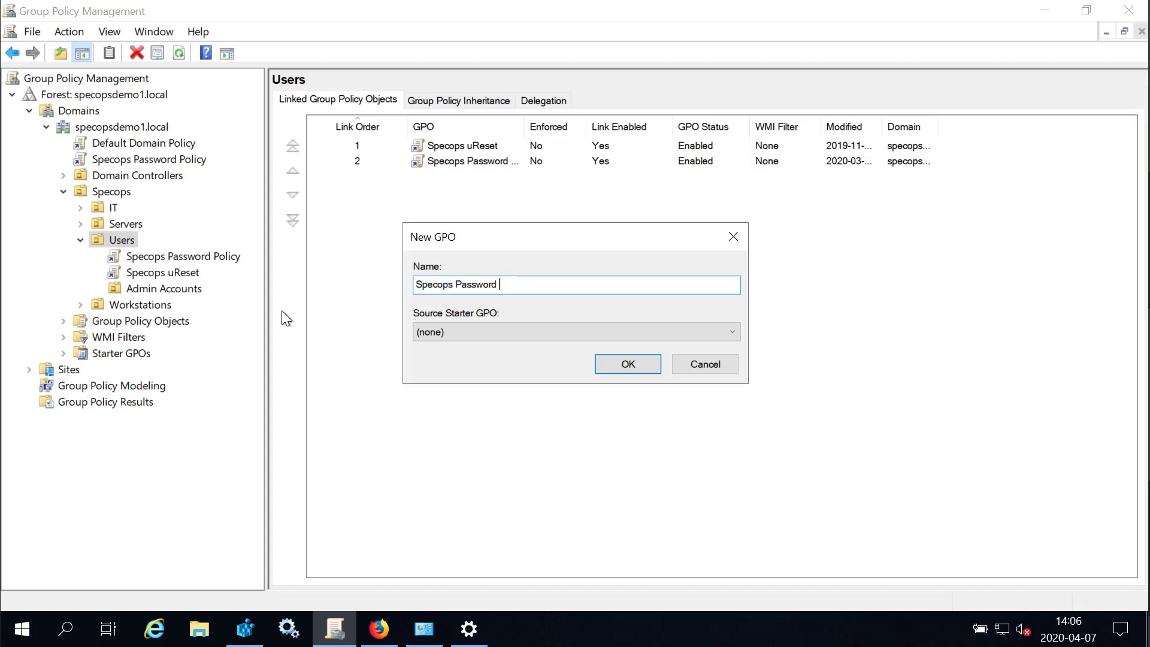
click(627, 364)
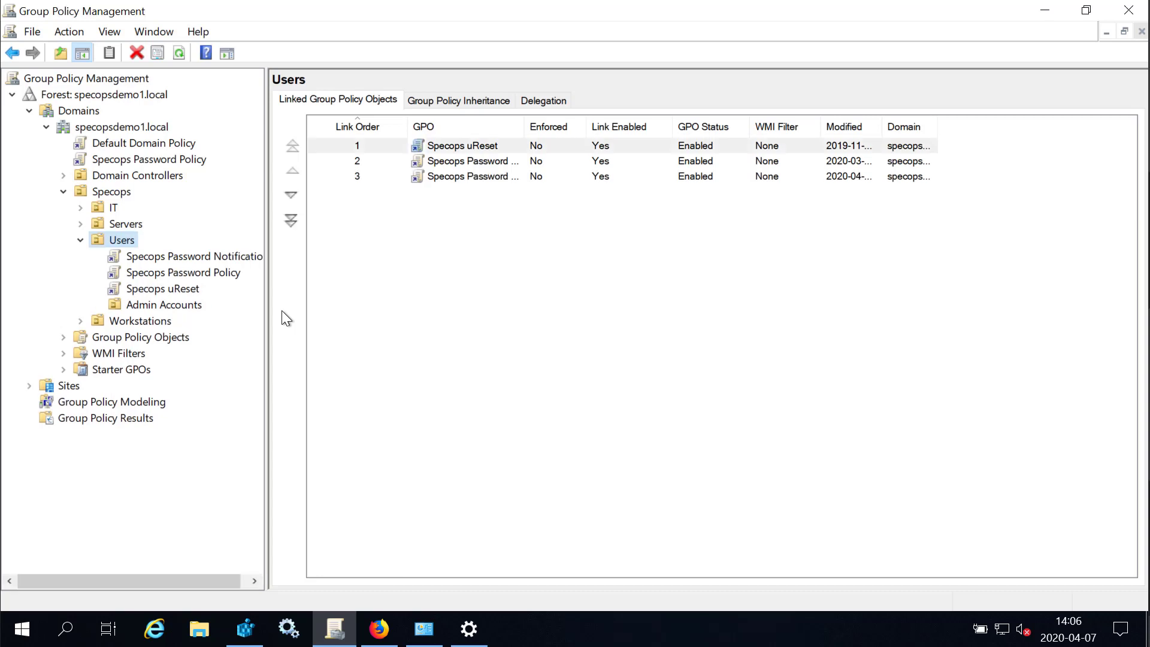
Step: Edit the new GPO, go to its Specops Password Notification settings, and create a configuration
right_click(194, 256)
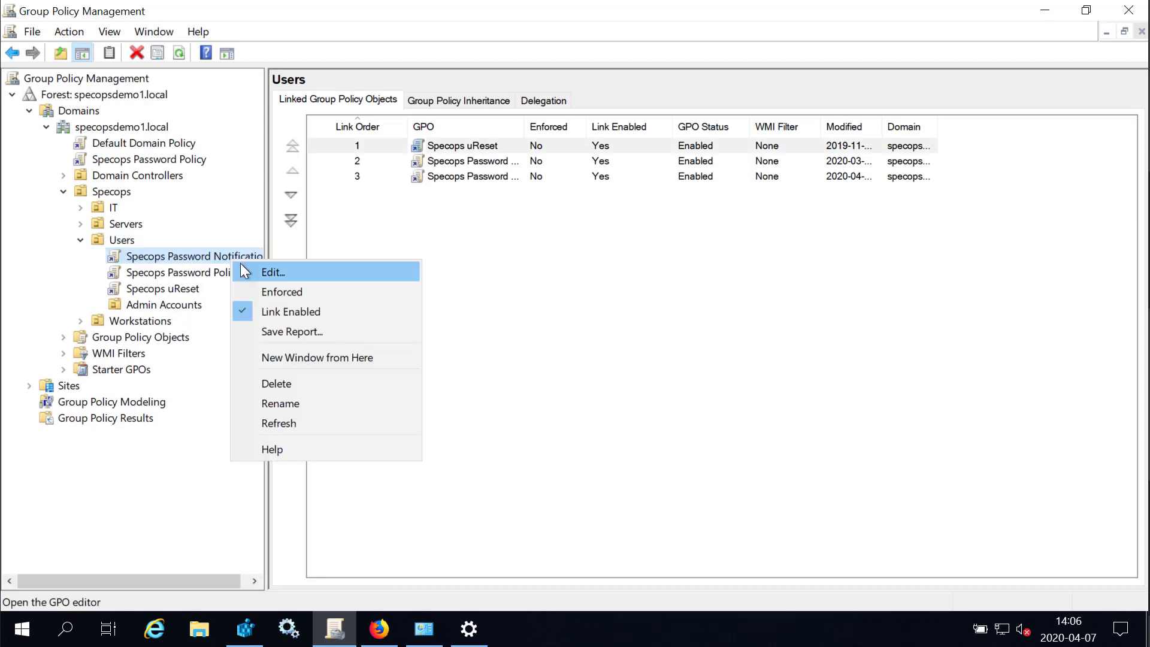
click(272, 272)
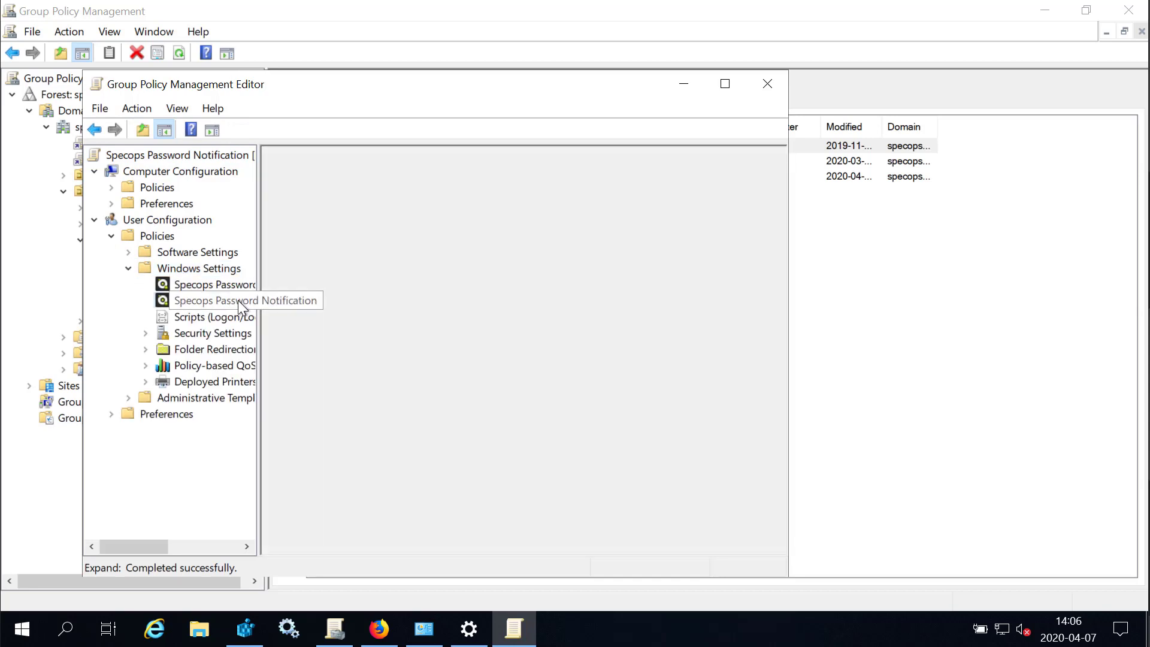
click(214, 299)
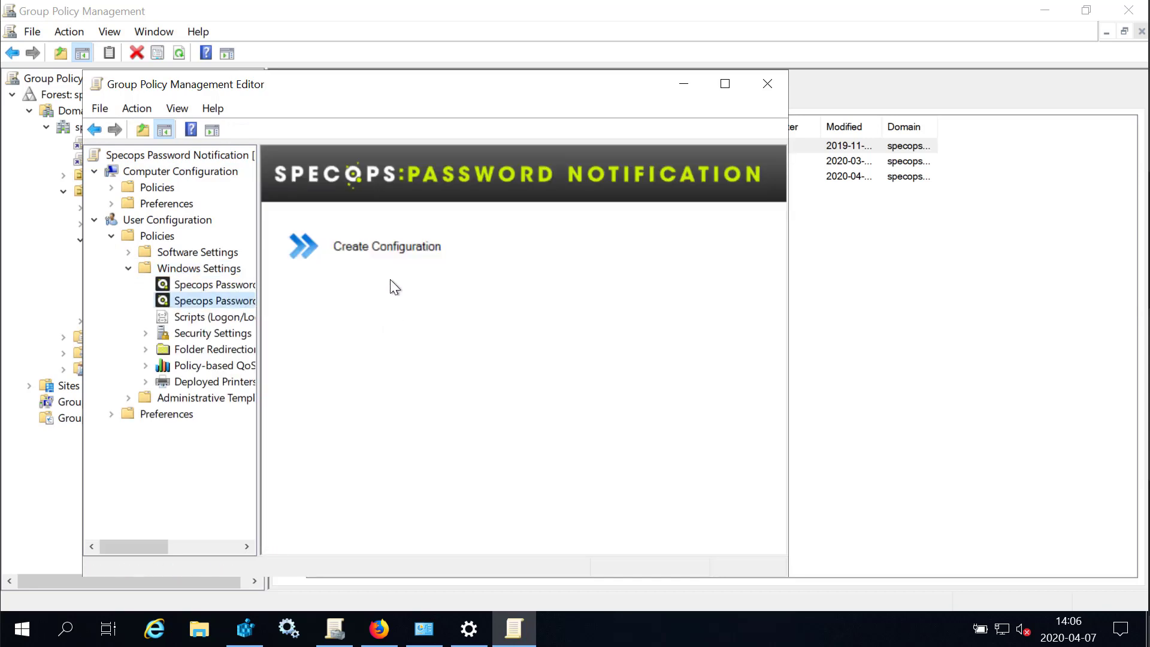
mouse_move(387, 259)
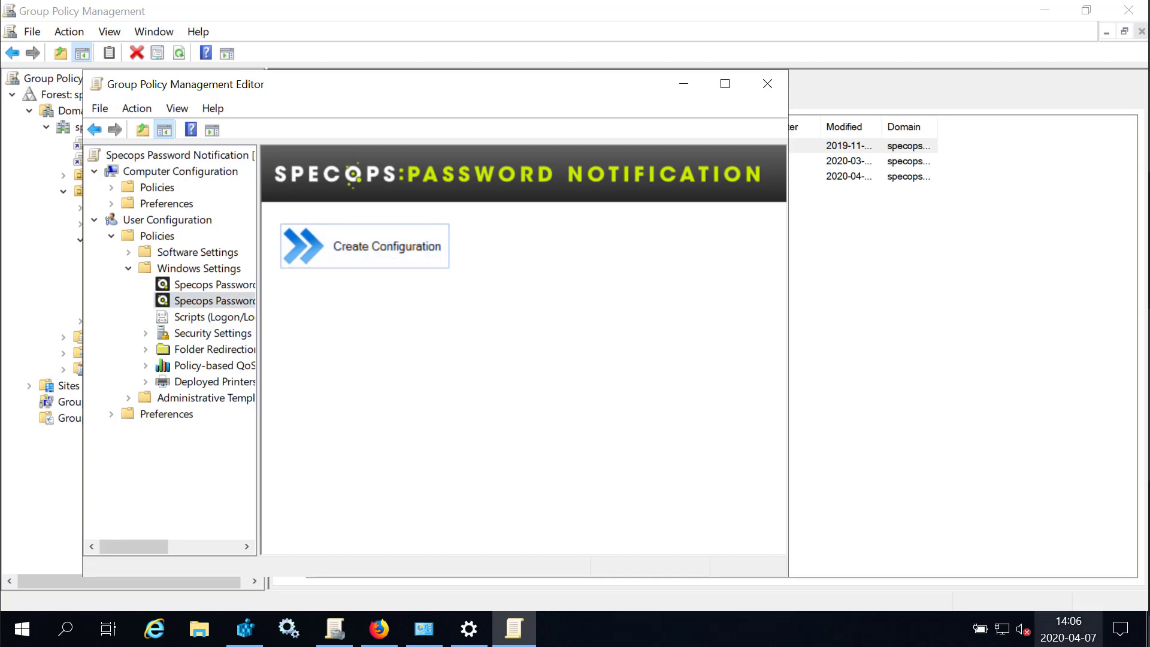
click(387, 245)
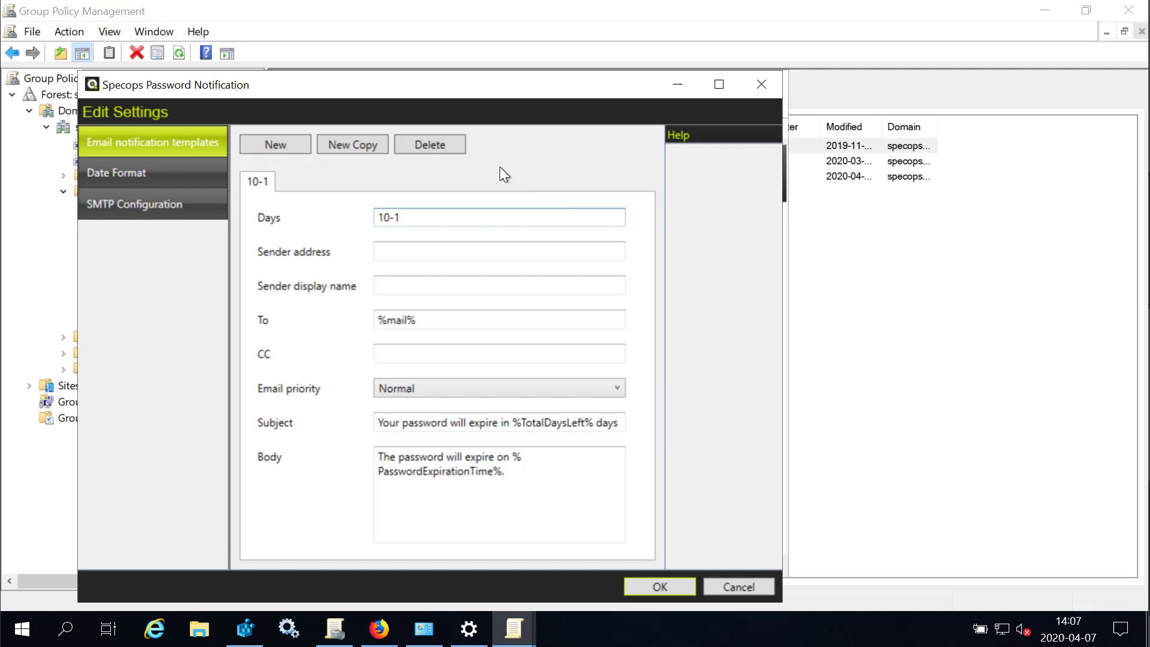
mouse_move(405, 249)
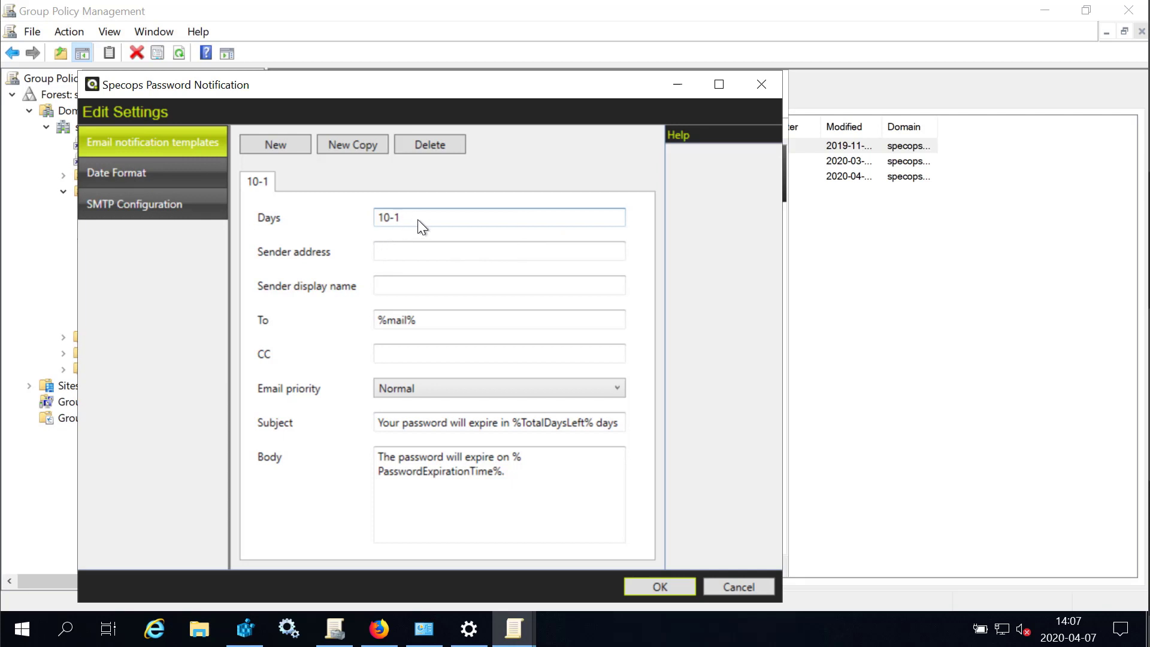
Step: Replace the template's Days value 10-1 with 14, 7, 5-2 and move to Sender address
click(499, 217)
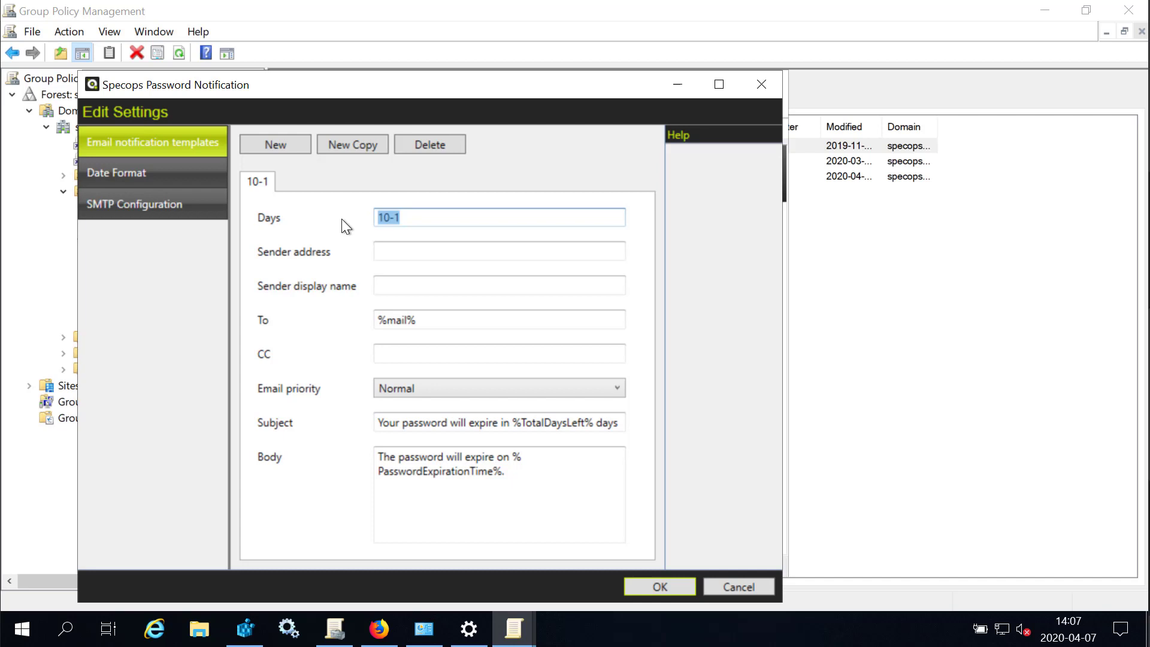
text(14)
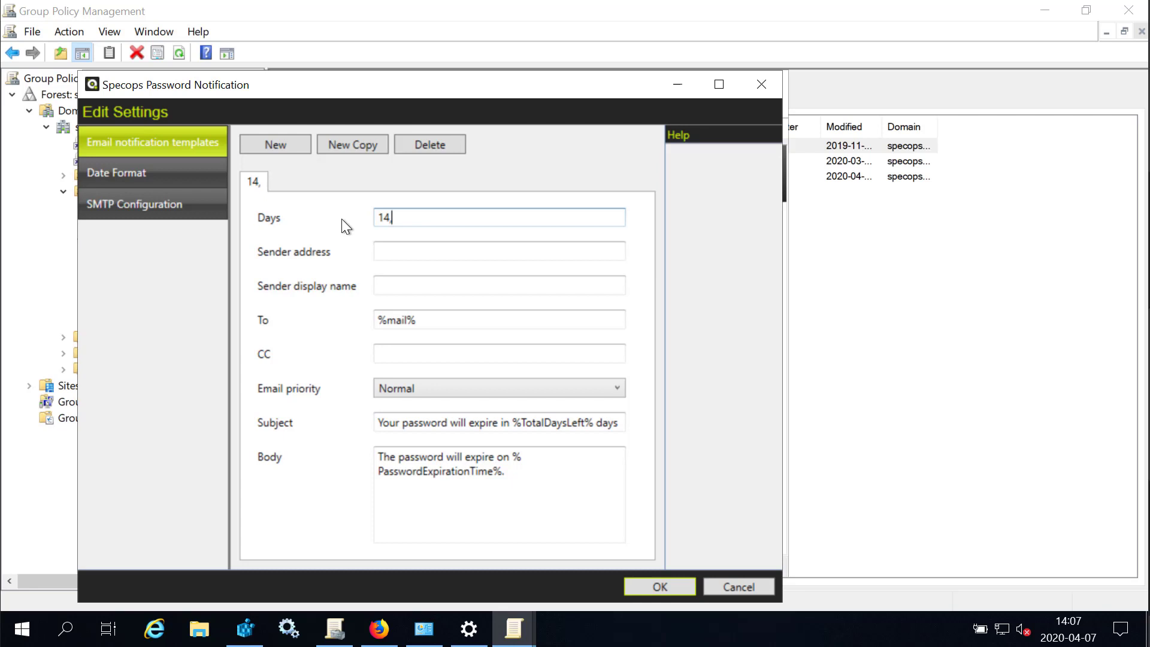
text(,)
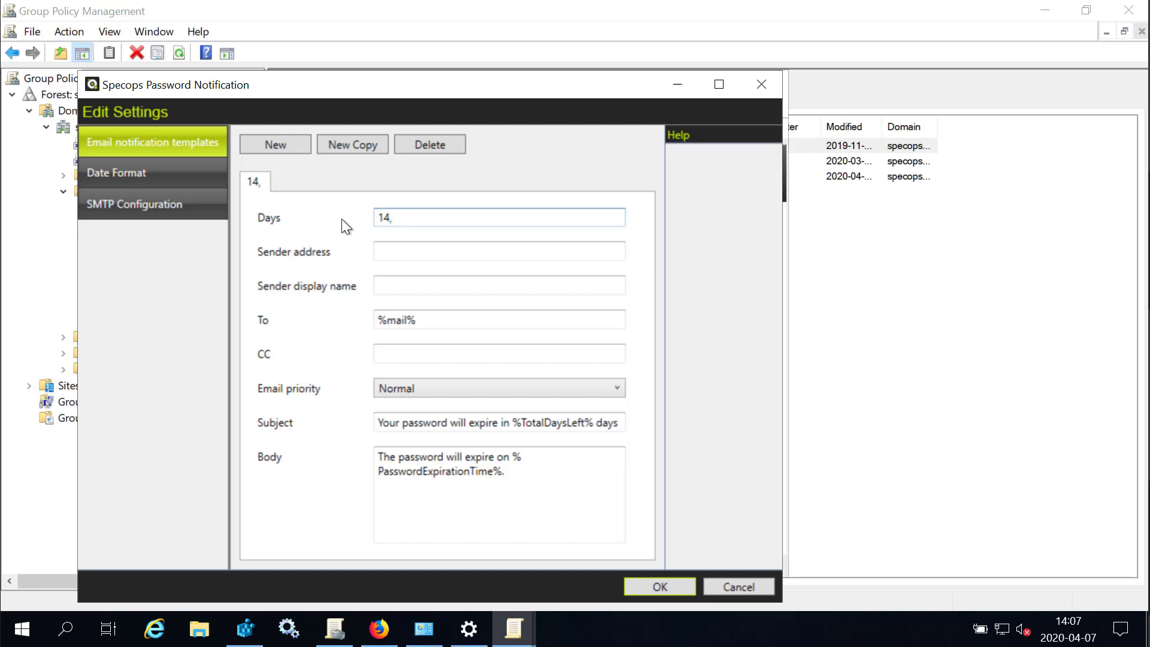
text(7, 5-)
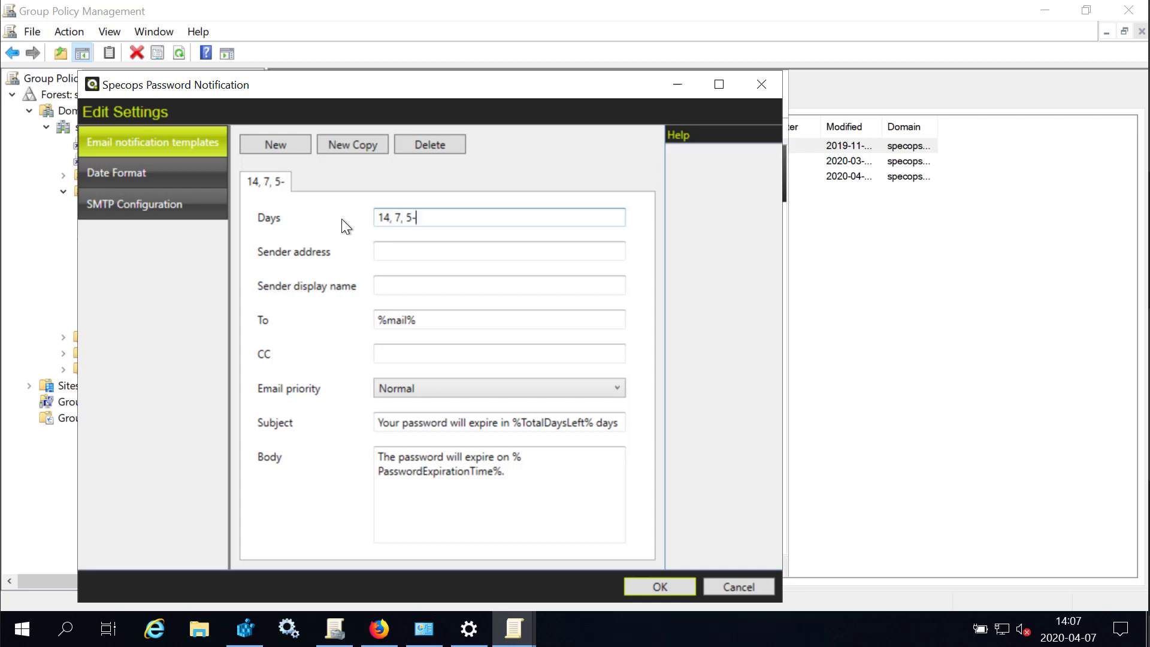
text(2)
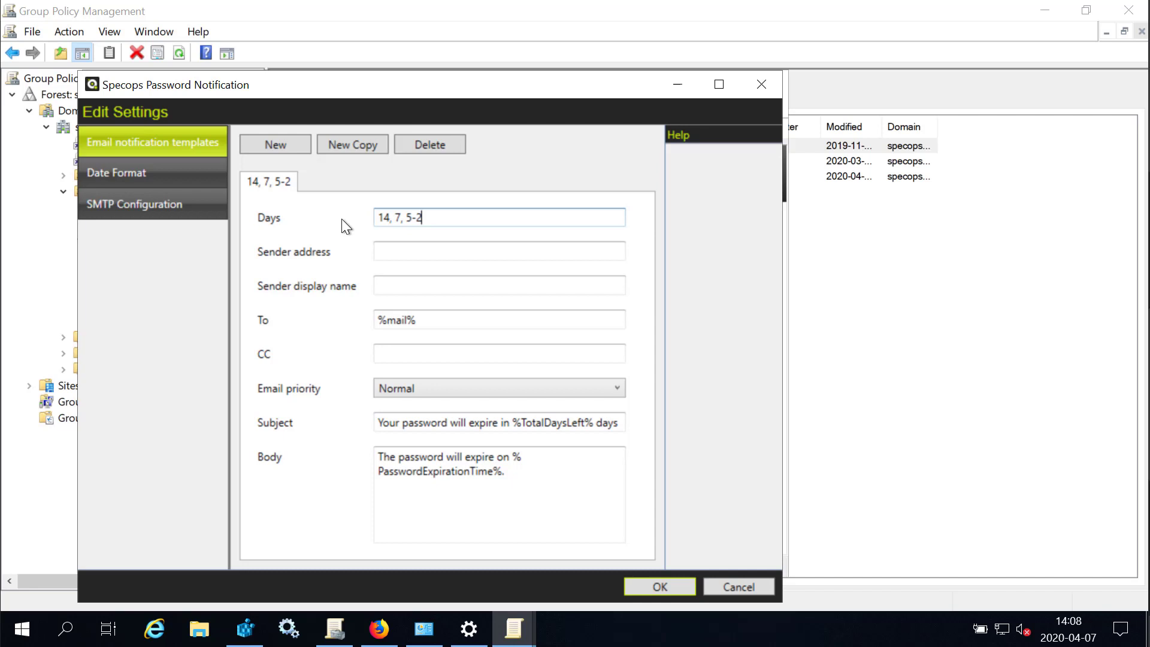
mouse_move(887, 604)
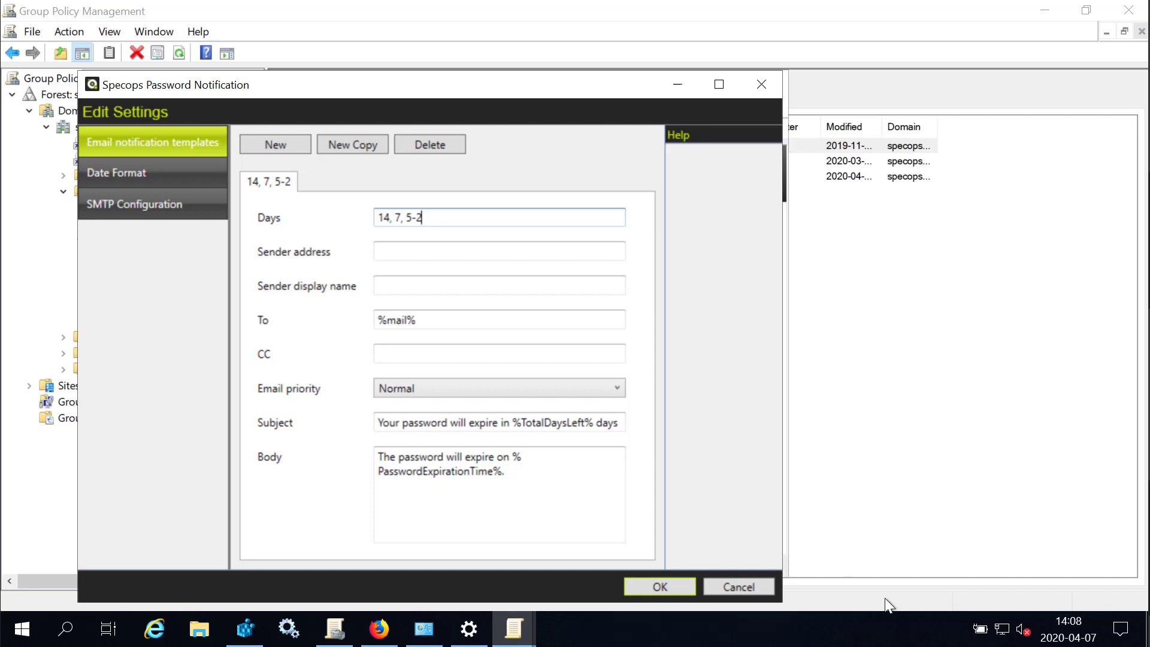
click(498, 250)
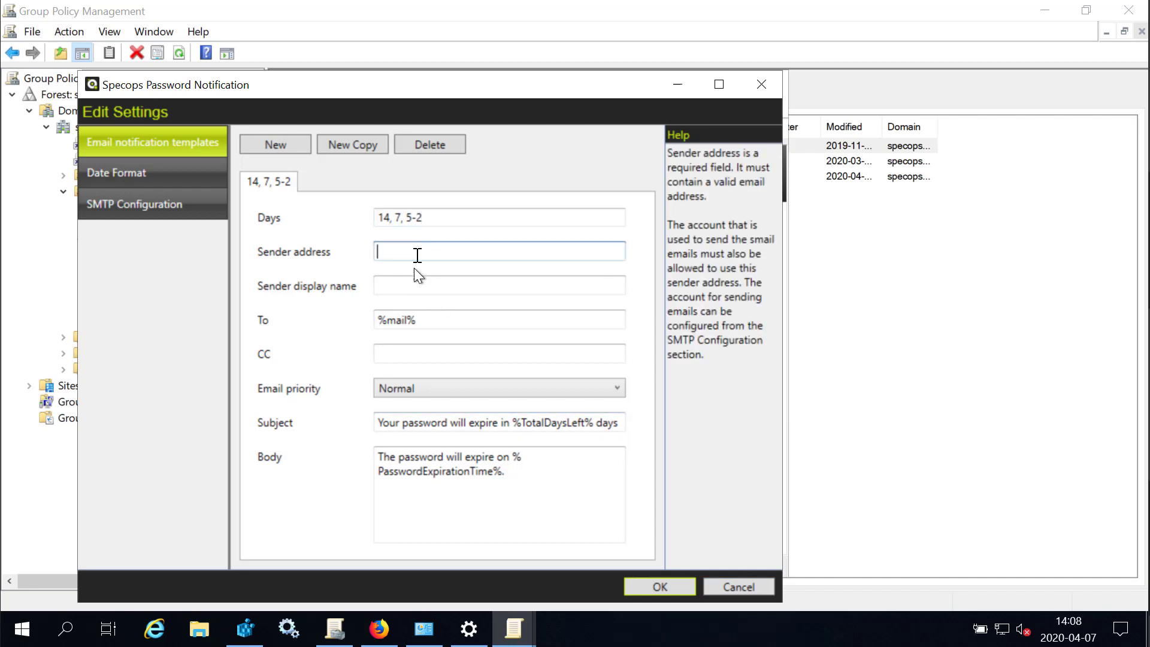
Step: Set display name 'Password Expiration Notification' and review the %mail% recipient, subject and body fields
click(498, 285)
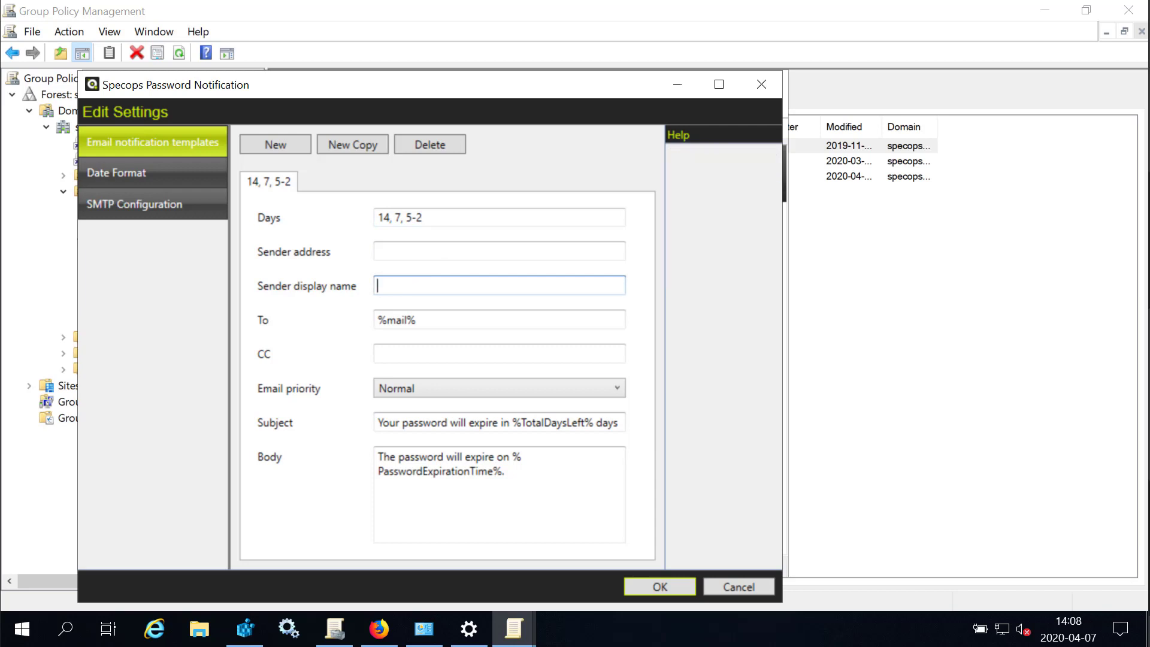
text(Password Expiration Notification)
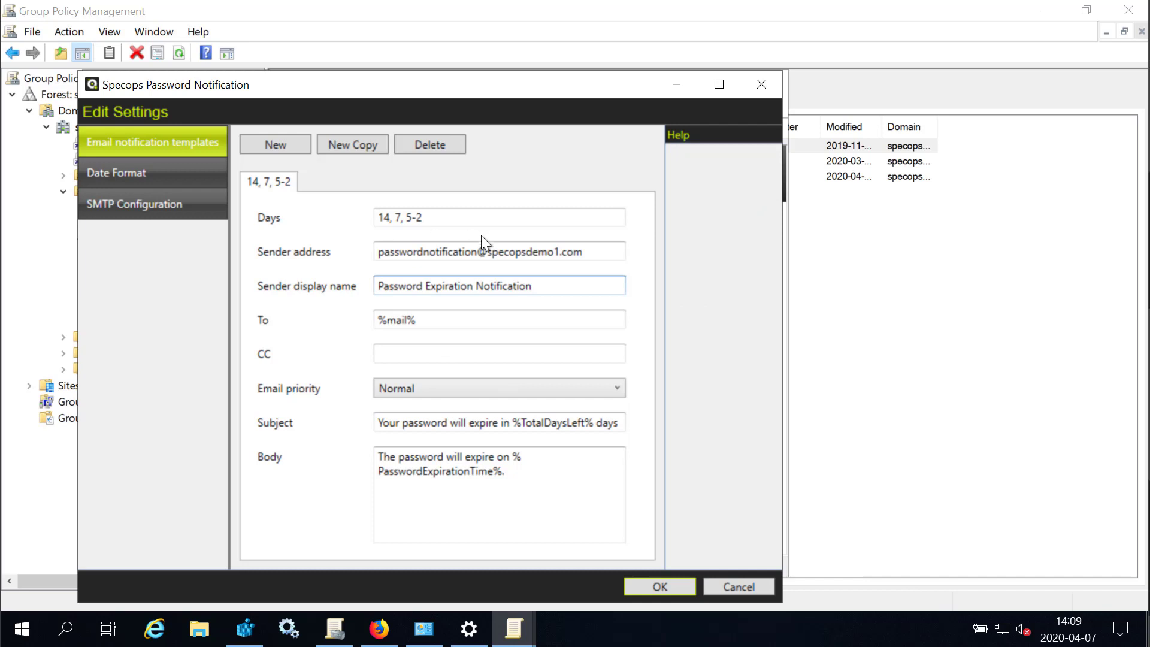
mouse_move(483, 258)
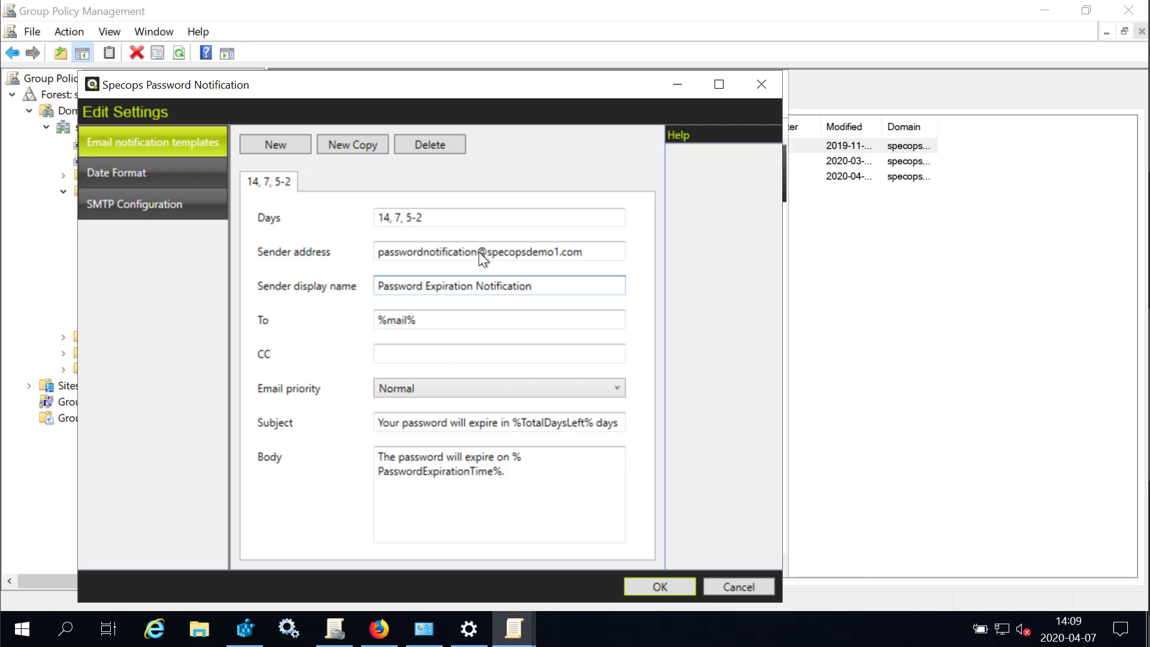
mouse_move(490, 297)
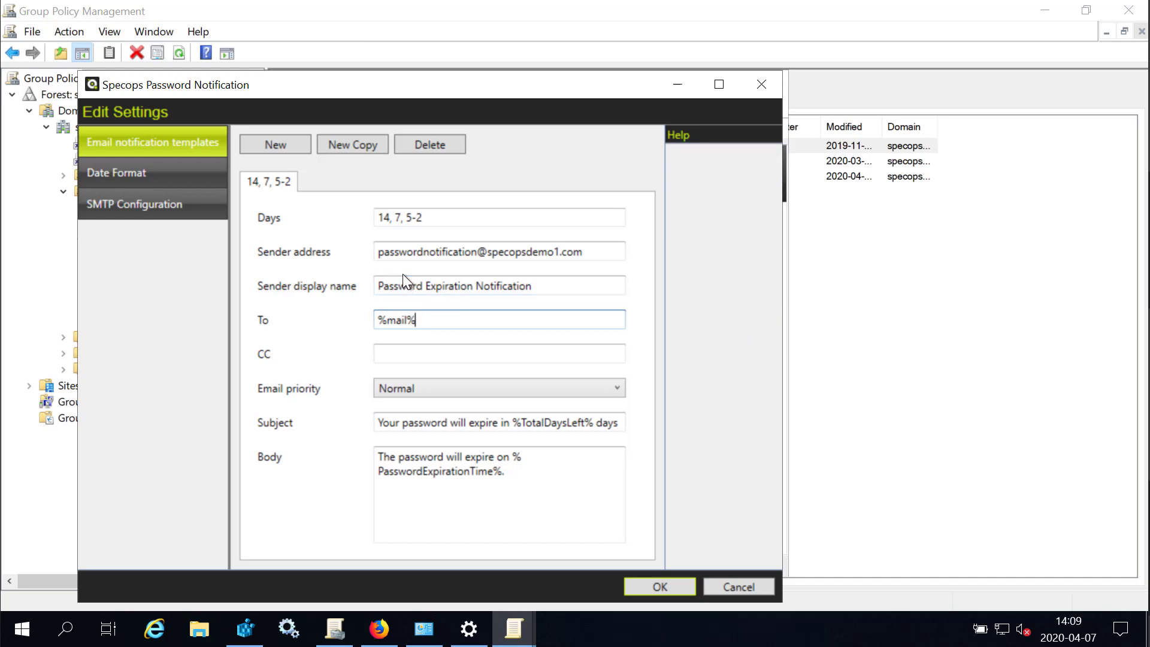
click(498, 352)
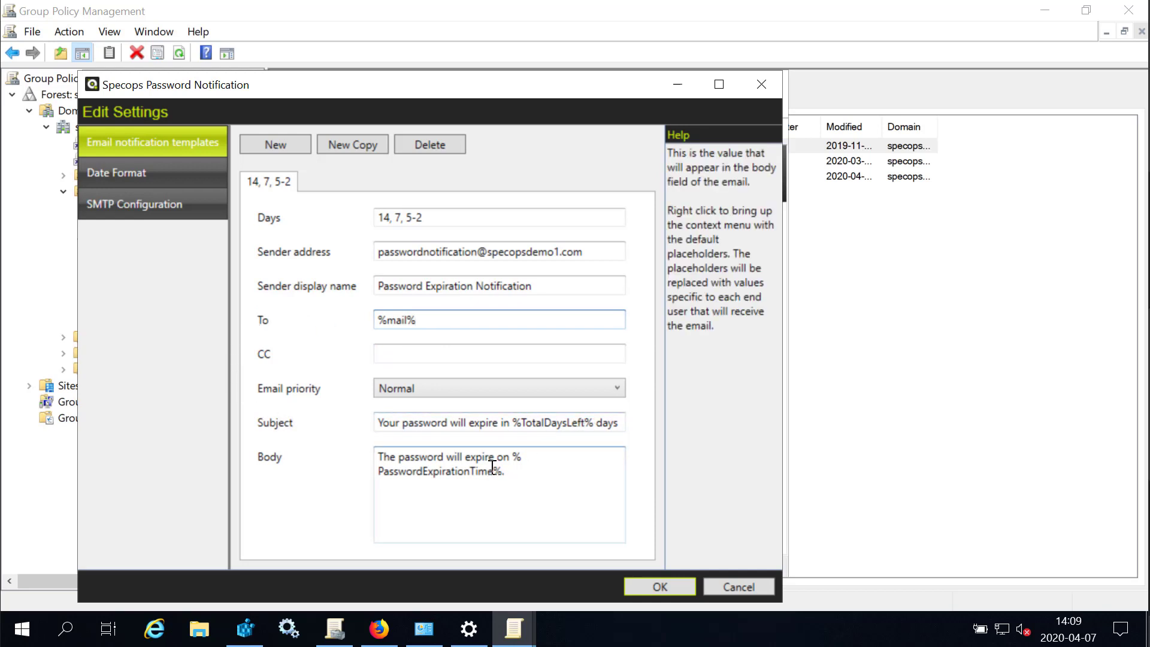
click(515, 423)
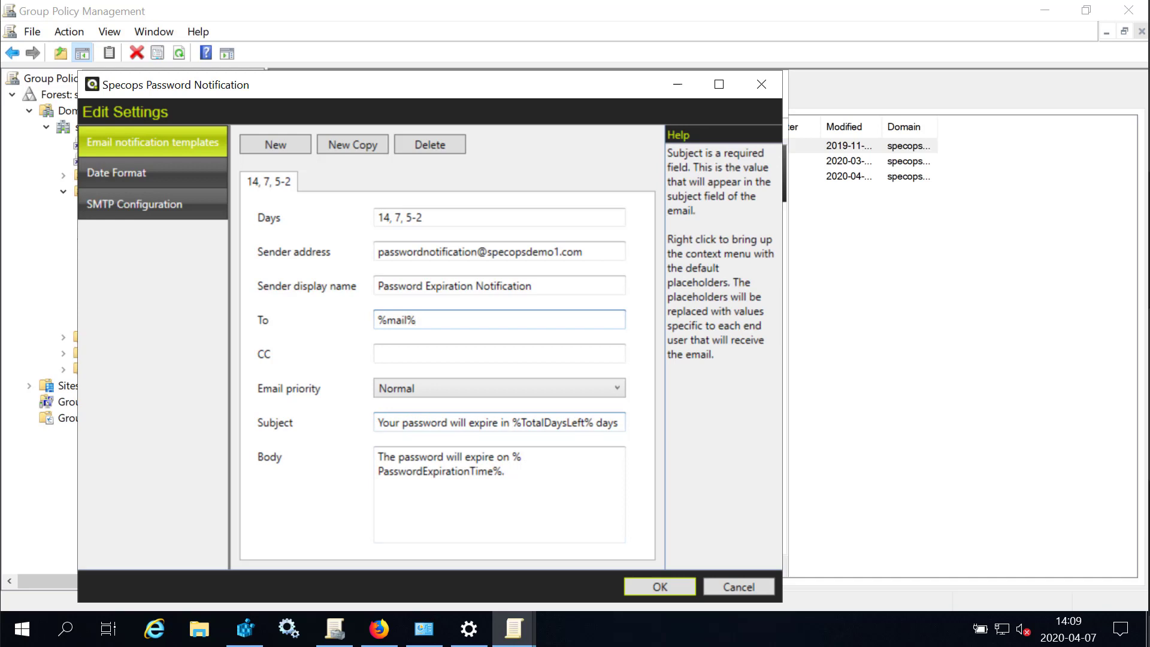
click(498, 318)
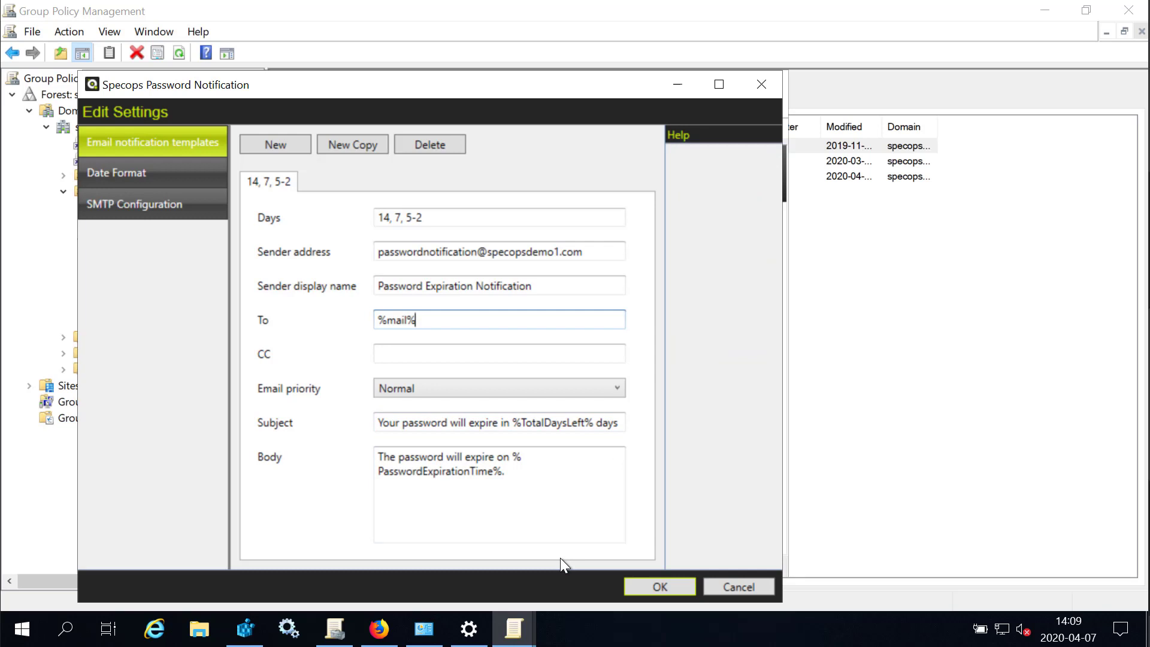
click(498, 217)
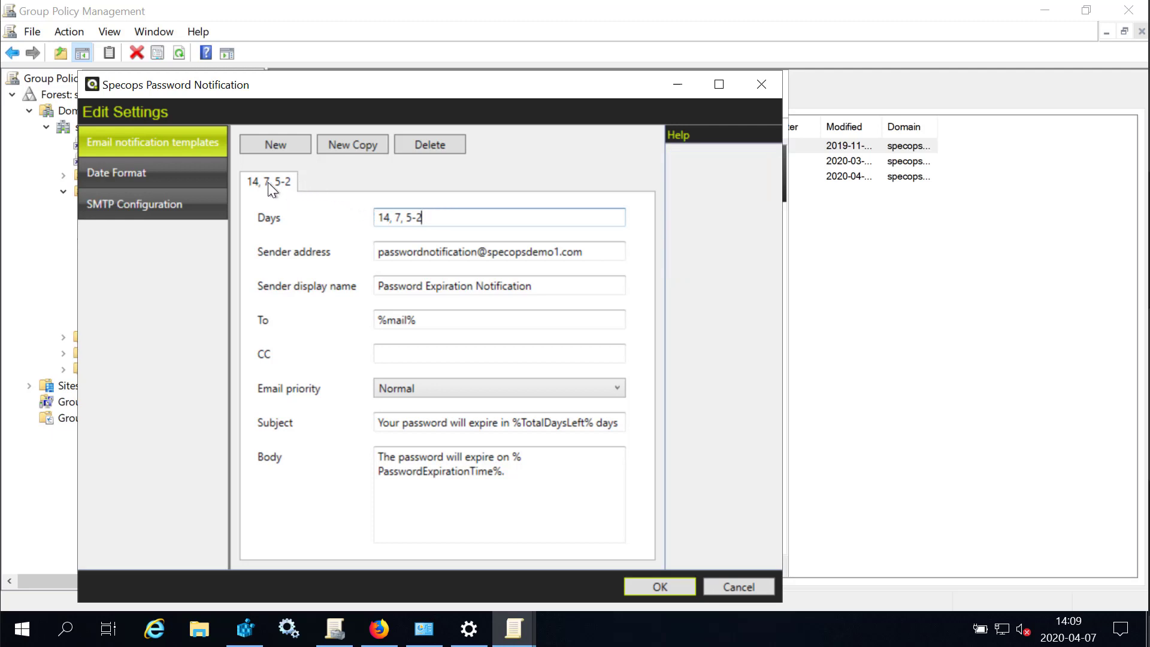
Step: Copy the template for day 1 with body ending 'Please change it ASAP.'
click(352, 144)
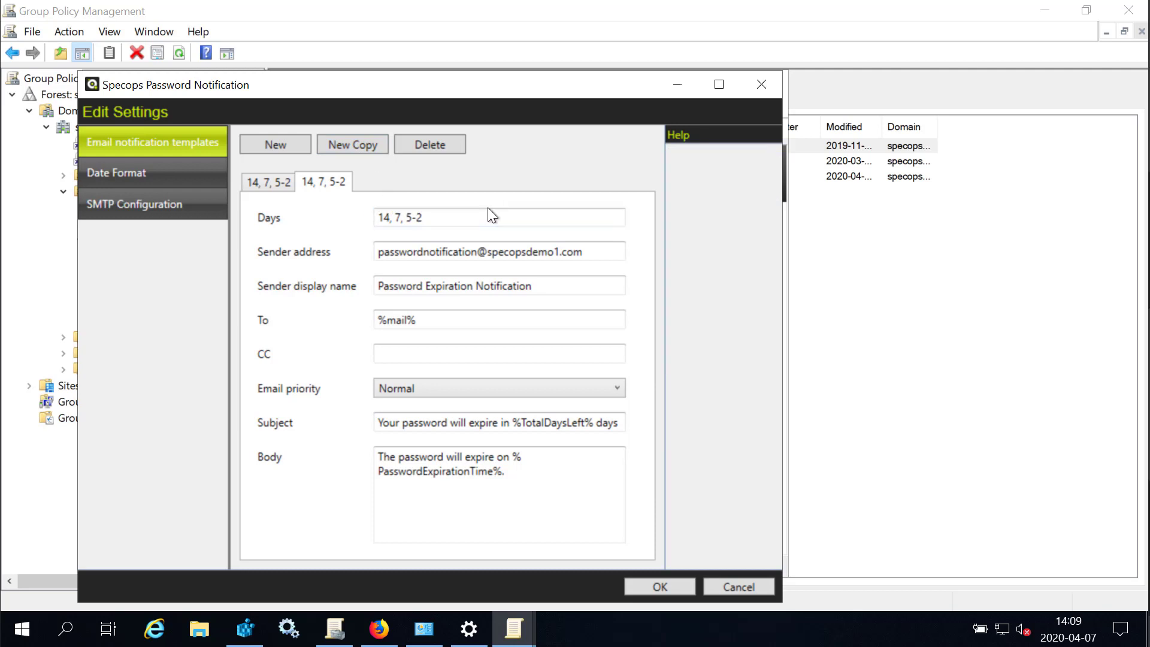
text(1)
text(today)
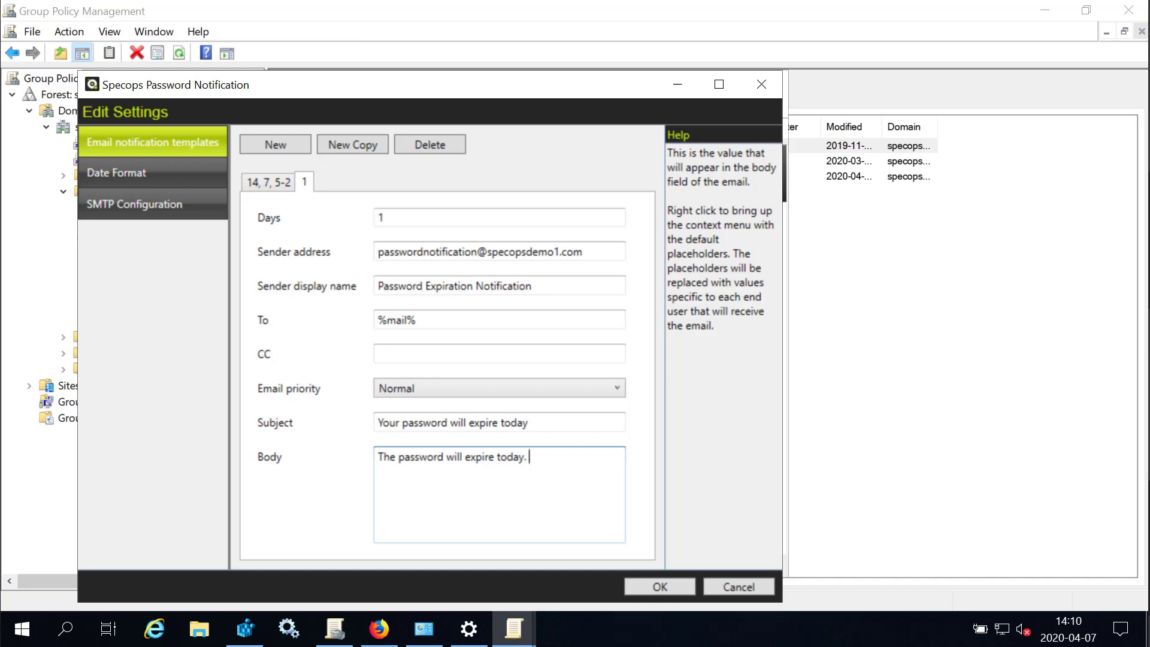
text(Please change it AS)
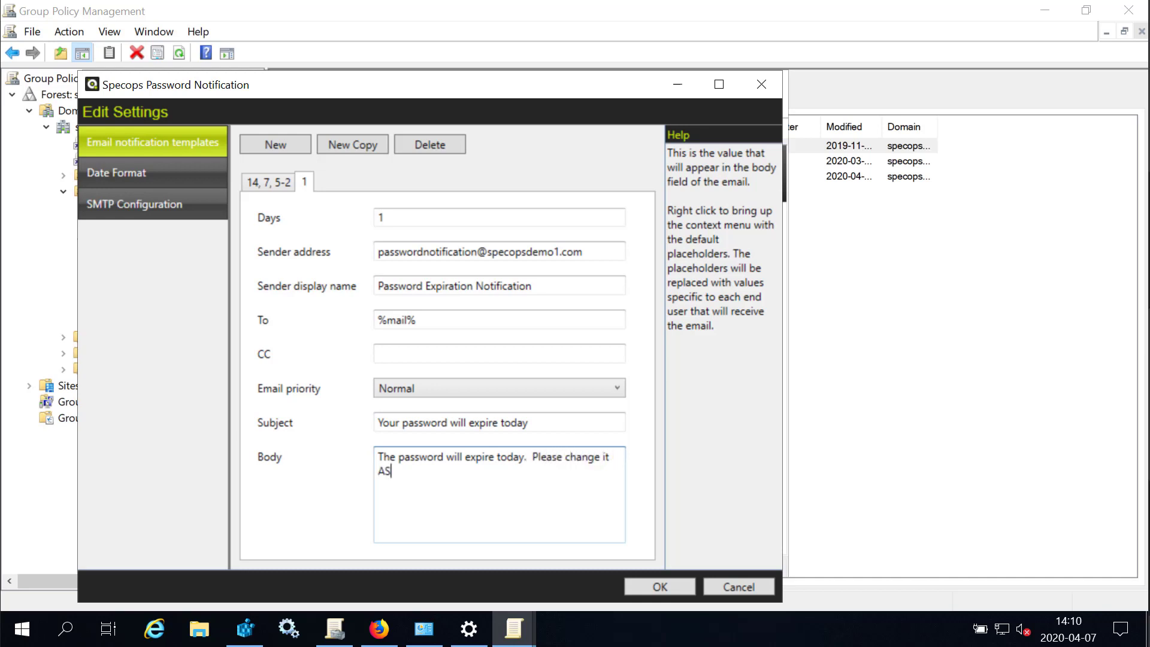
text(AP.)
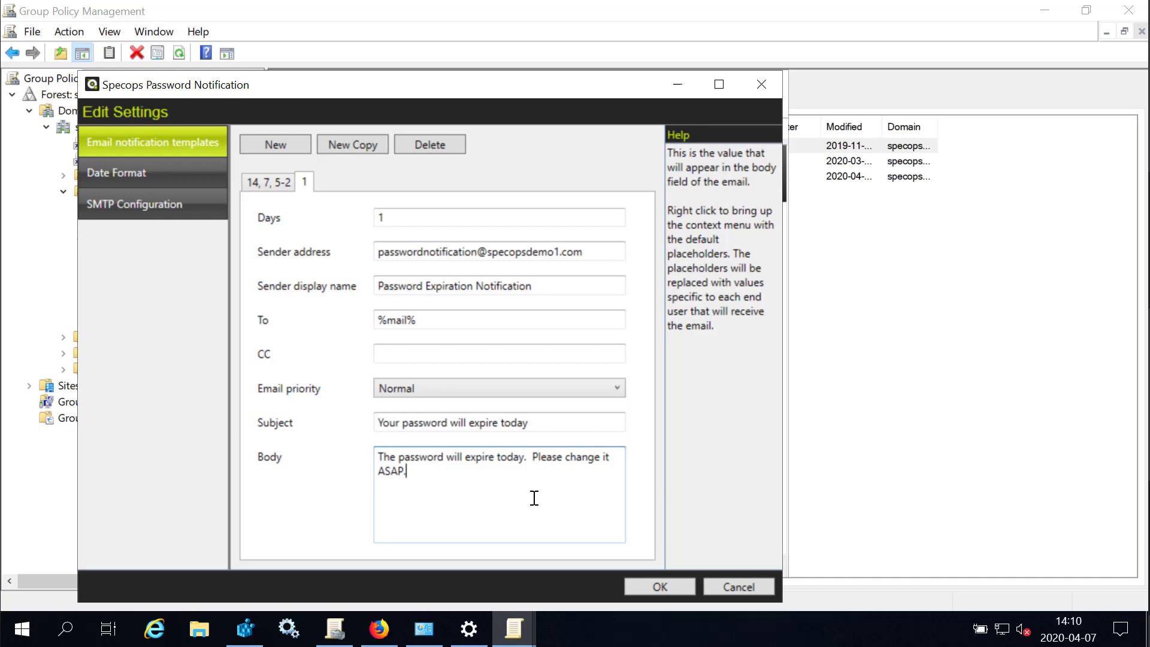
click(498, 421)
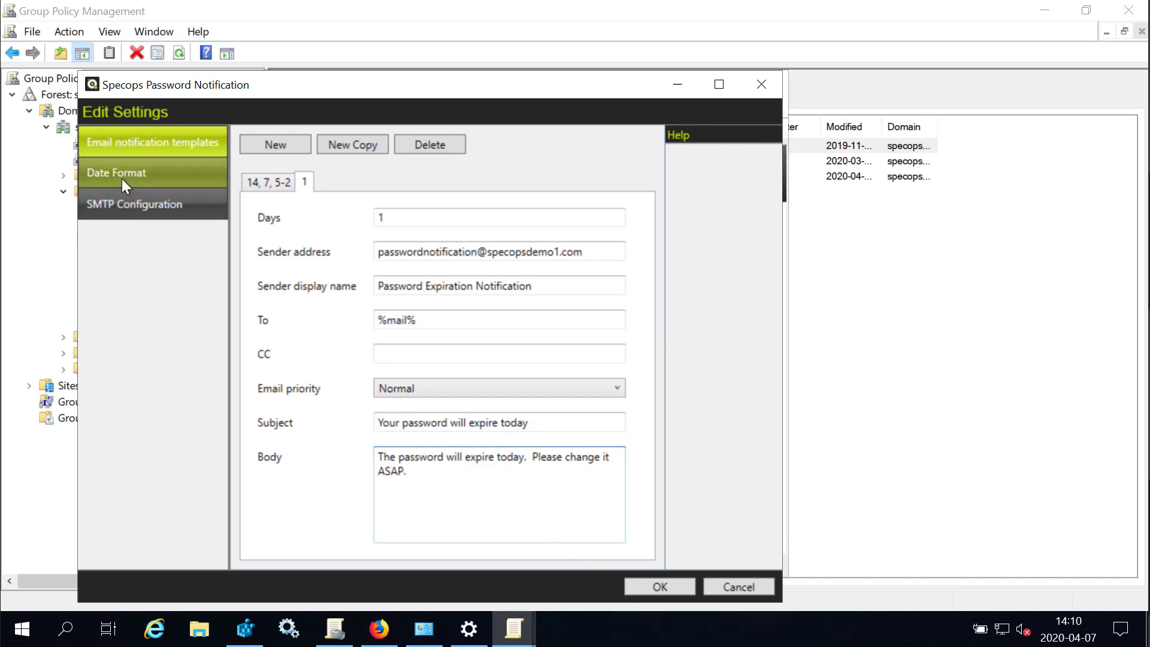
Step: Show the Date Format settings with English (United States) region and Eastern Time zone
click(116, 172)
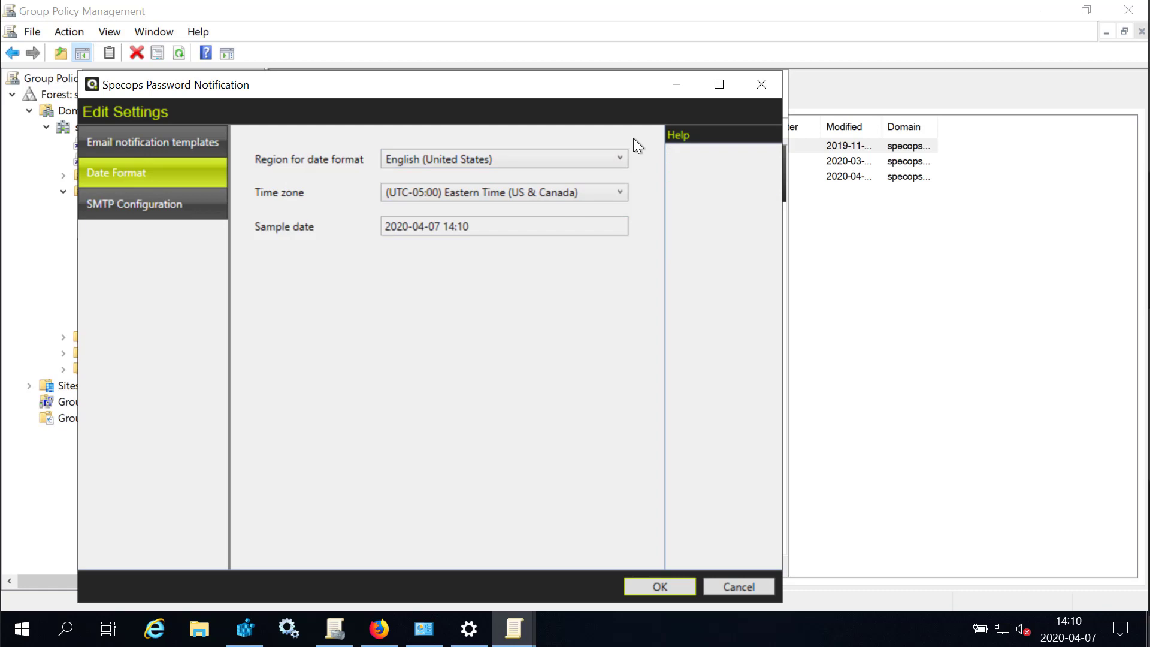
mouse_move(626, 169)
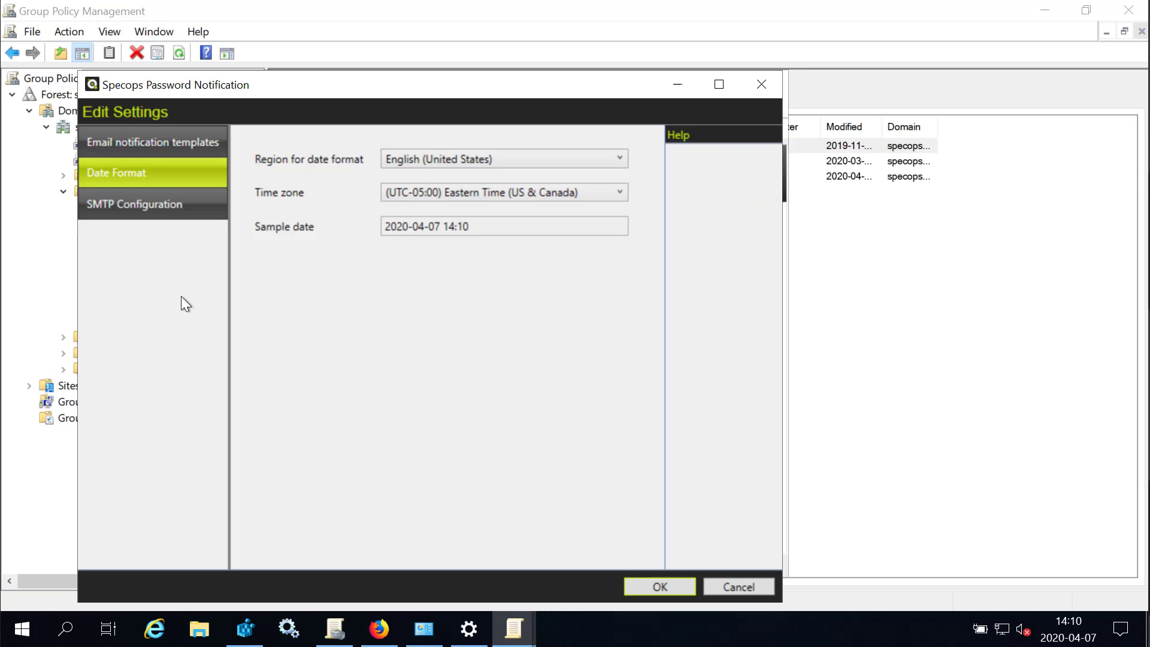
Step: Set SMTP server mail.specopsdemo1.local, port 25, authenticating as the service account
click(134, 203)
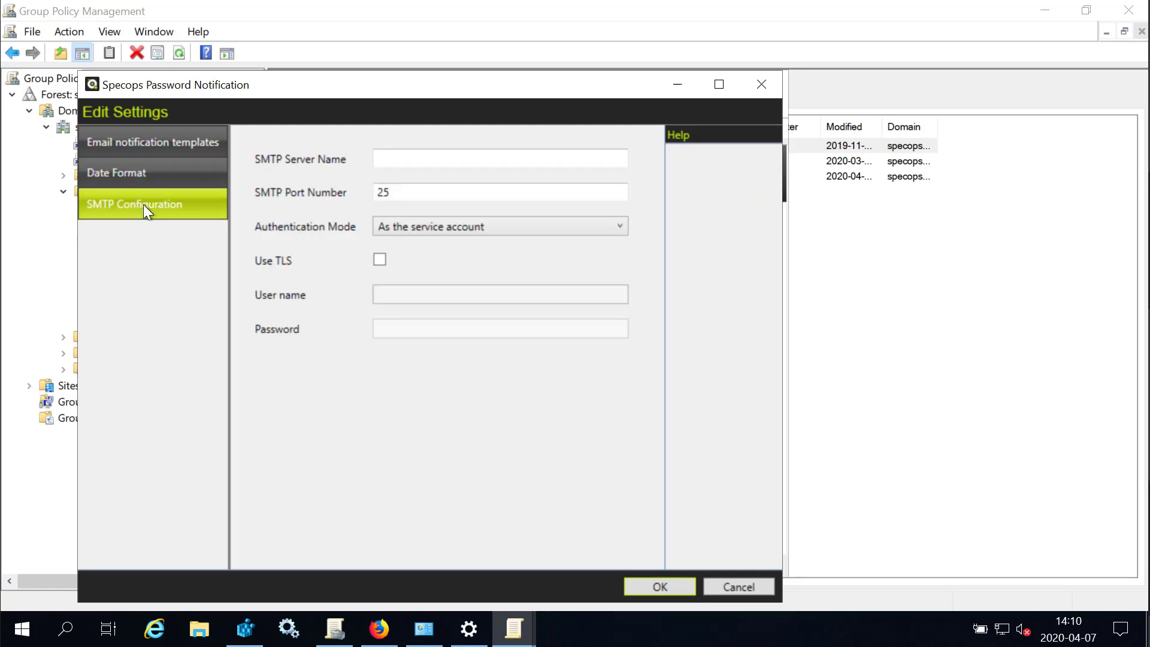
click(499, 158)
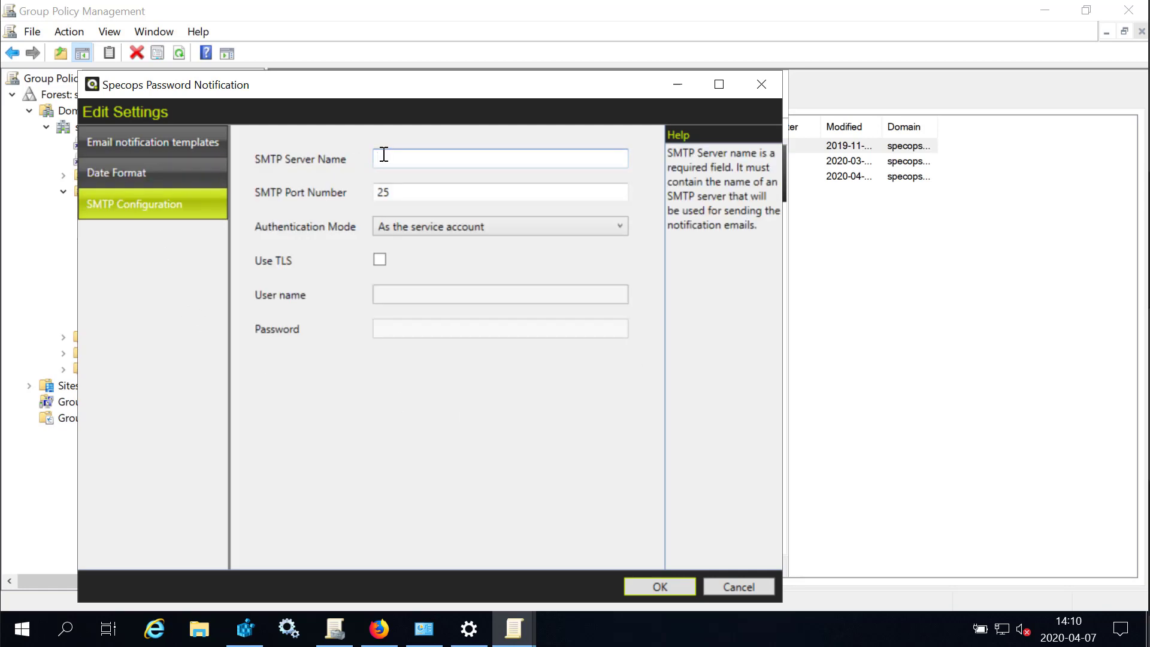
click(499, 159)
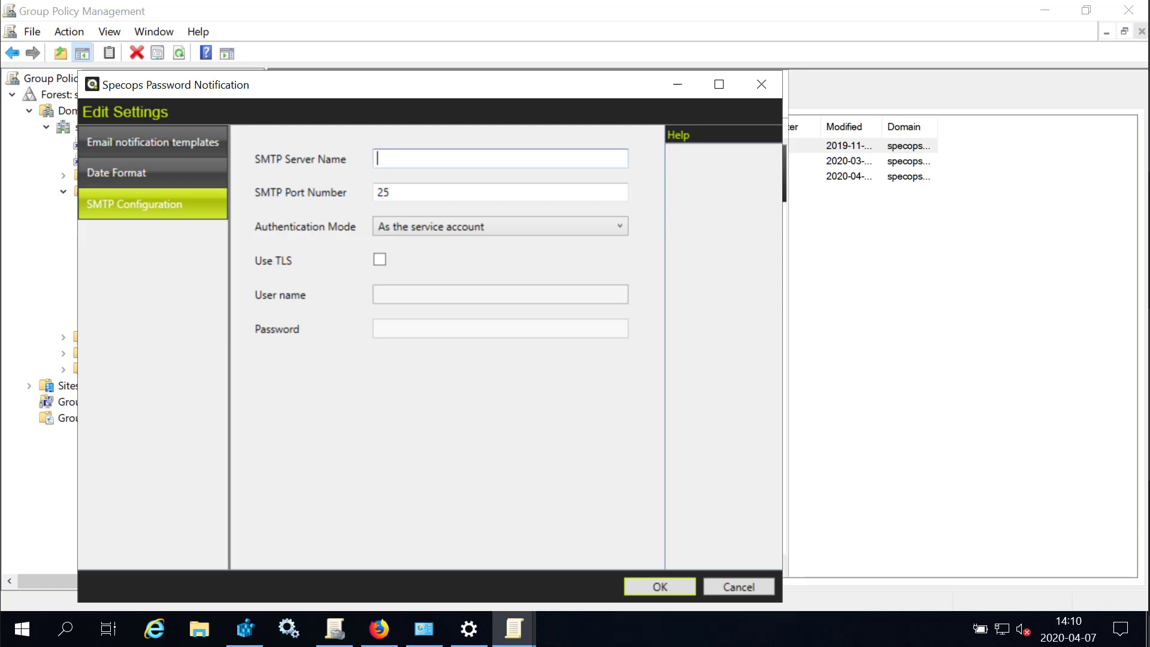
text(mail.specopsdemo1.local)
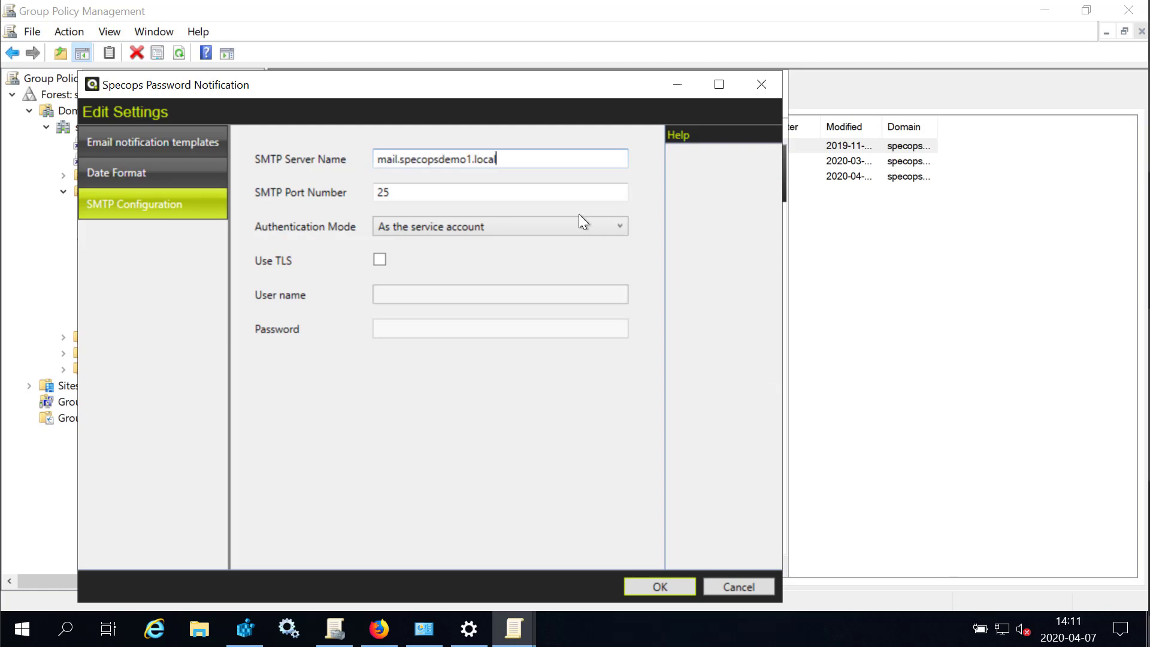
mouse_move(504, 196)
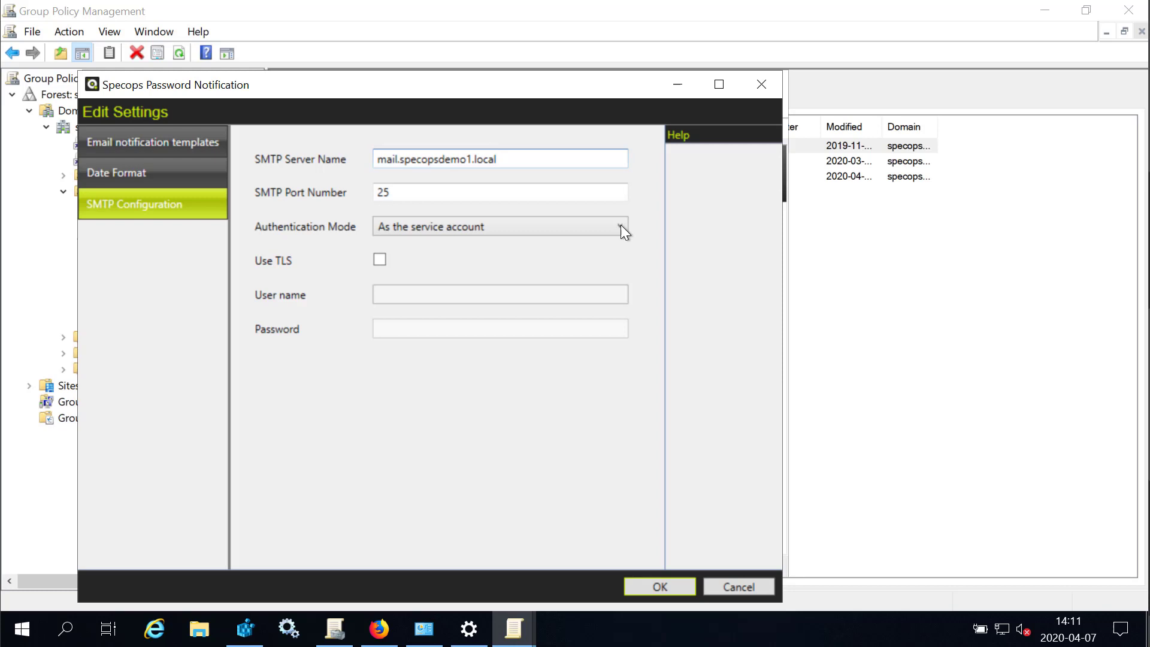
click(620, 226)
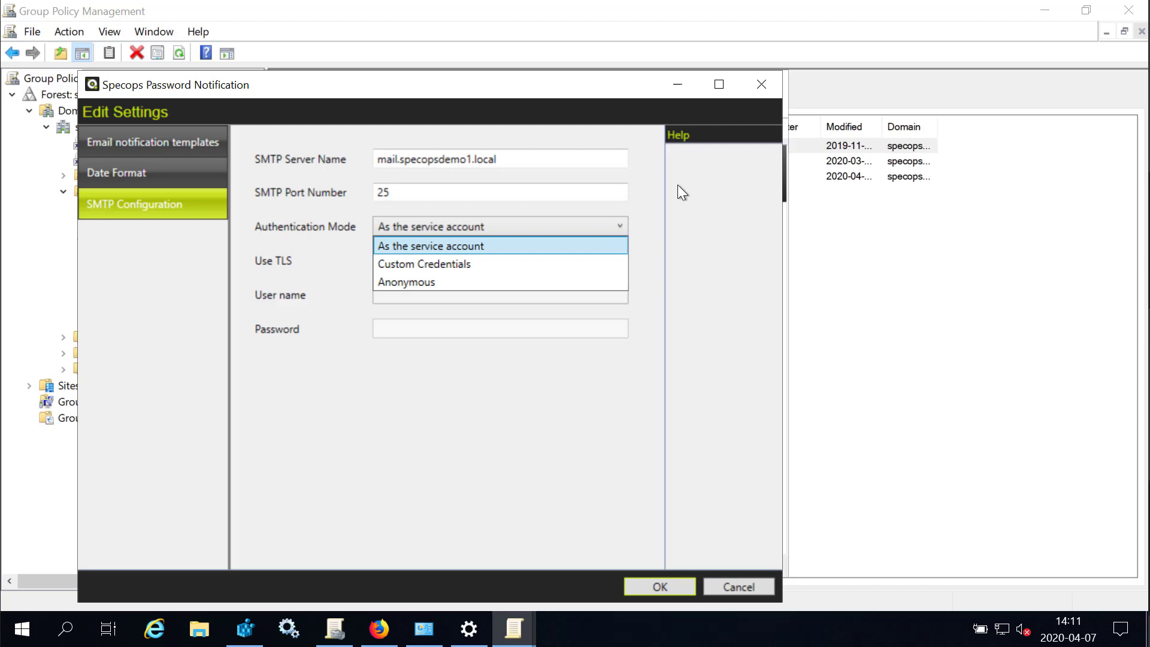
click(430, 245)
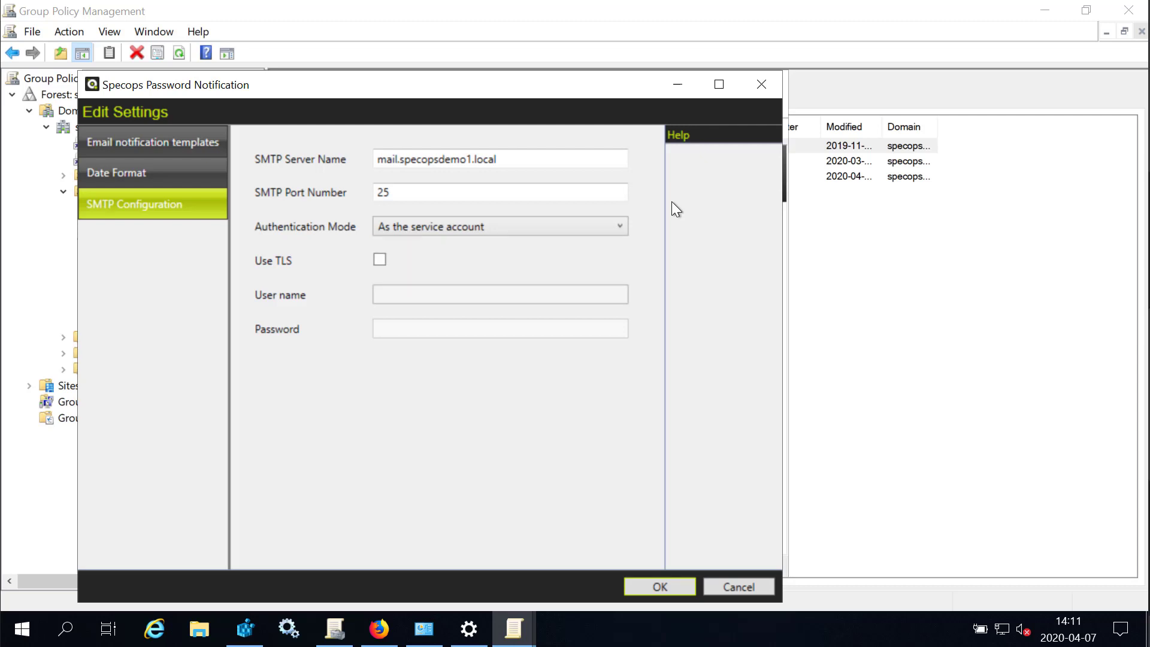
mouse_move(645, 558)
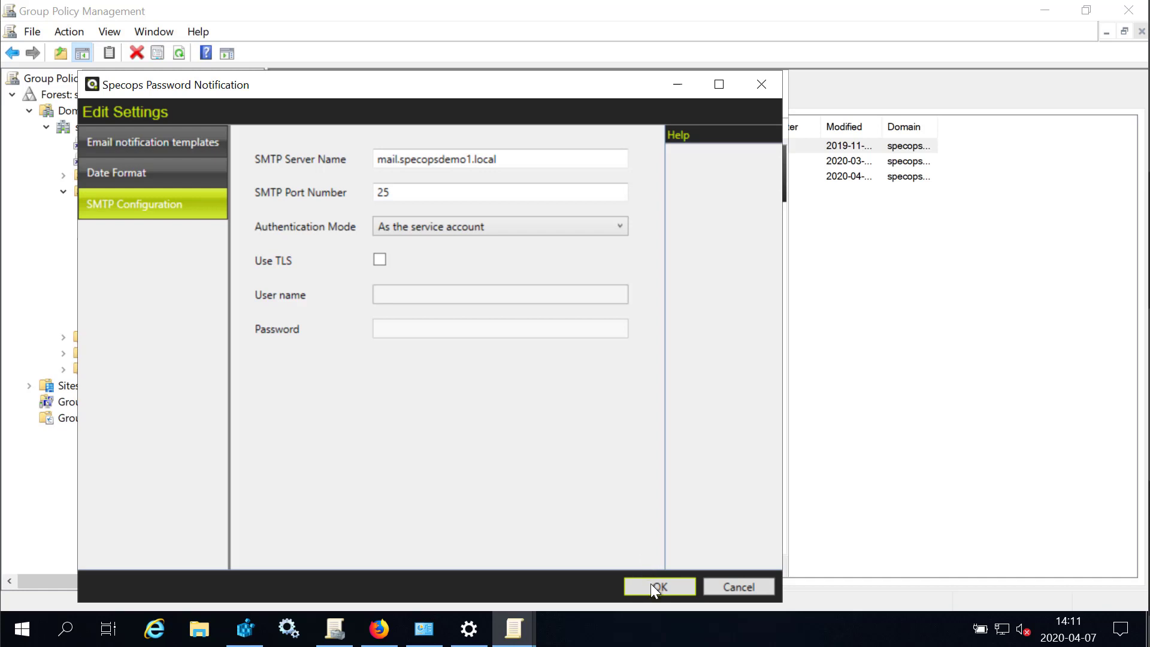
Step: Confirm Edit Settings so the GPO editor summary lists SMTP configuration and both templates
click(658, 586)
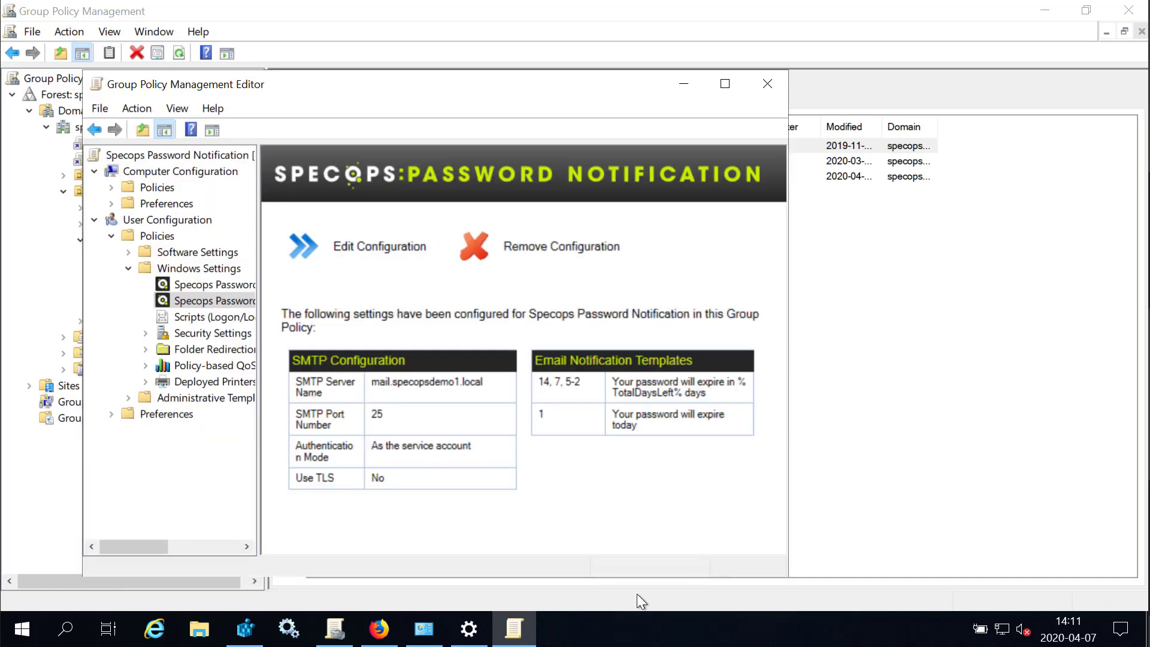
mouse_move(528, 544)
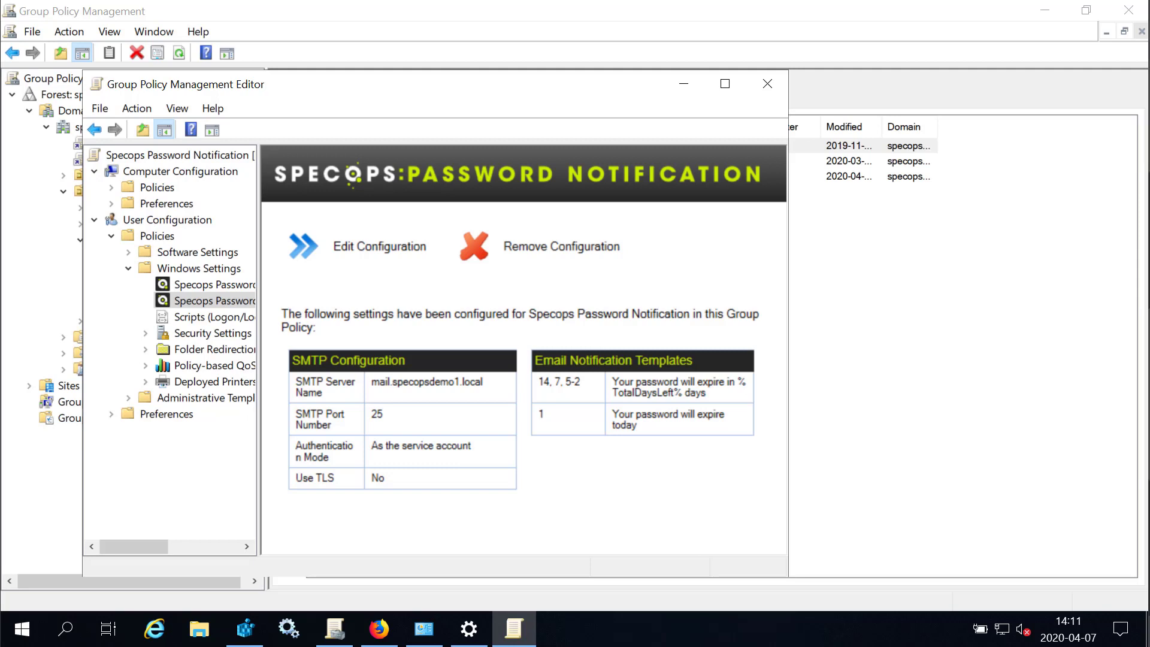
mouse_move(583, 524)
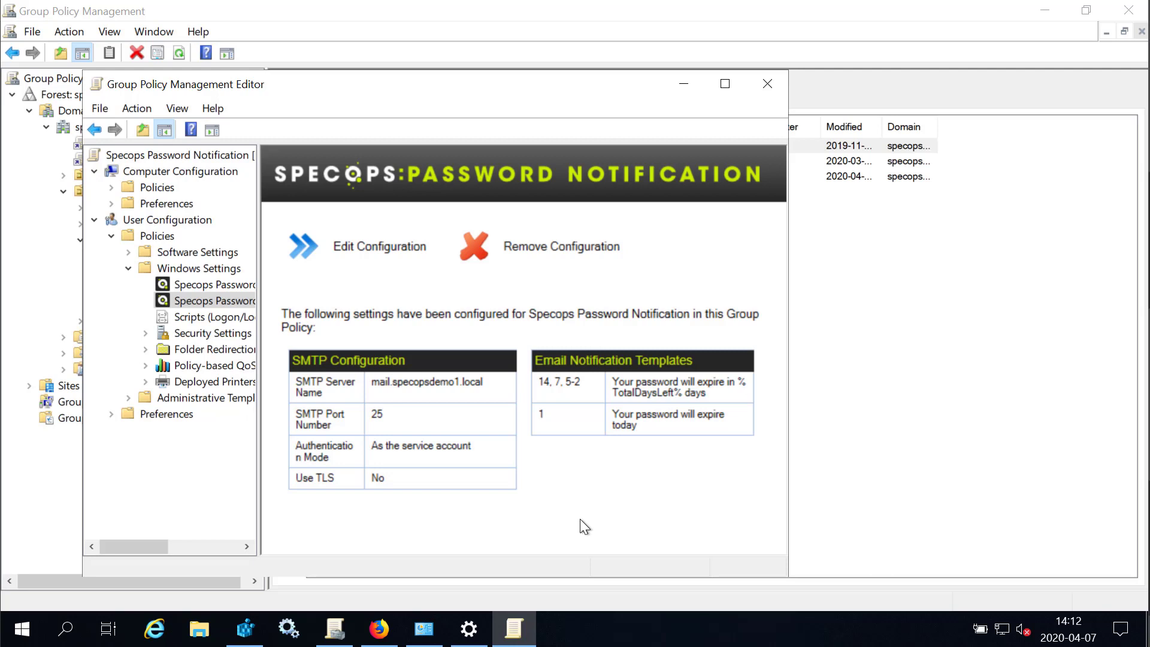
mouse_move(463, 584)
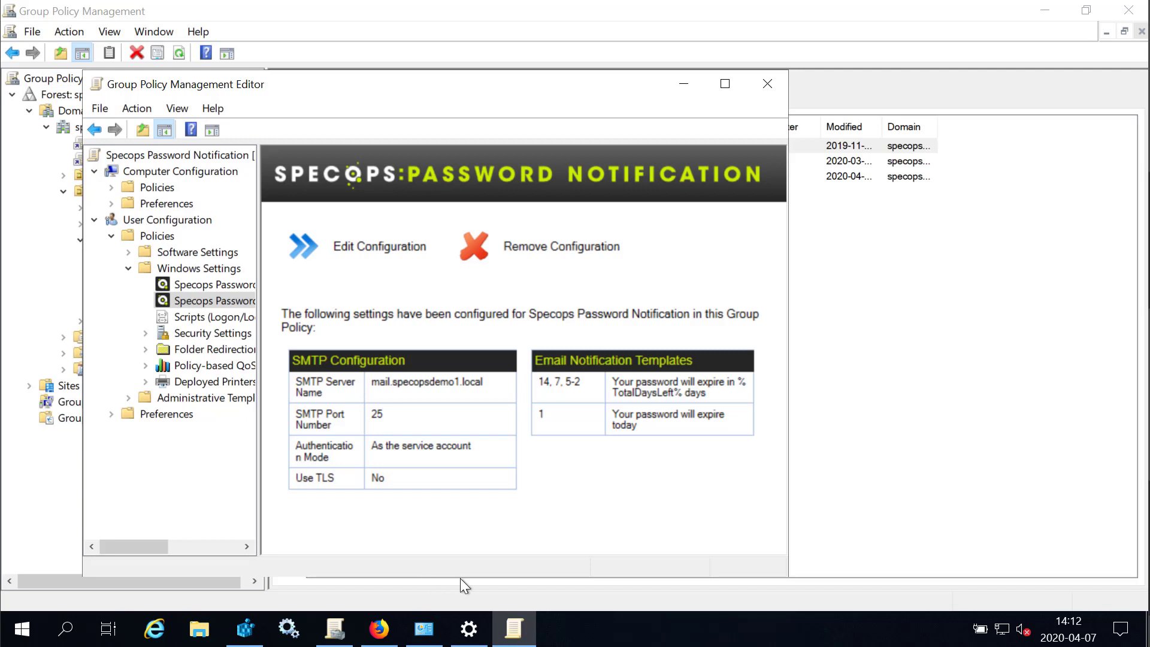
mouse_move(358, 593)
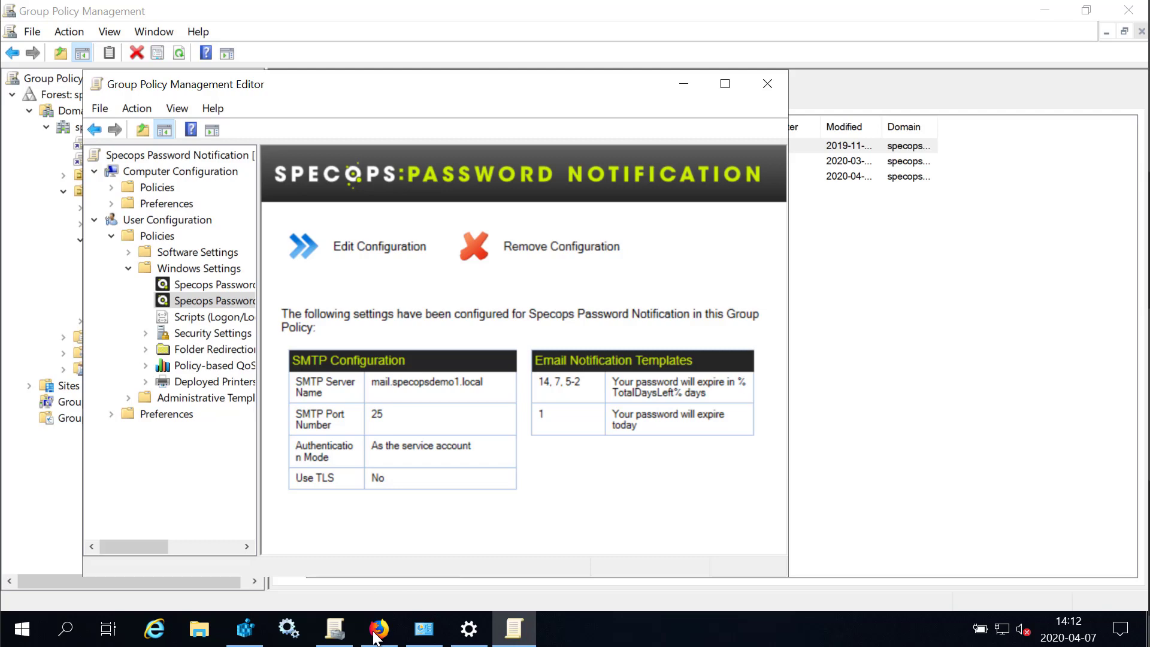
Step: Switch to Firefox and view the Specops Password Policy, then Password Reset product pages
click(379, 628)
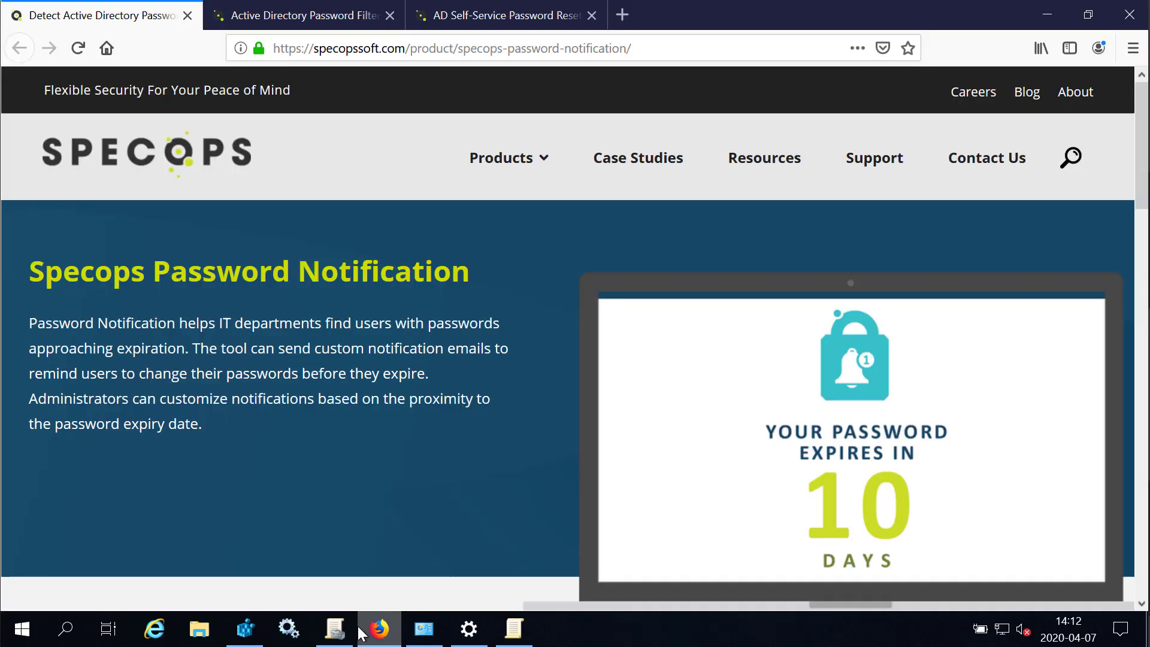
click(300, 14)
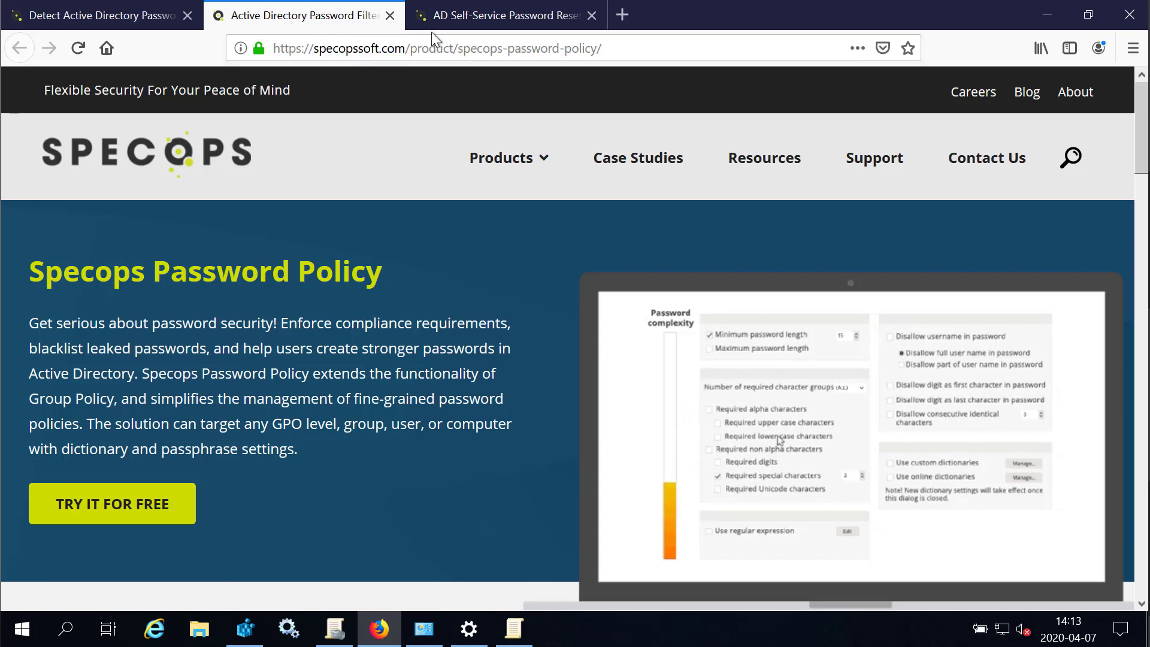
click(501, 14)
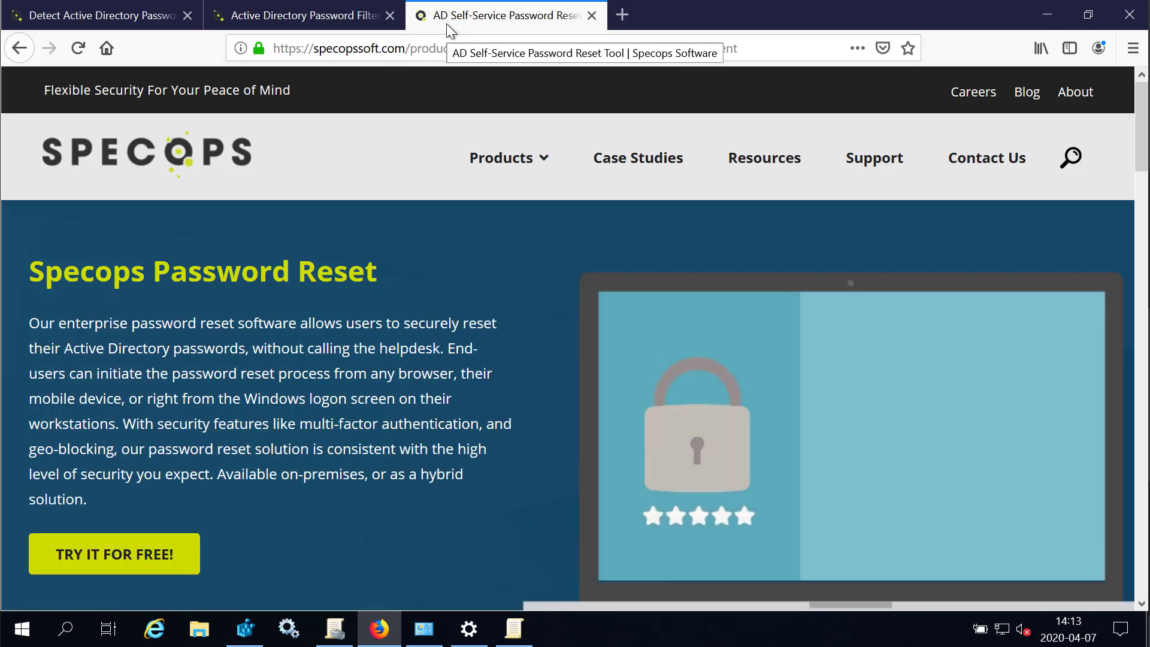